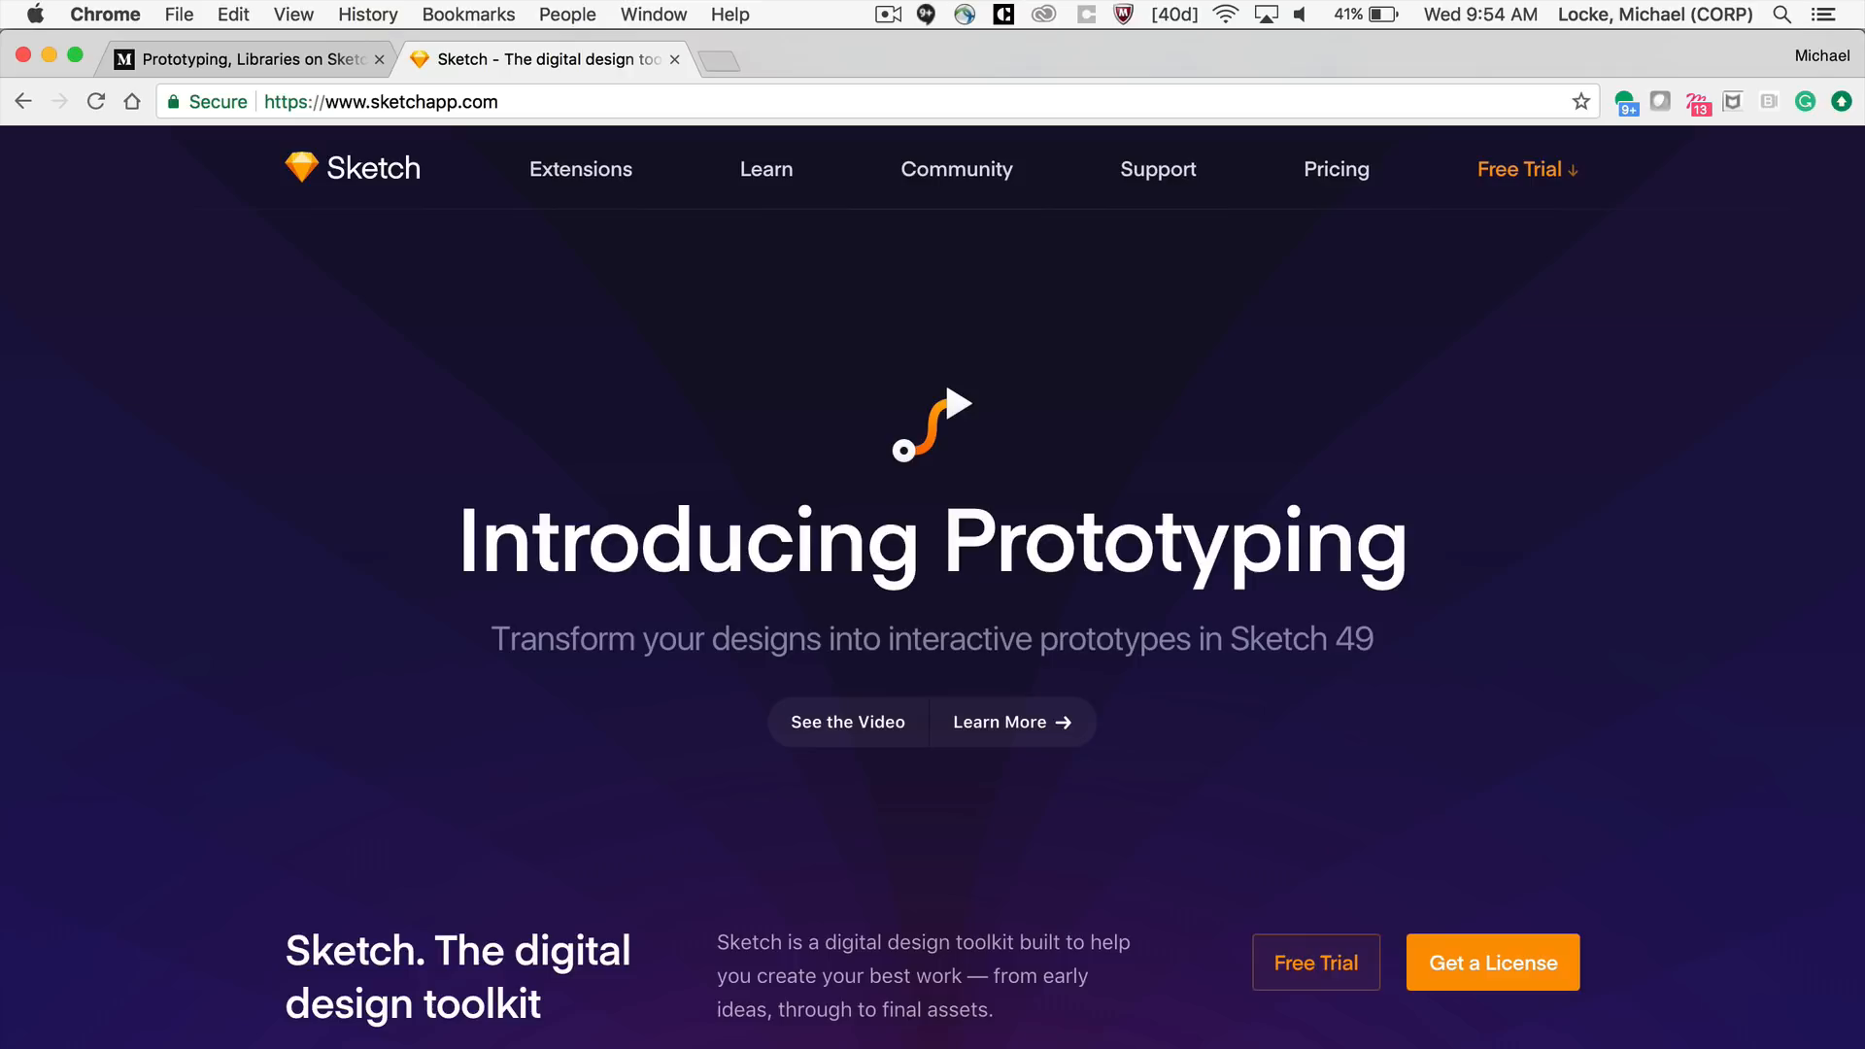
mouse_move(640, 1028)
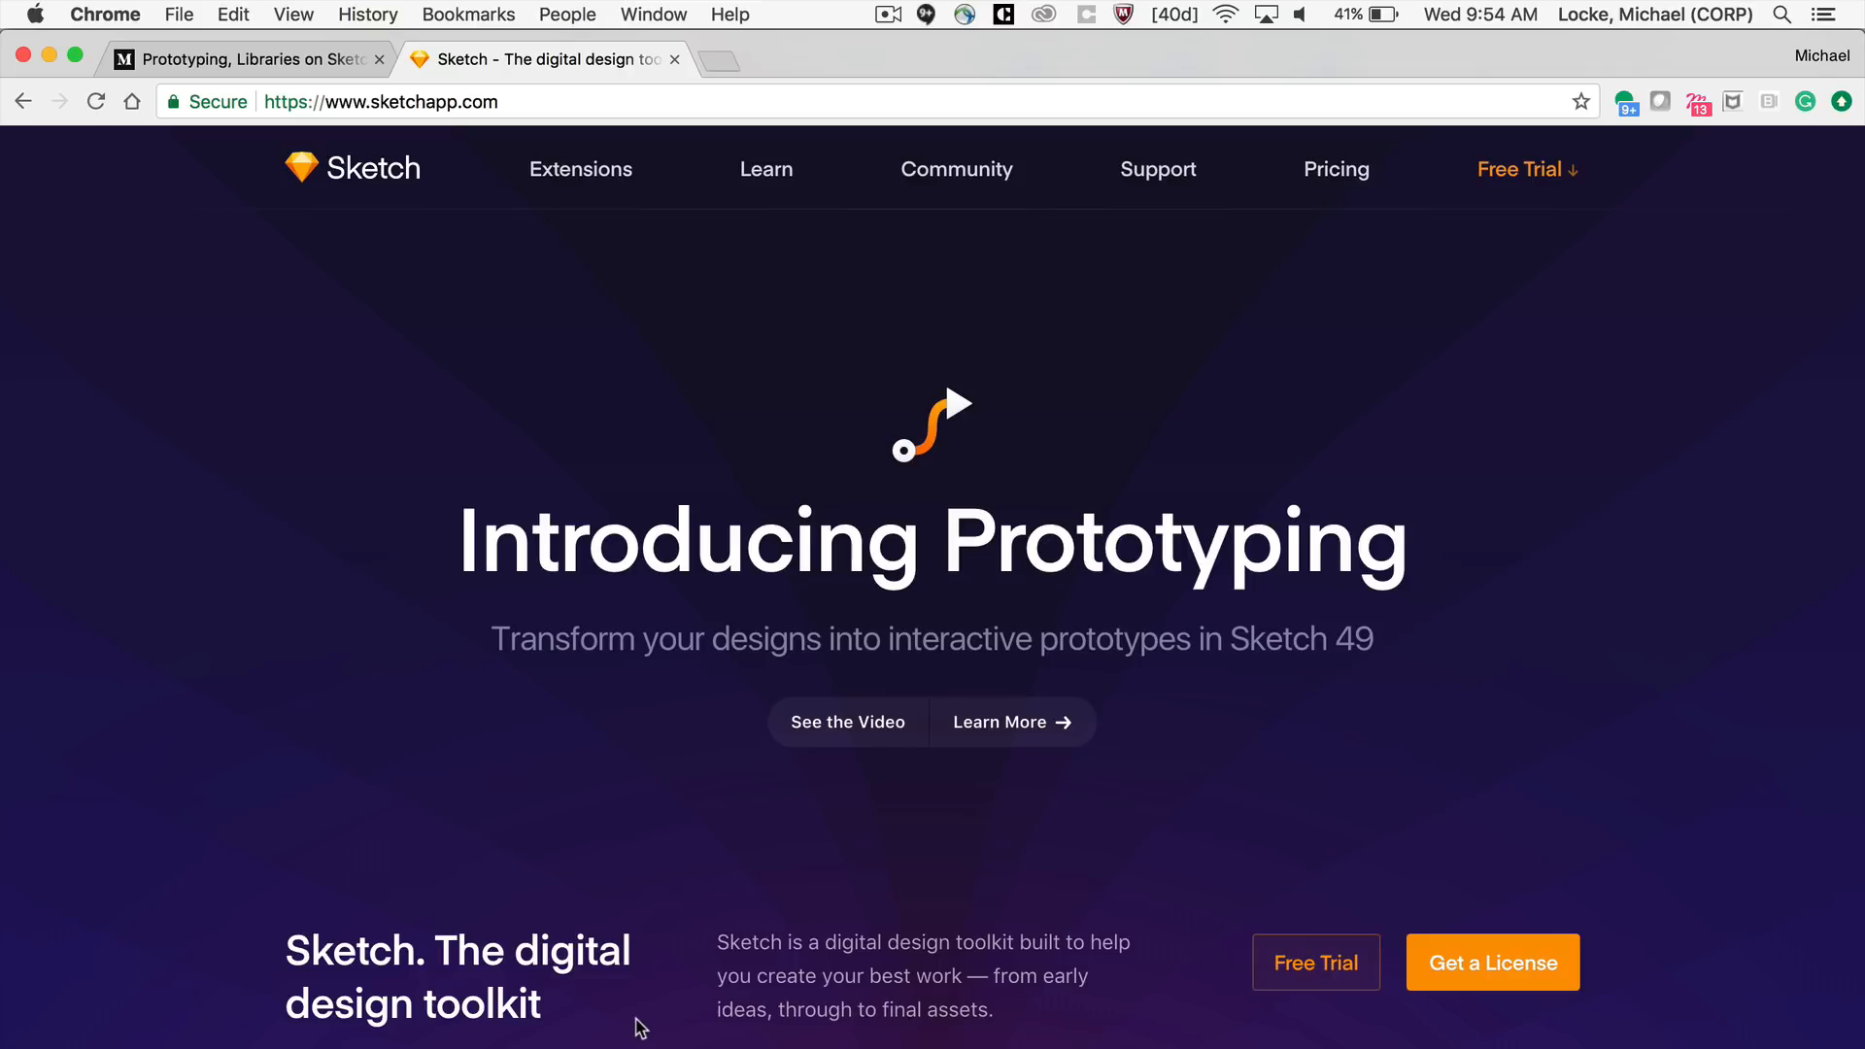
mouse_move(361, 521)
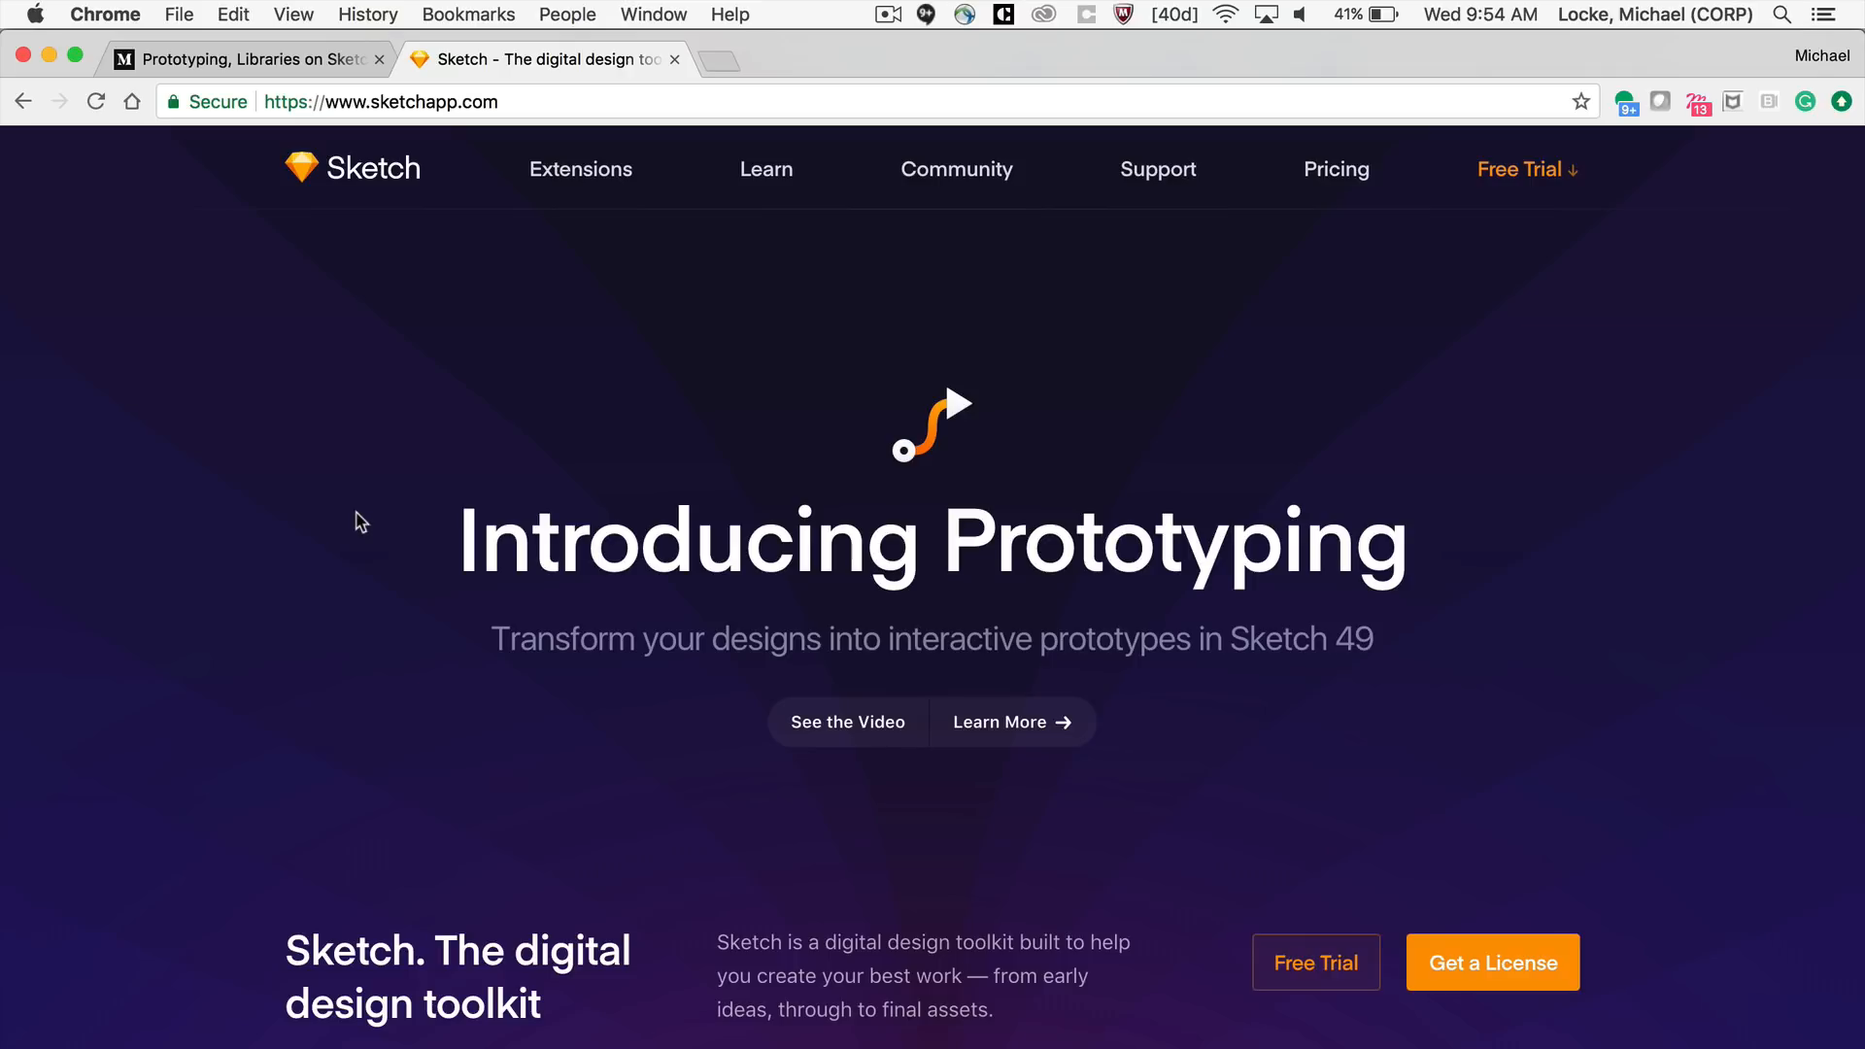
mouse_move(843, 786)
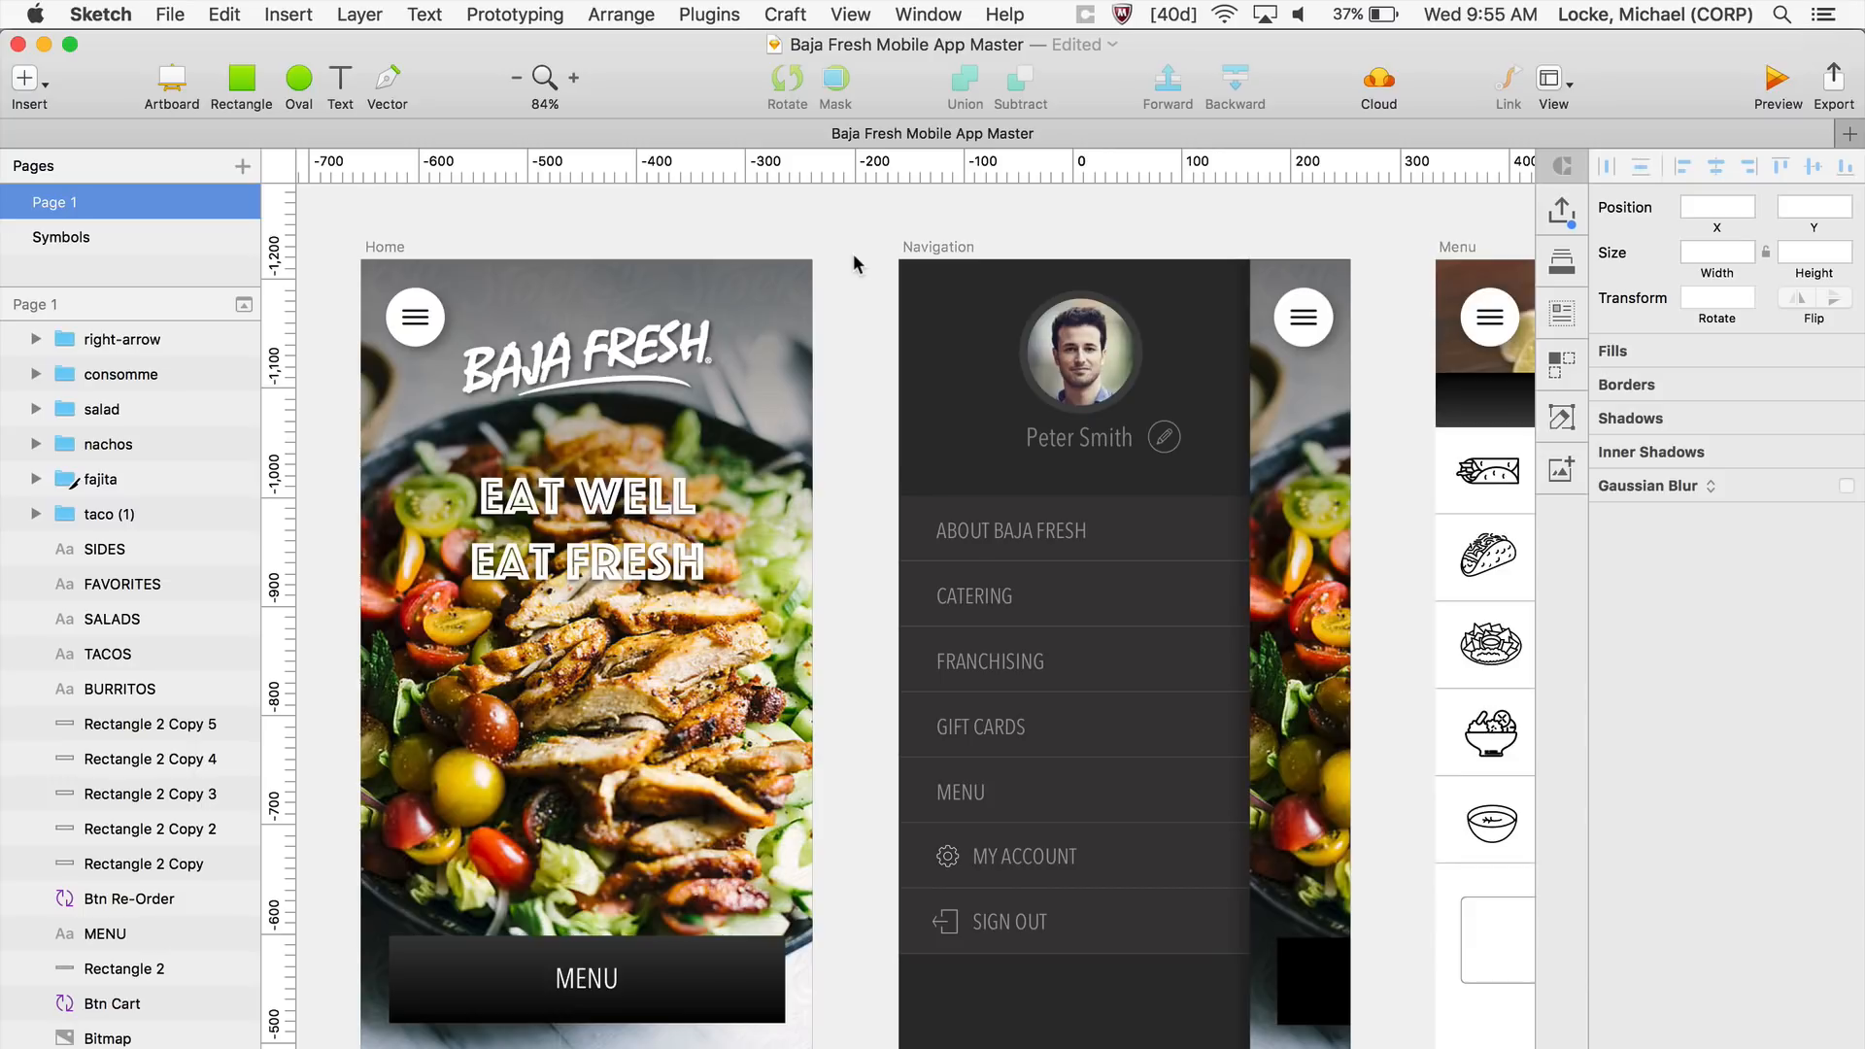
mouse_move(1318, 242)
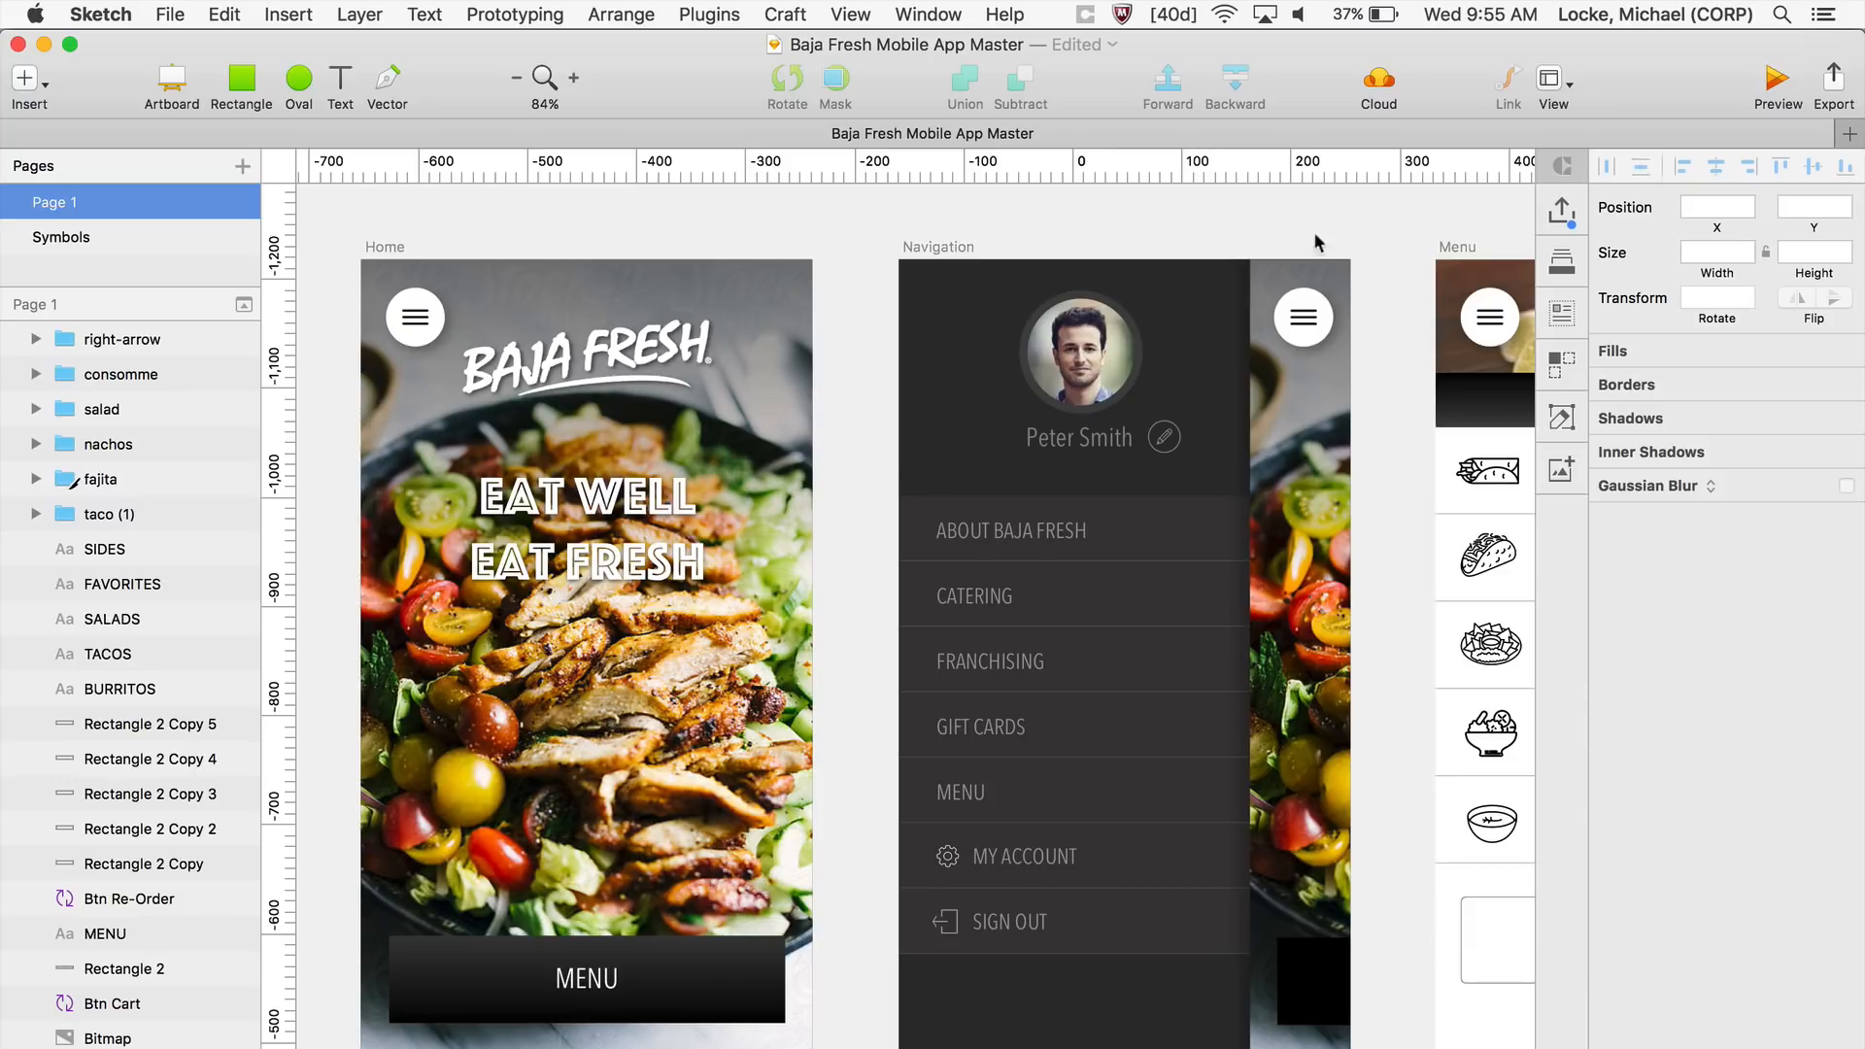
mouse_move(1760, 94)
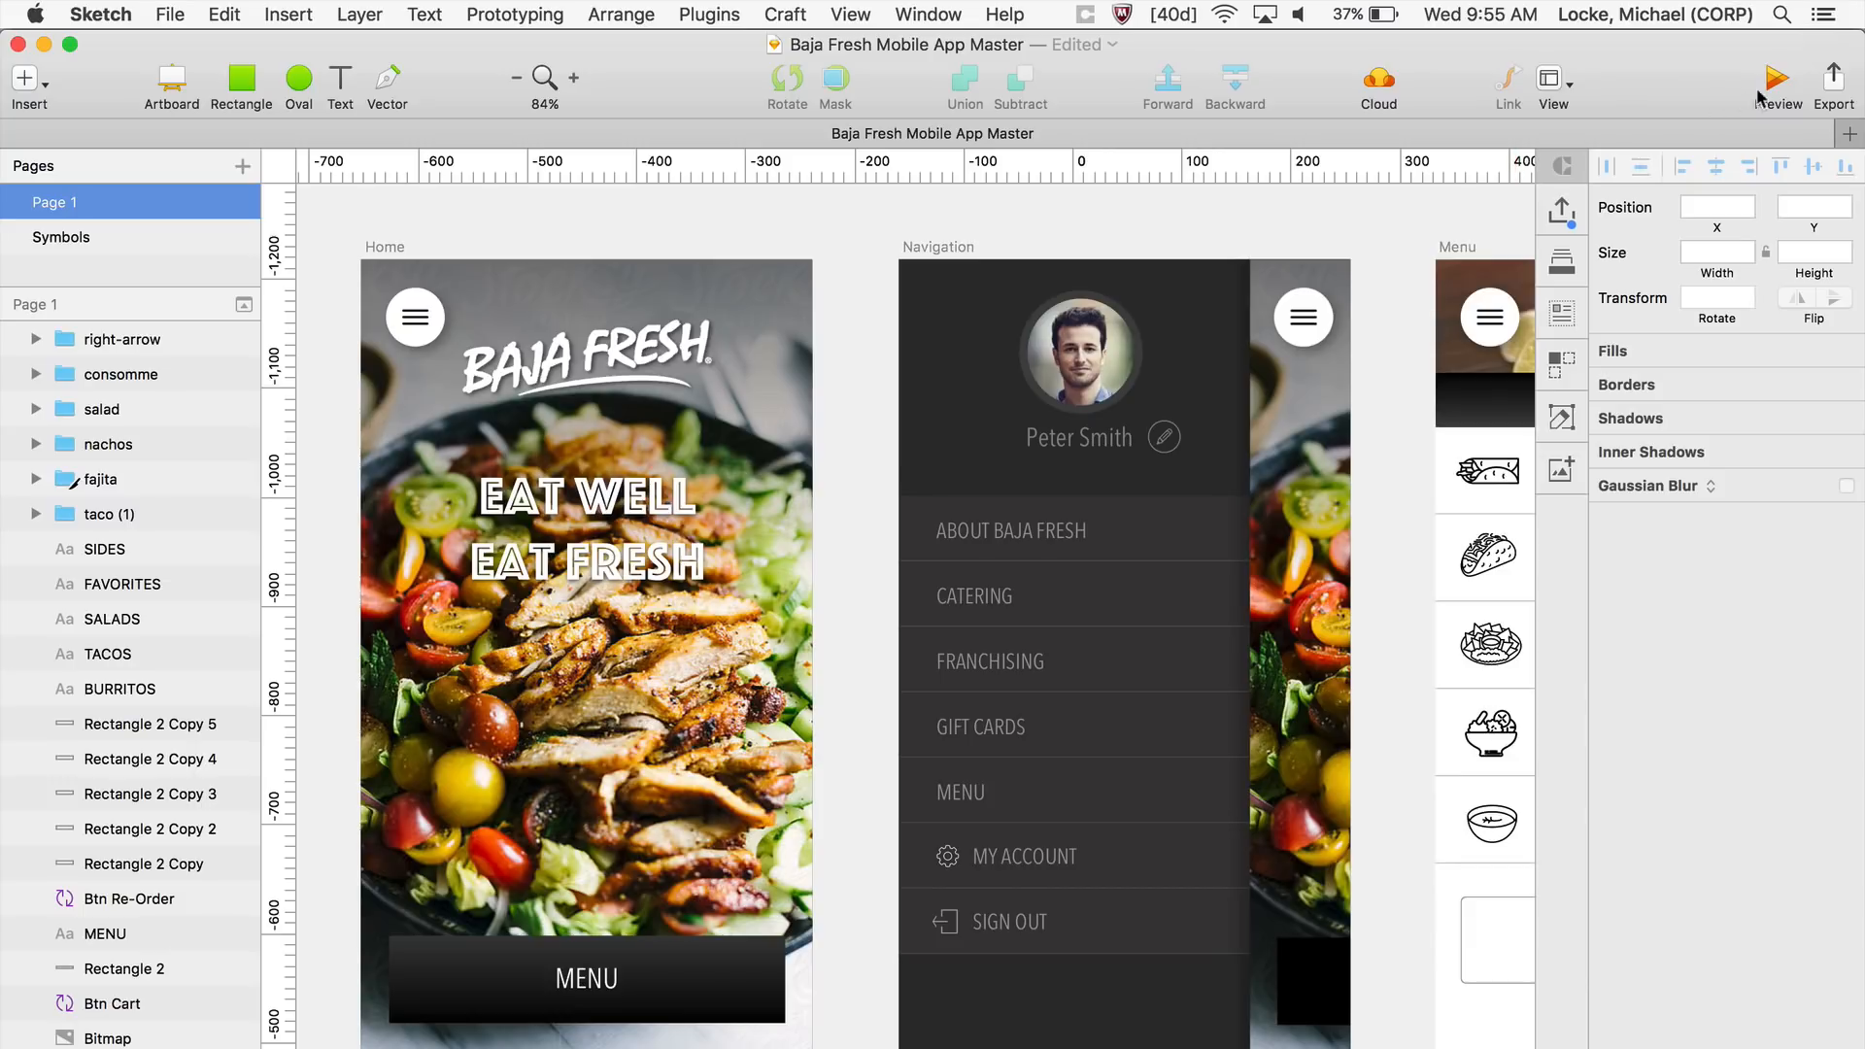
mouse_move(1776, 88)
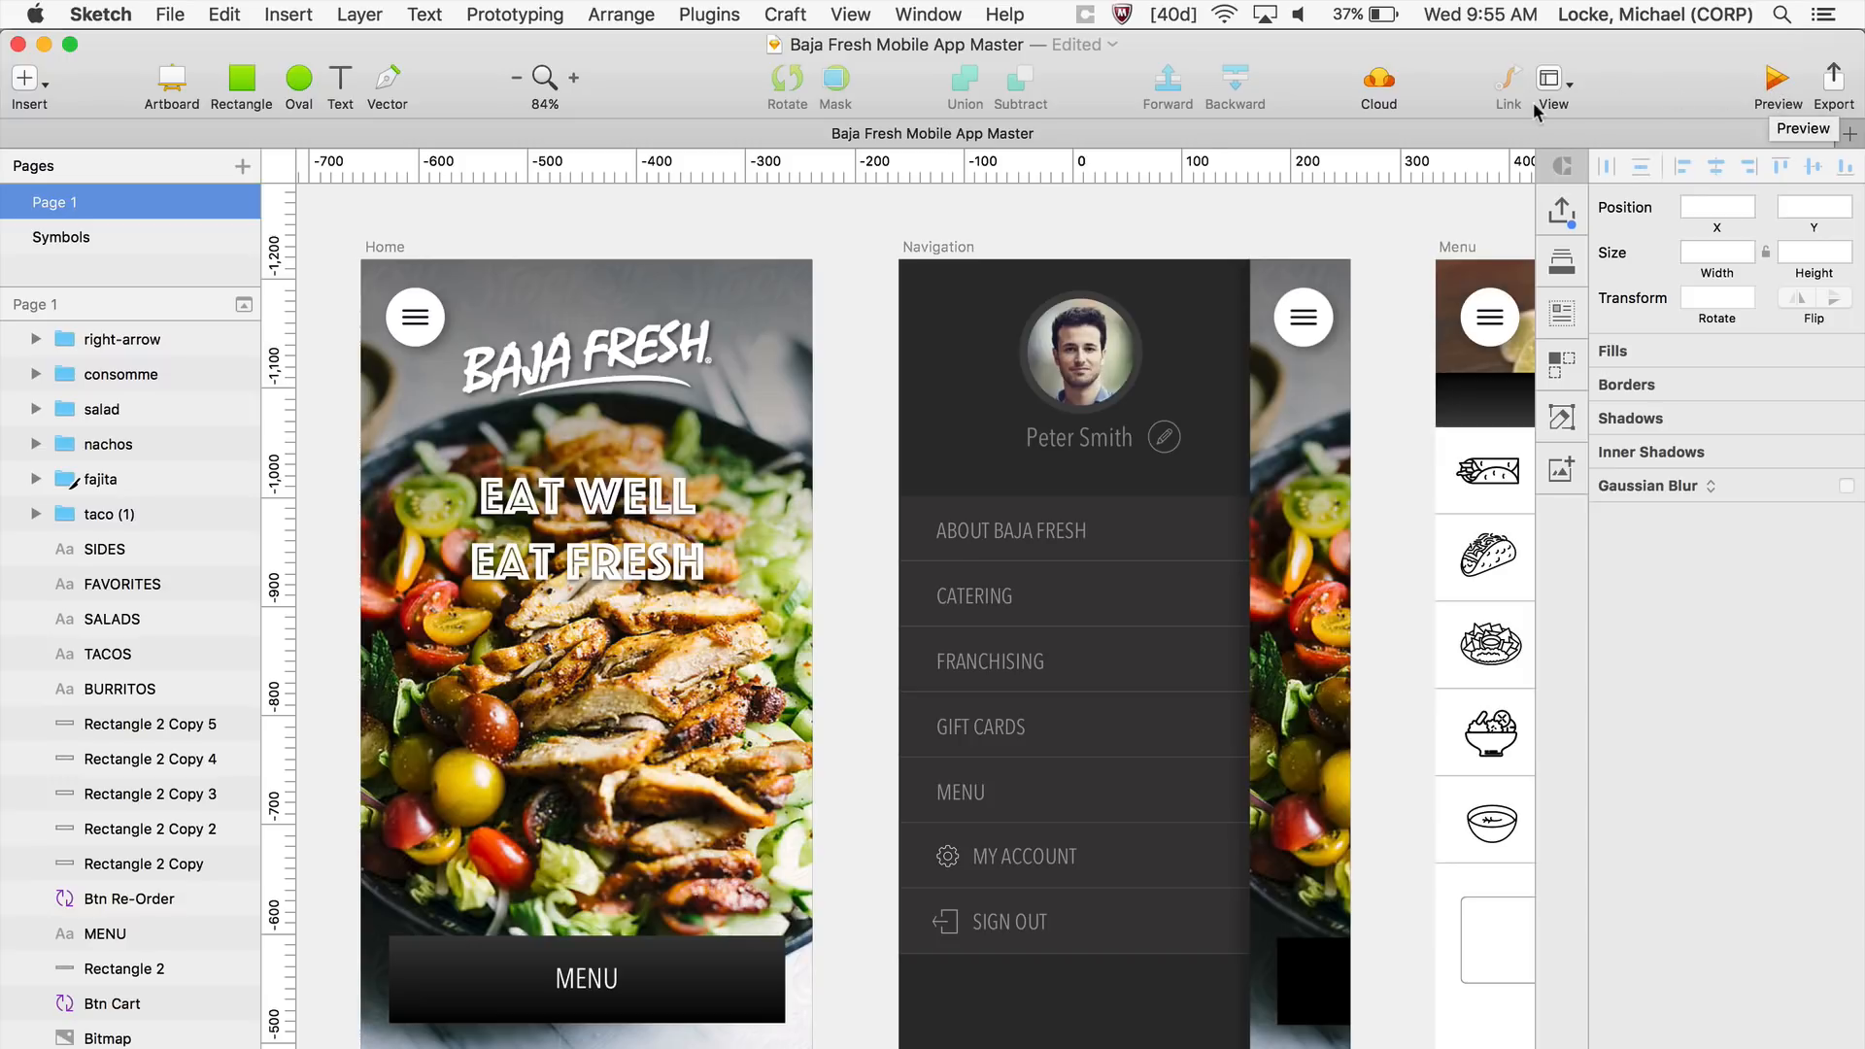
mouse_move(1506, 86)
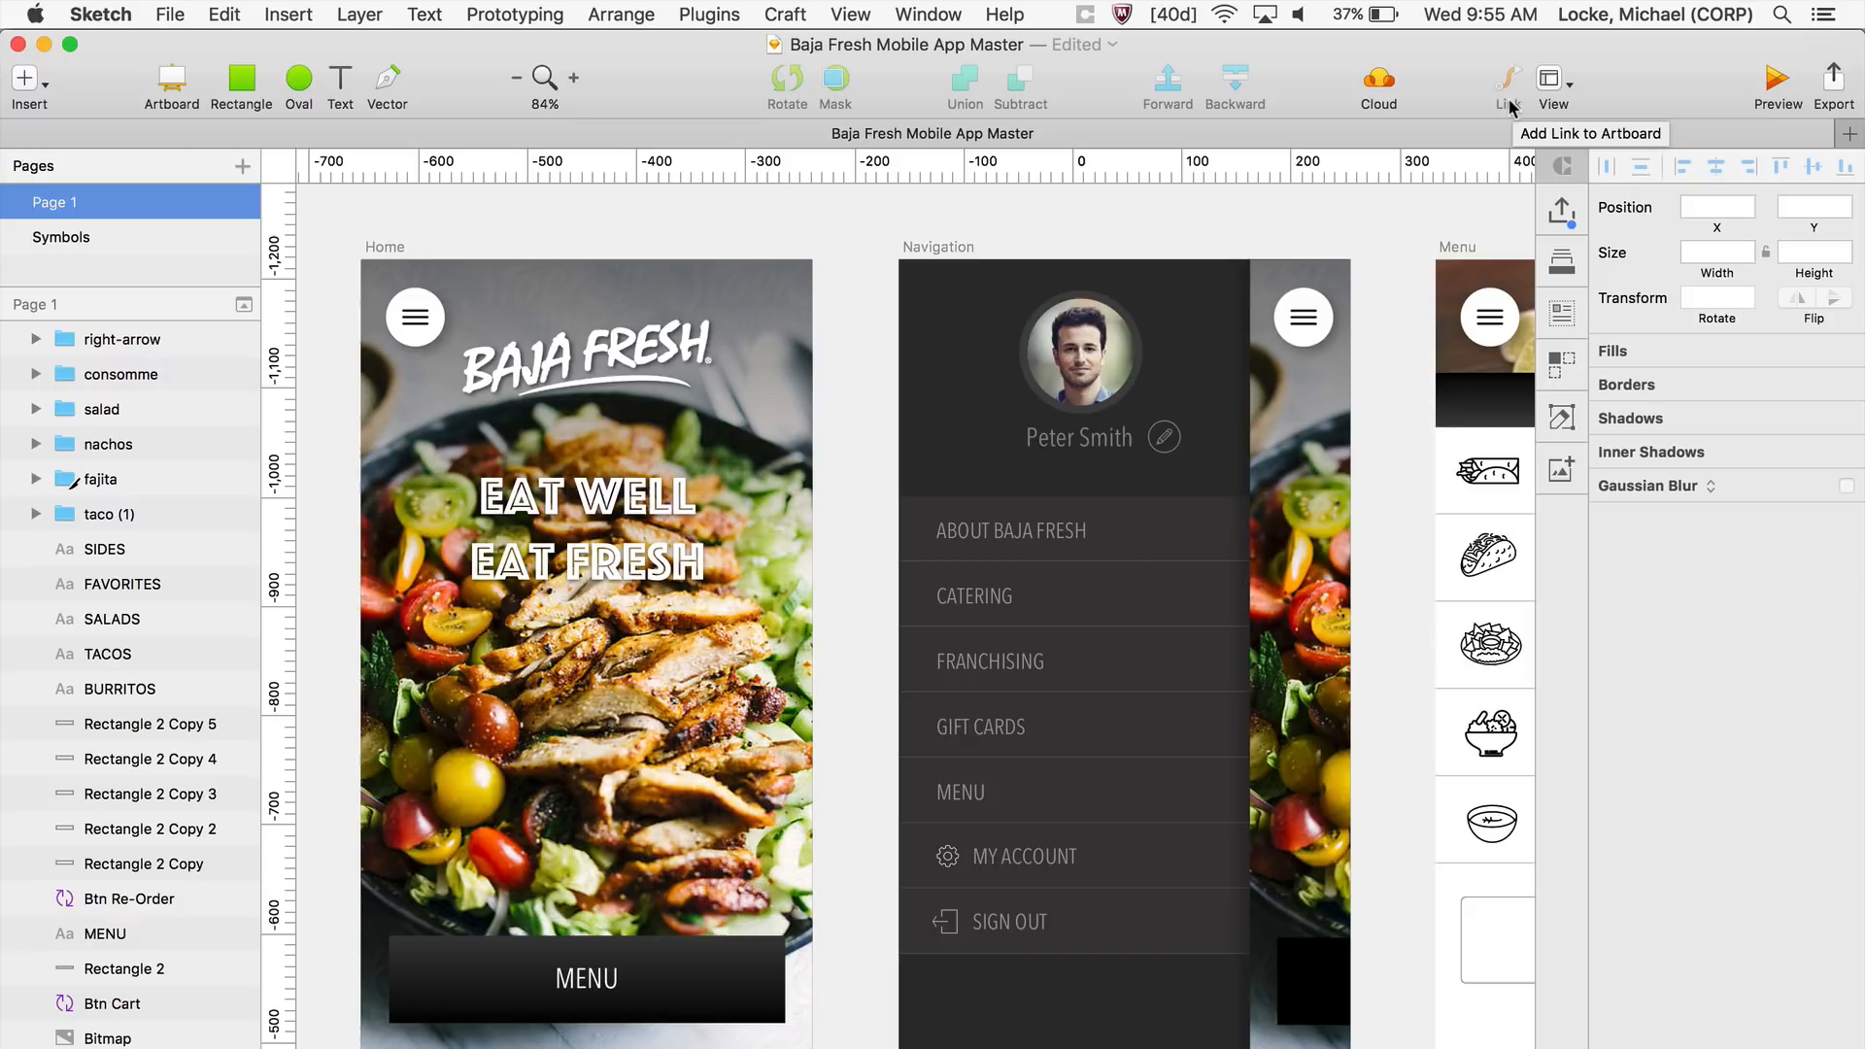
mouse_move(1379, 80)
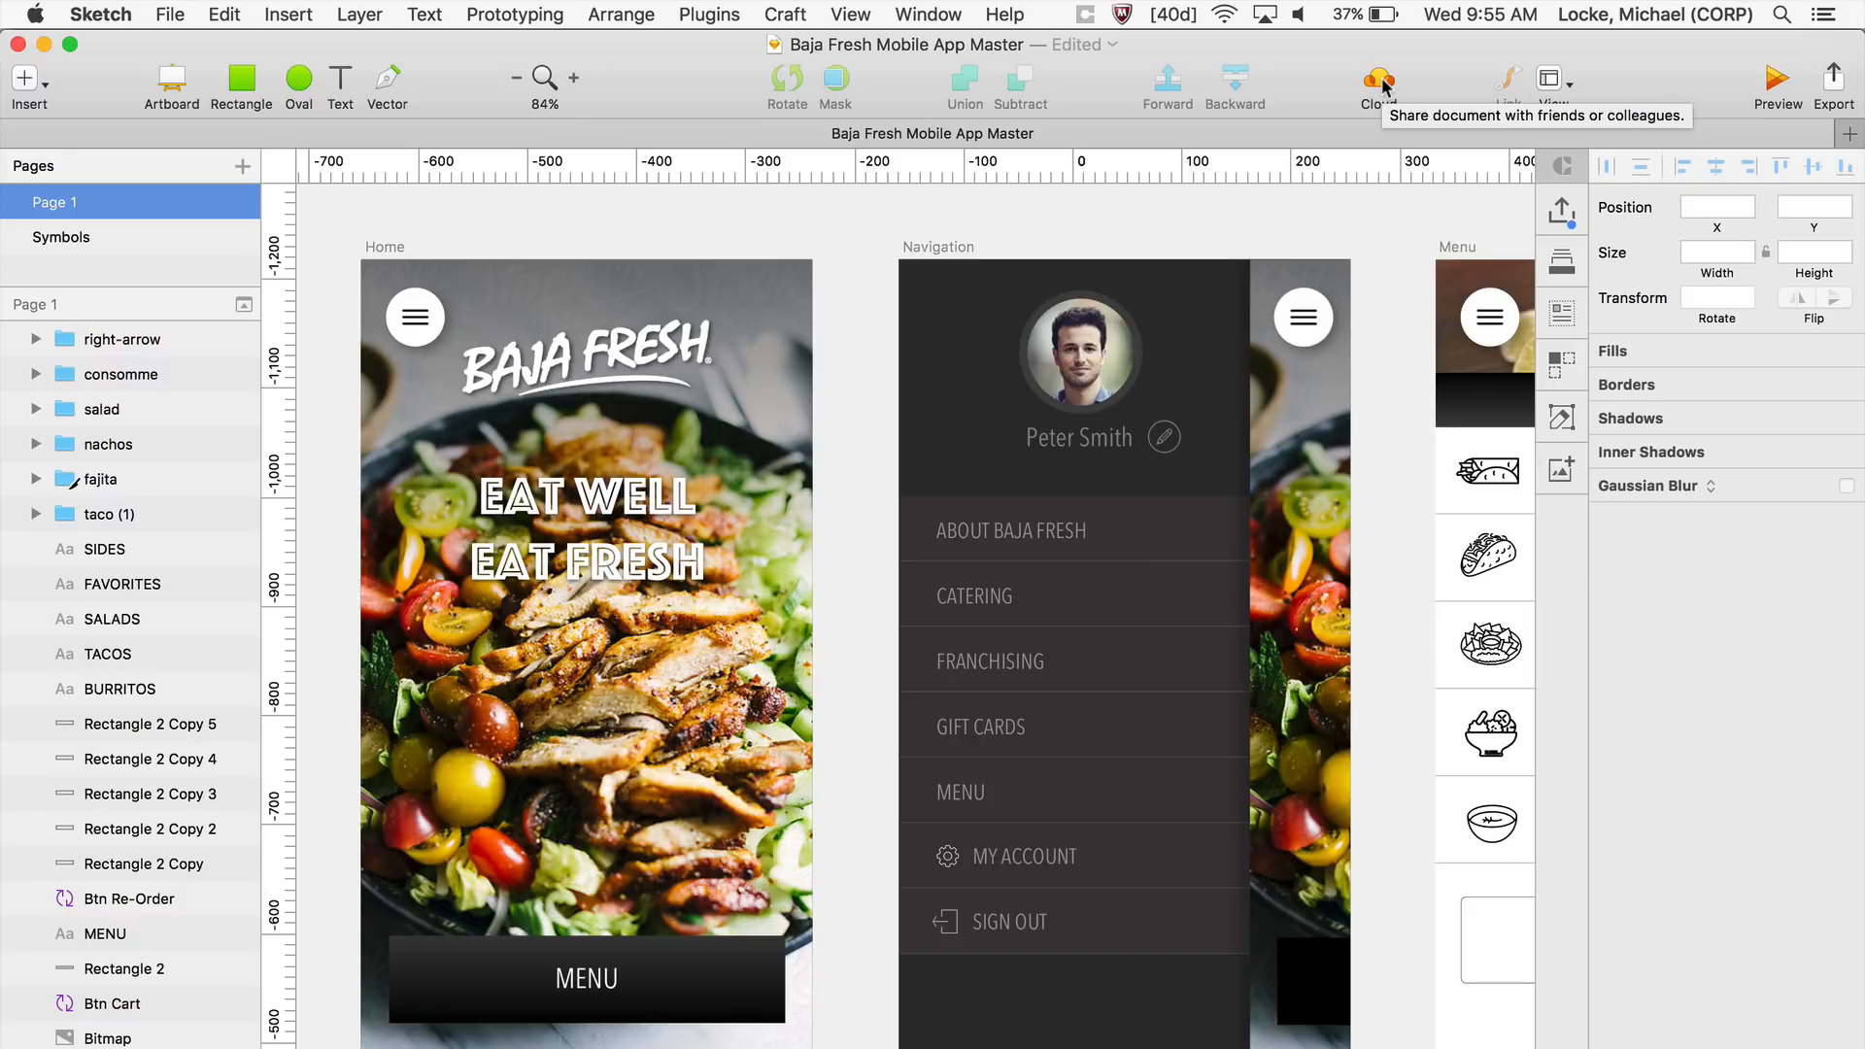
mouse_move(674, 95)
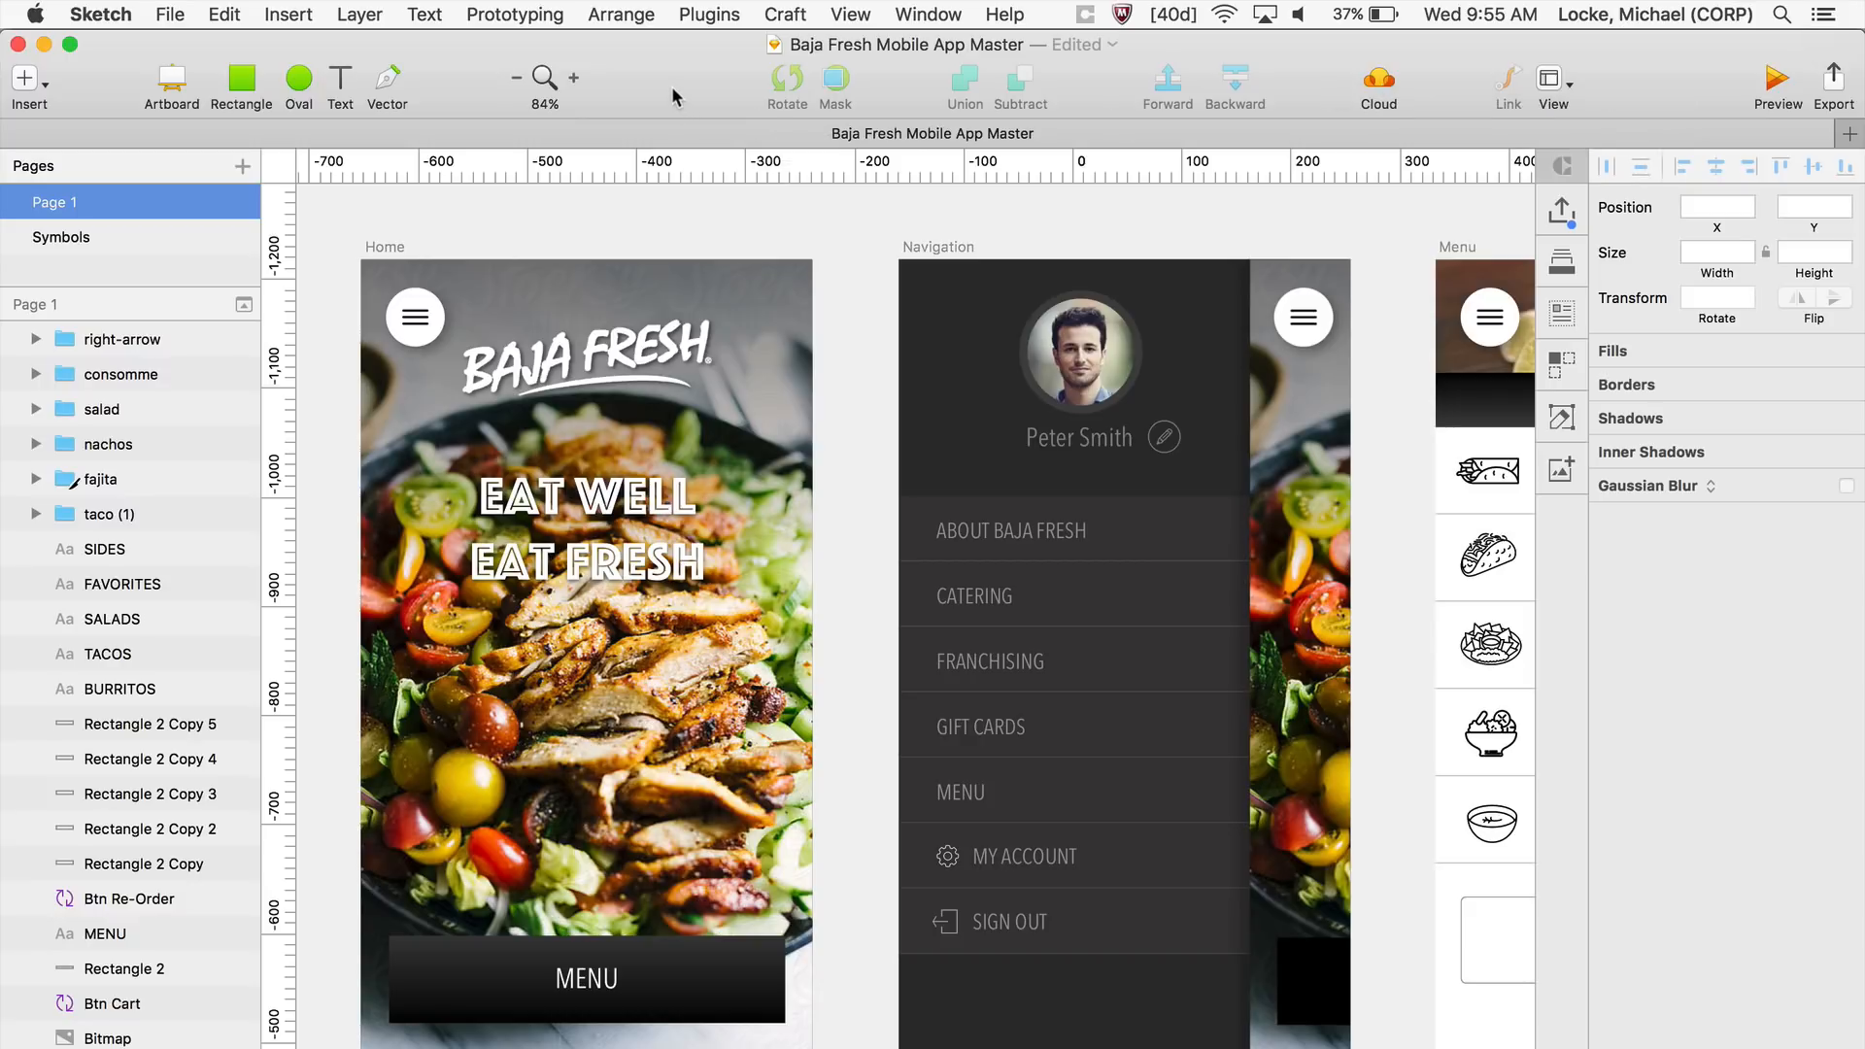
- Link the Home screen's Btn Menu group to the Menu artboard
left_click(515, 15)
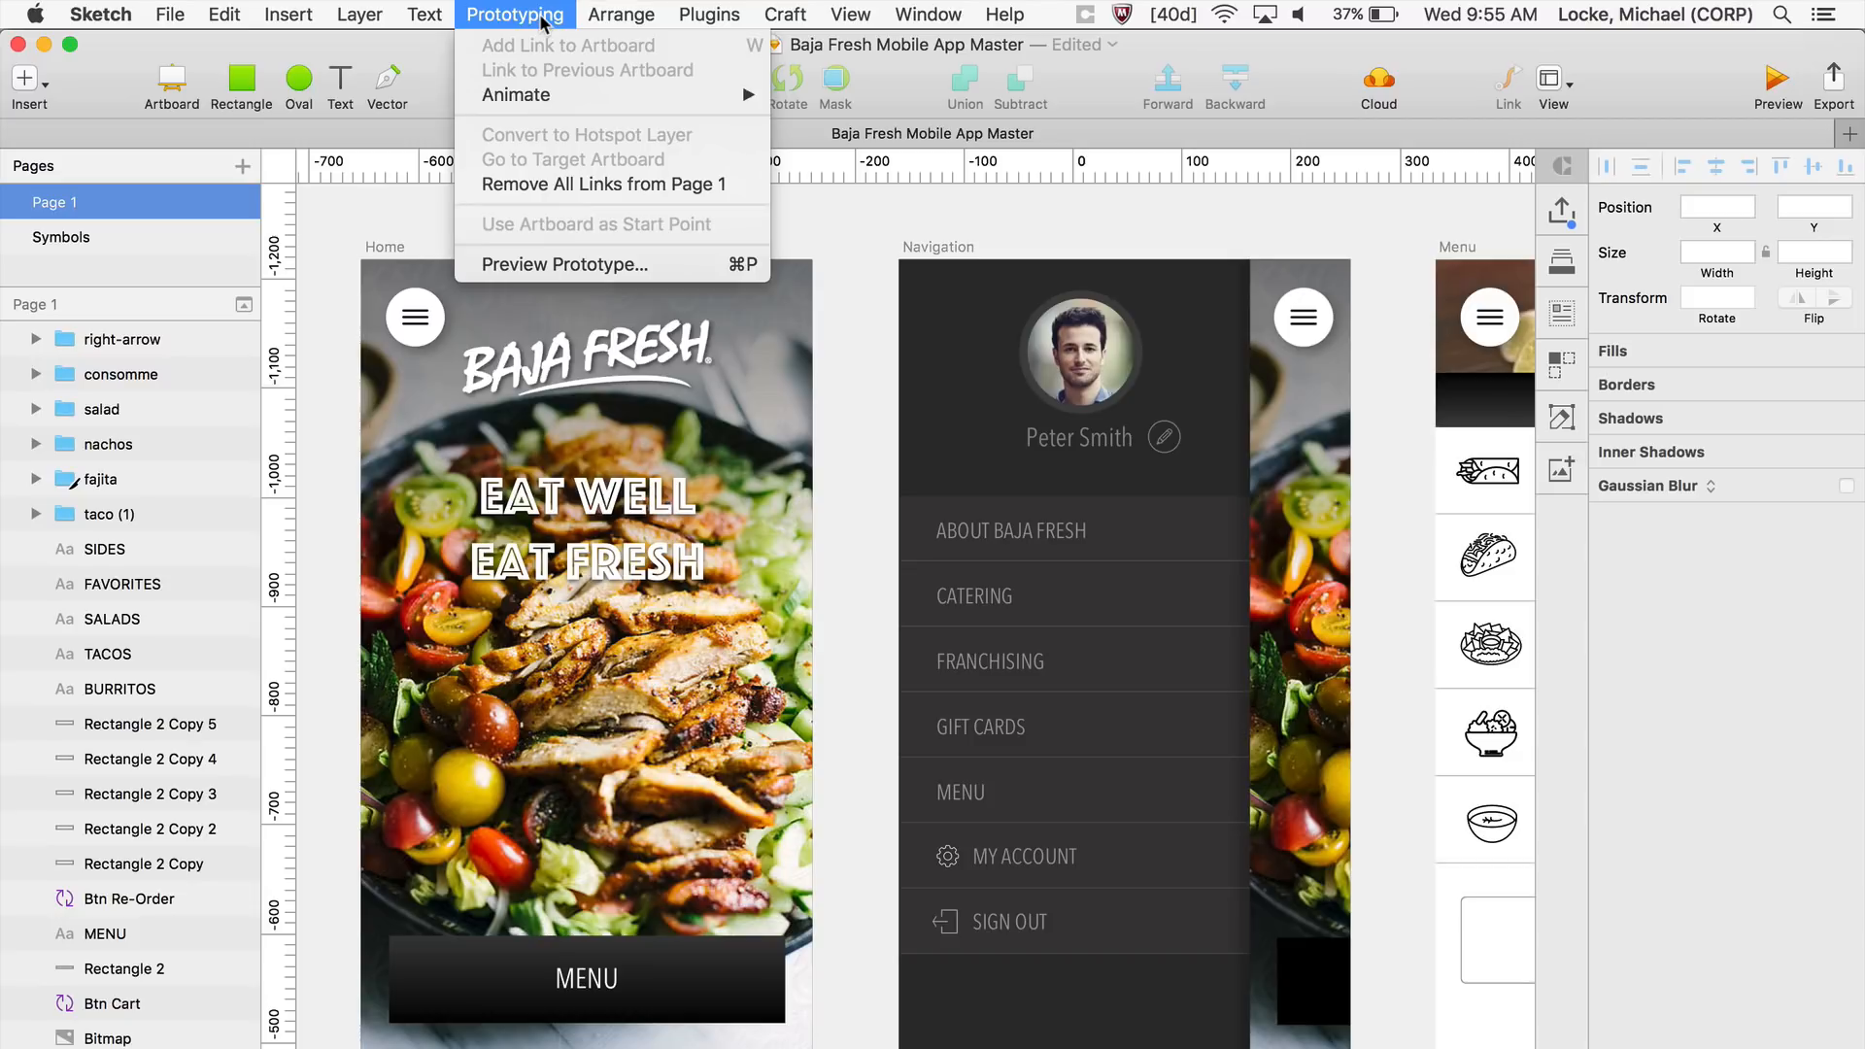
mouse_move(515, 95)
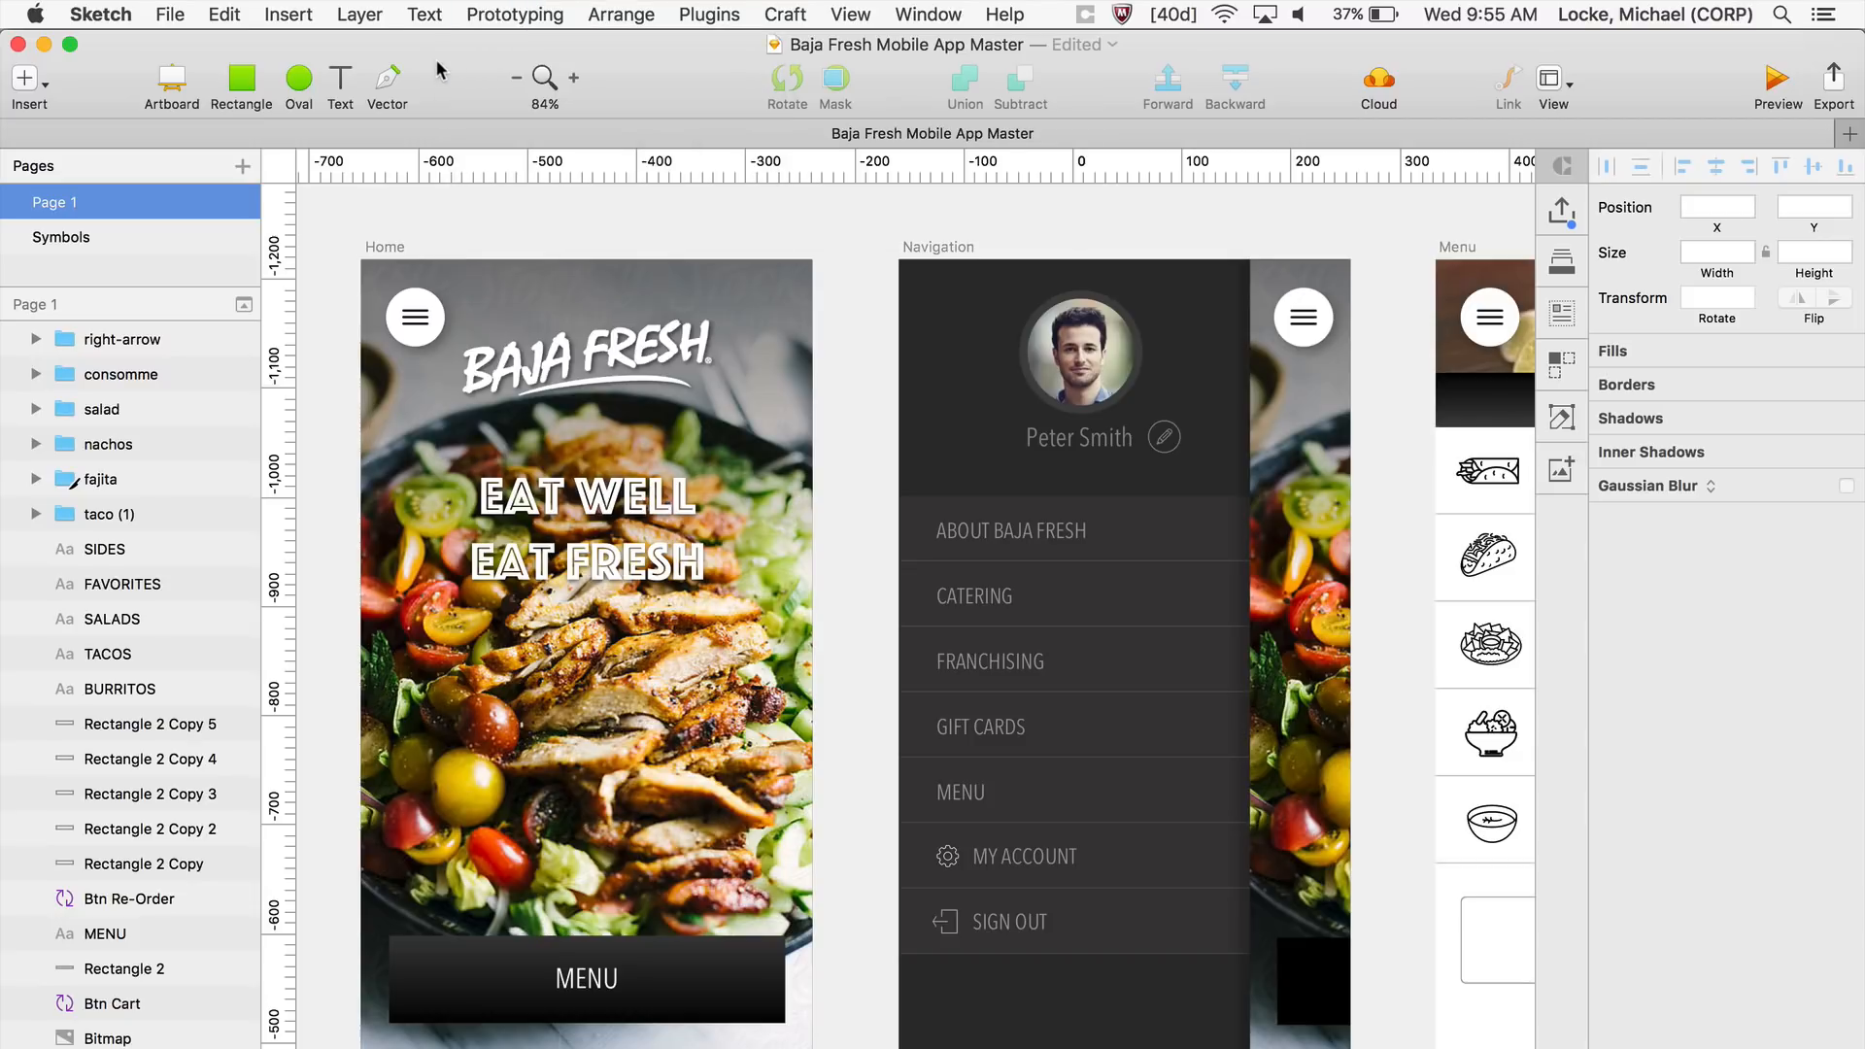
left_click(23, 79)
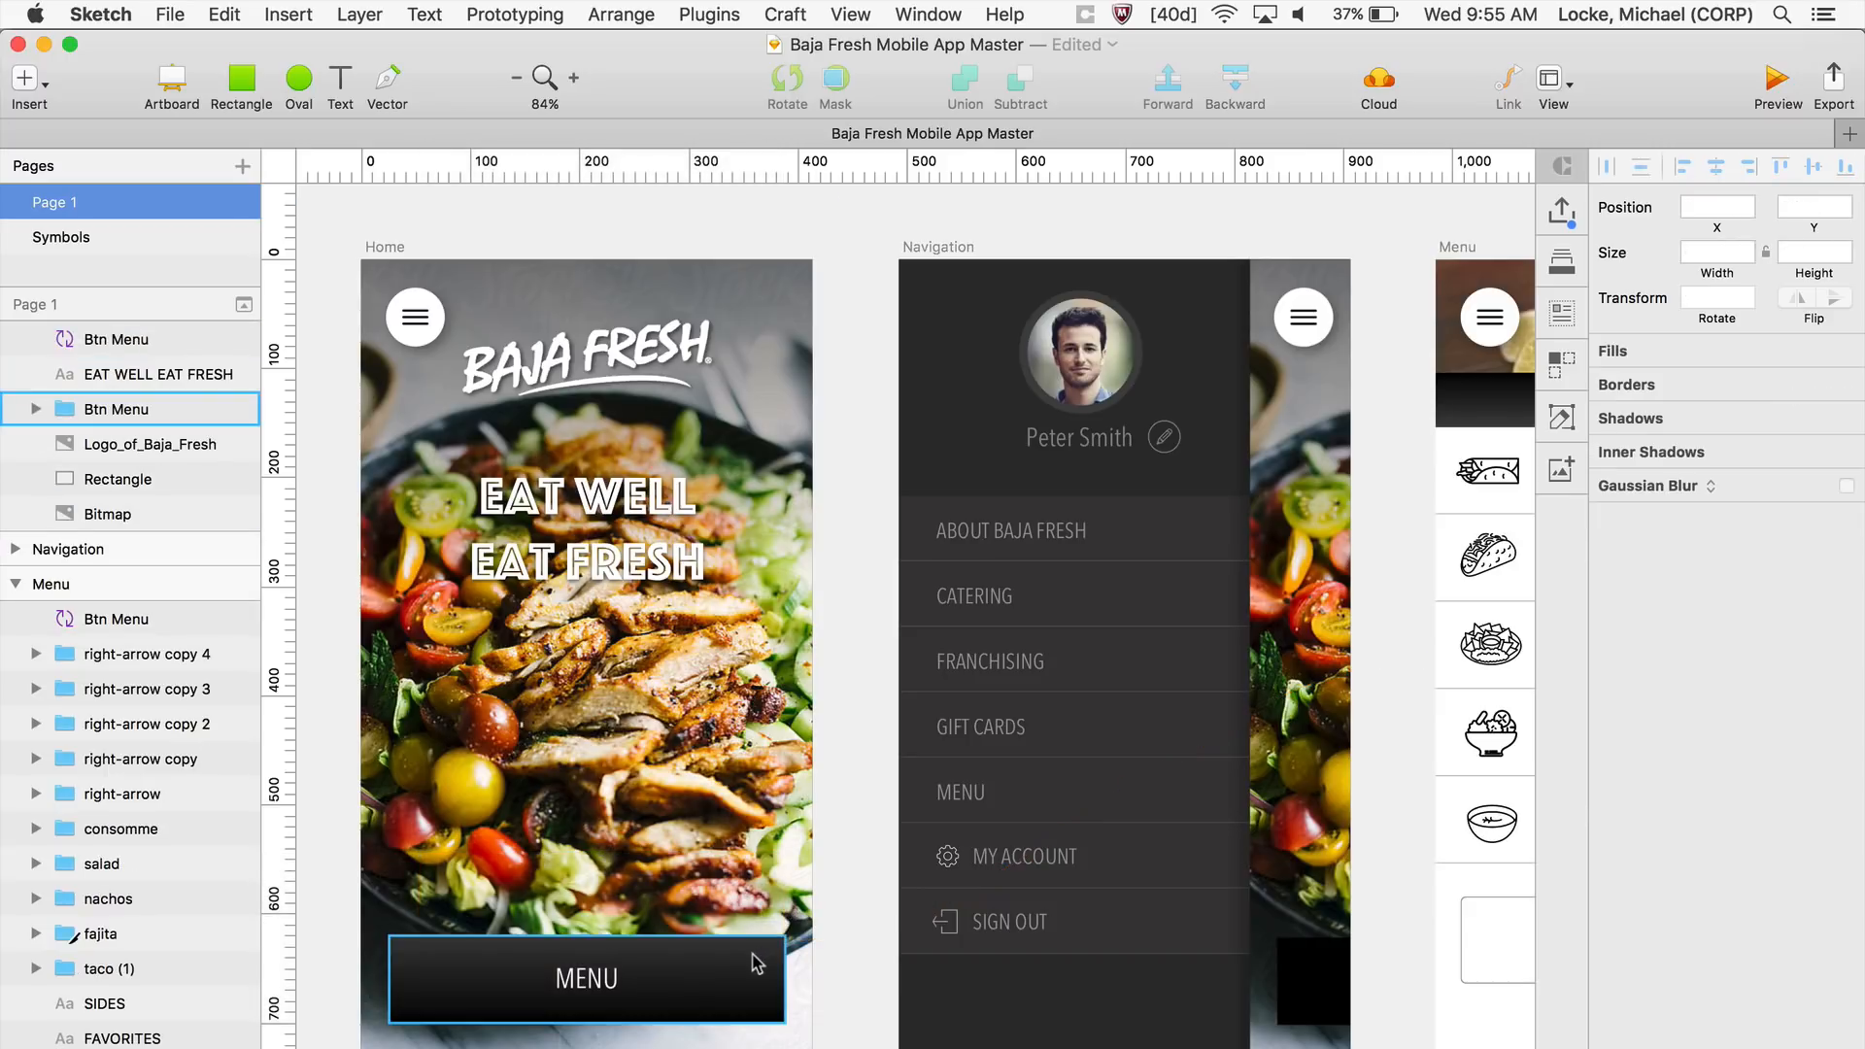
left_click(584, 979)
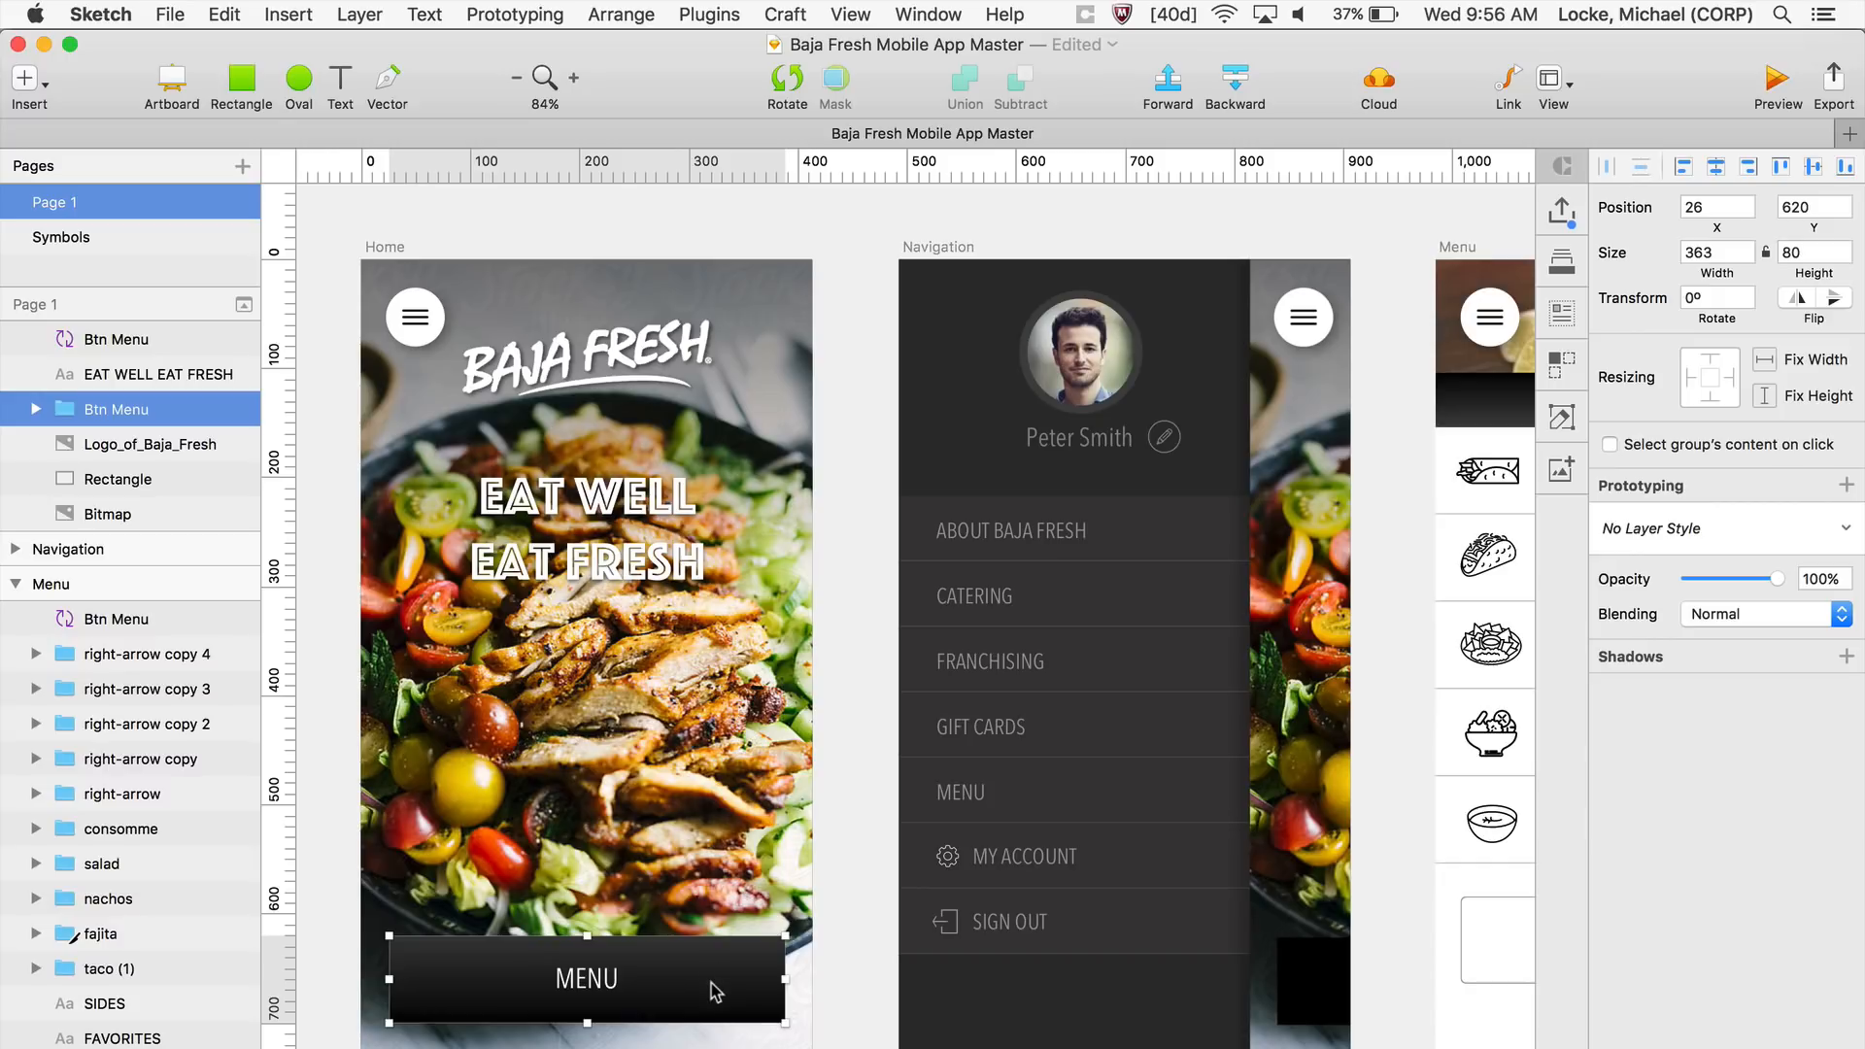
mouse_move(1506, 90)
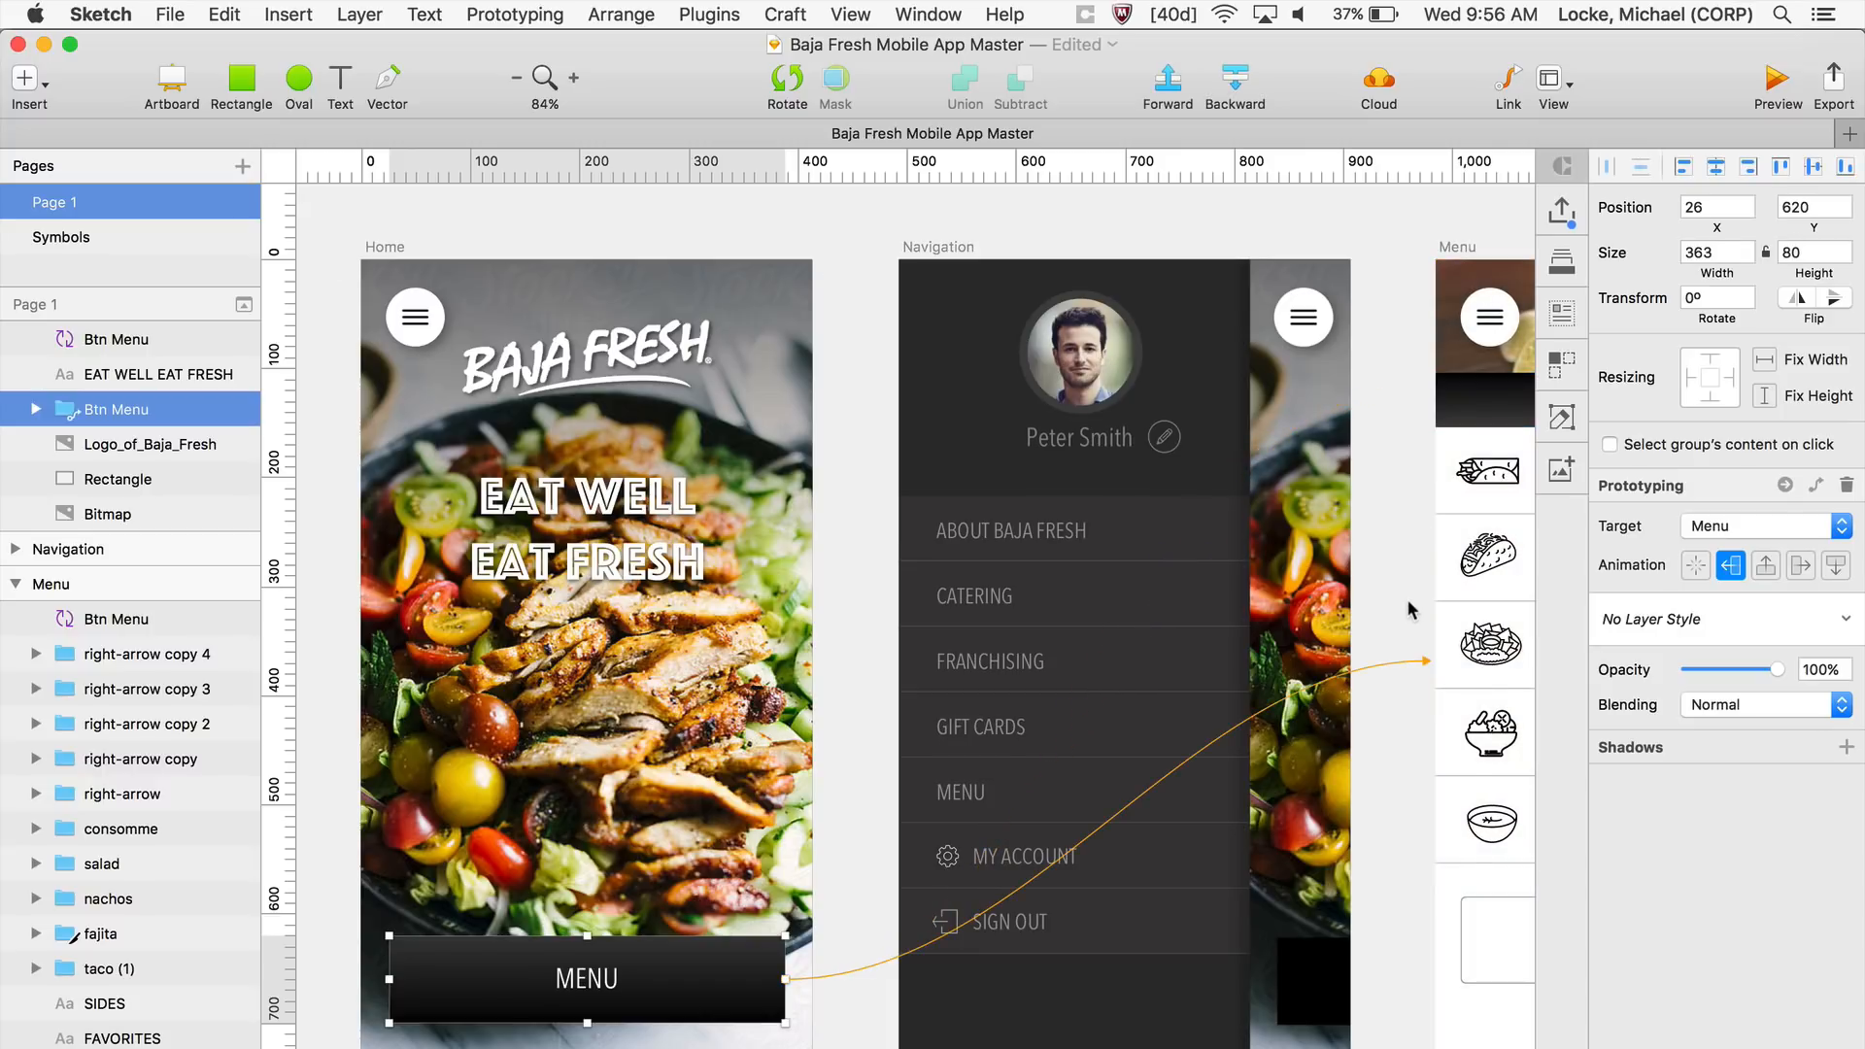
scroll("down", 3)
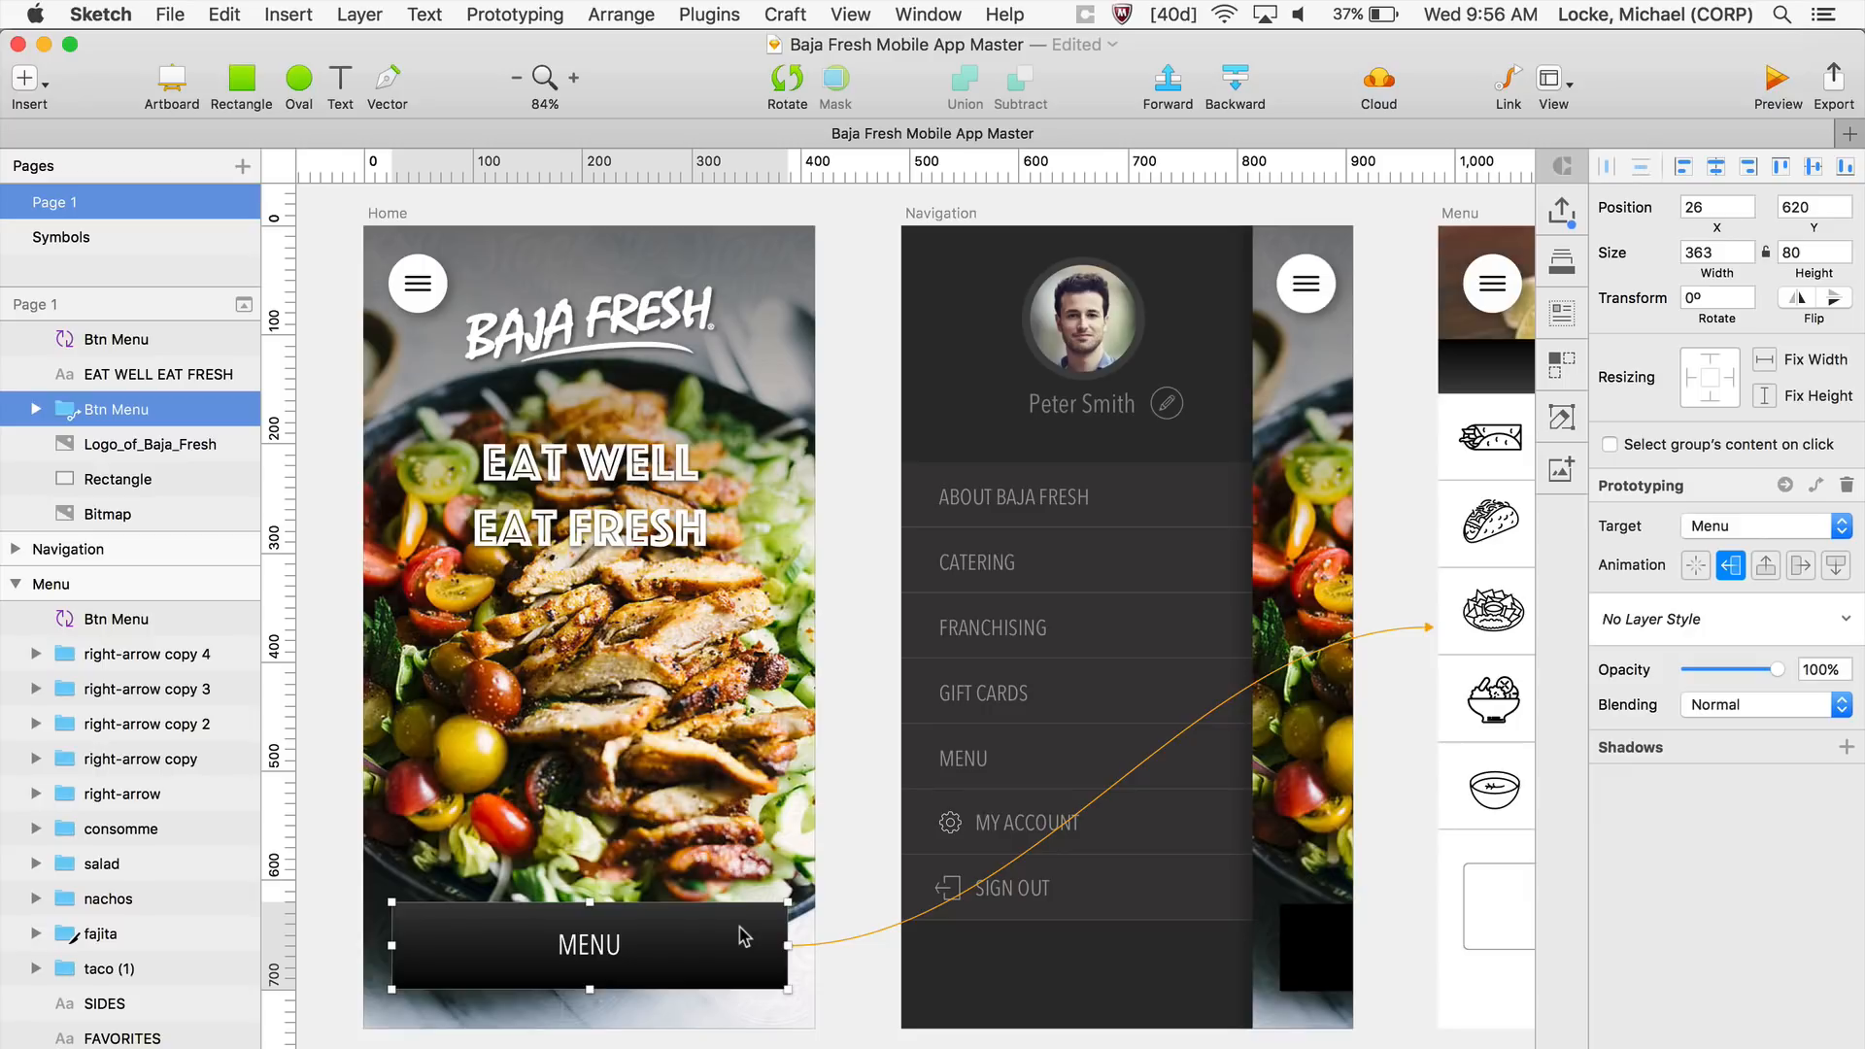
mouse_move(1104, 842)
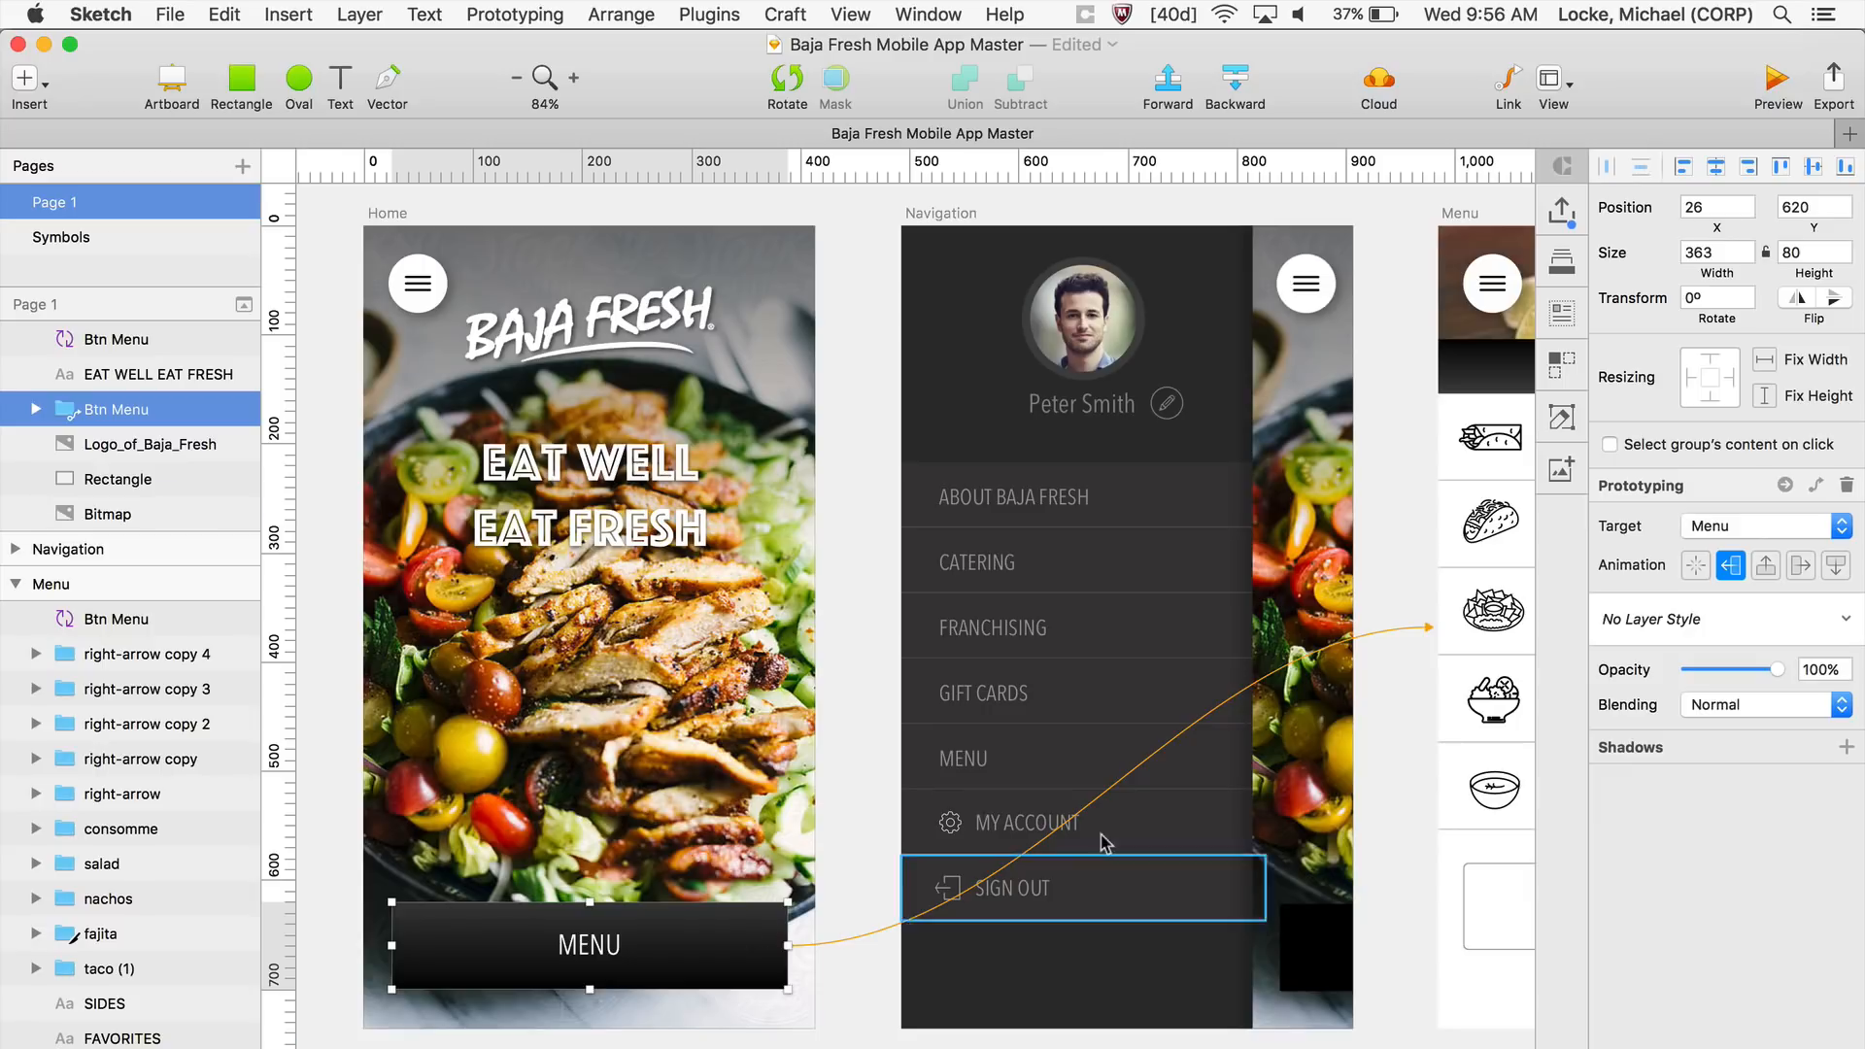
left_click(1484, 610)
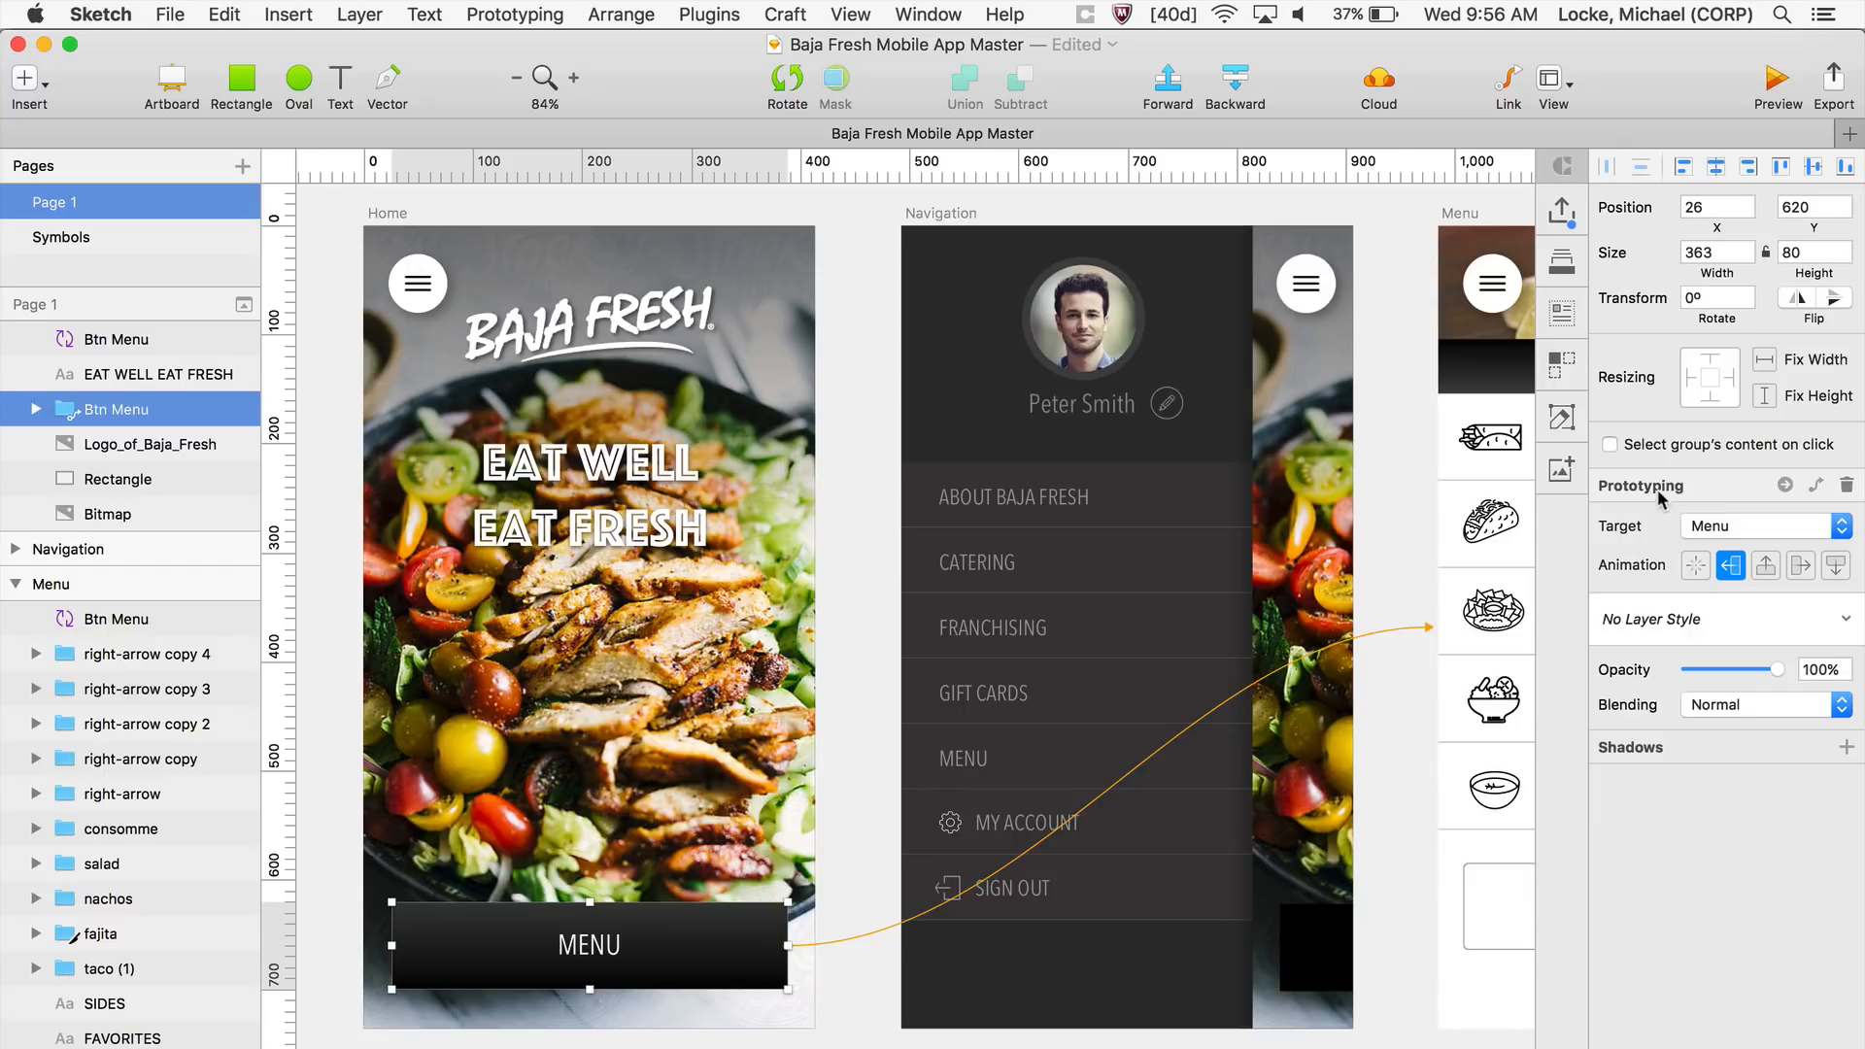
- Set the MENU link animation to from Left and preview the prototype on Home
left_click(1731, 566)
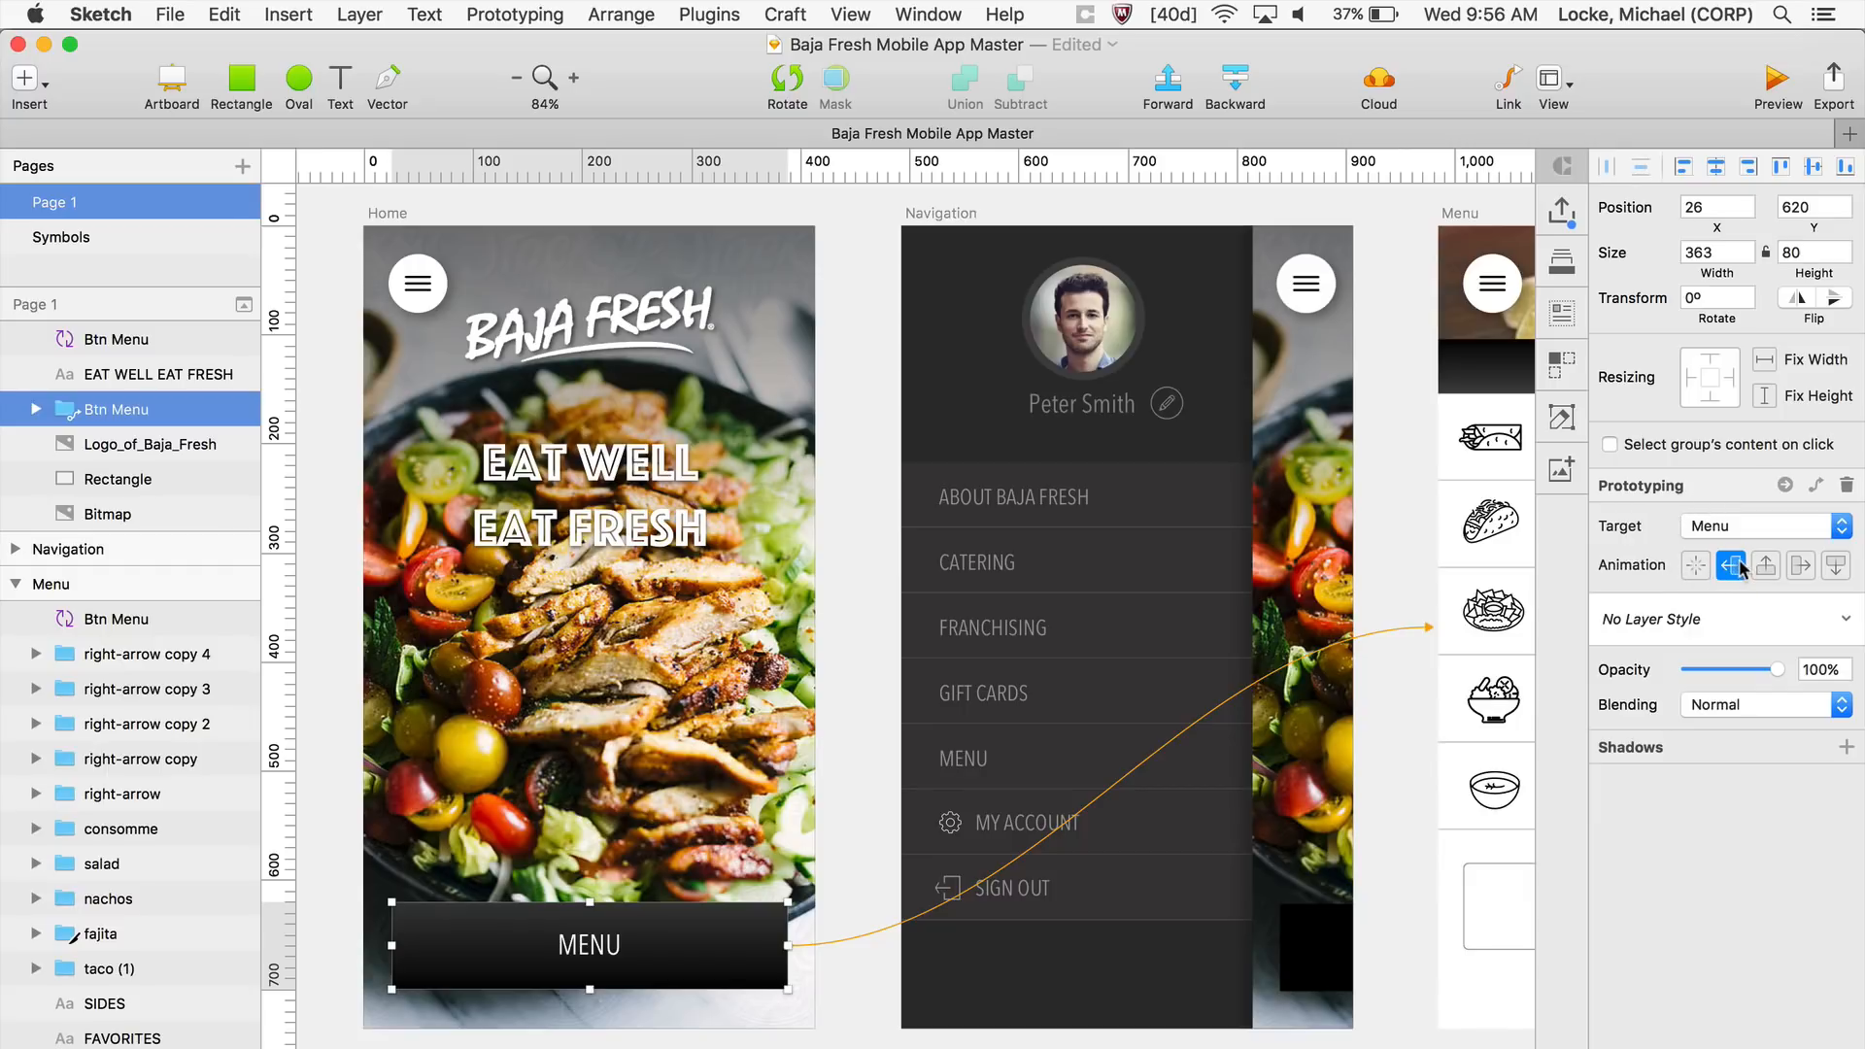
left_click(1765, 526)
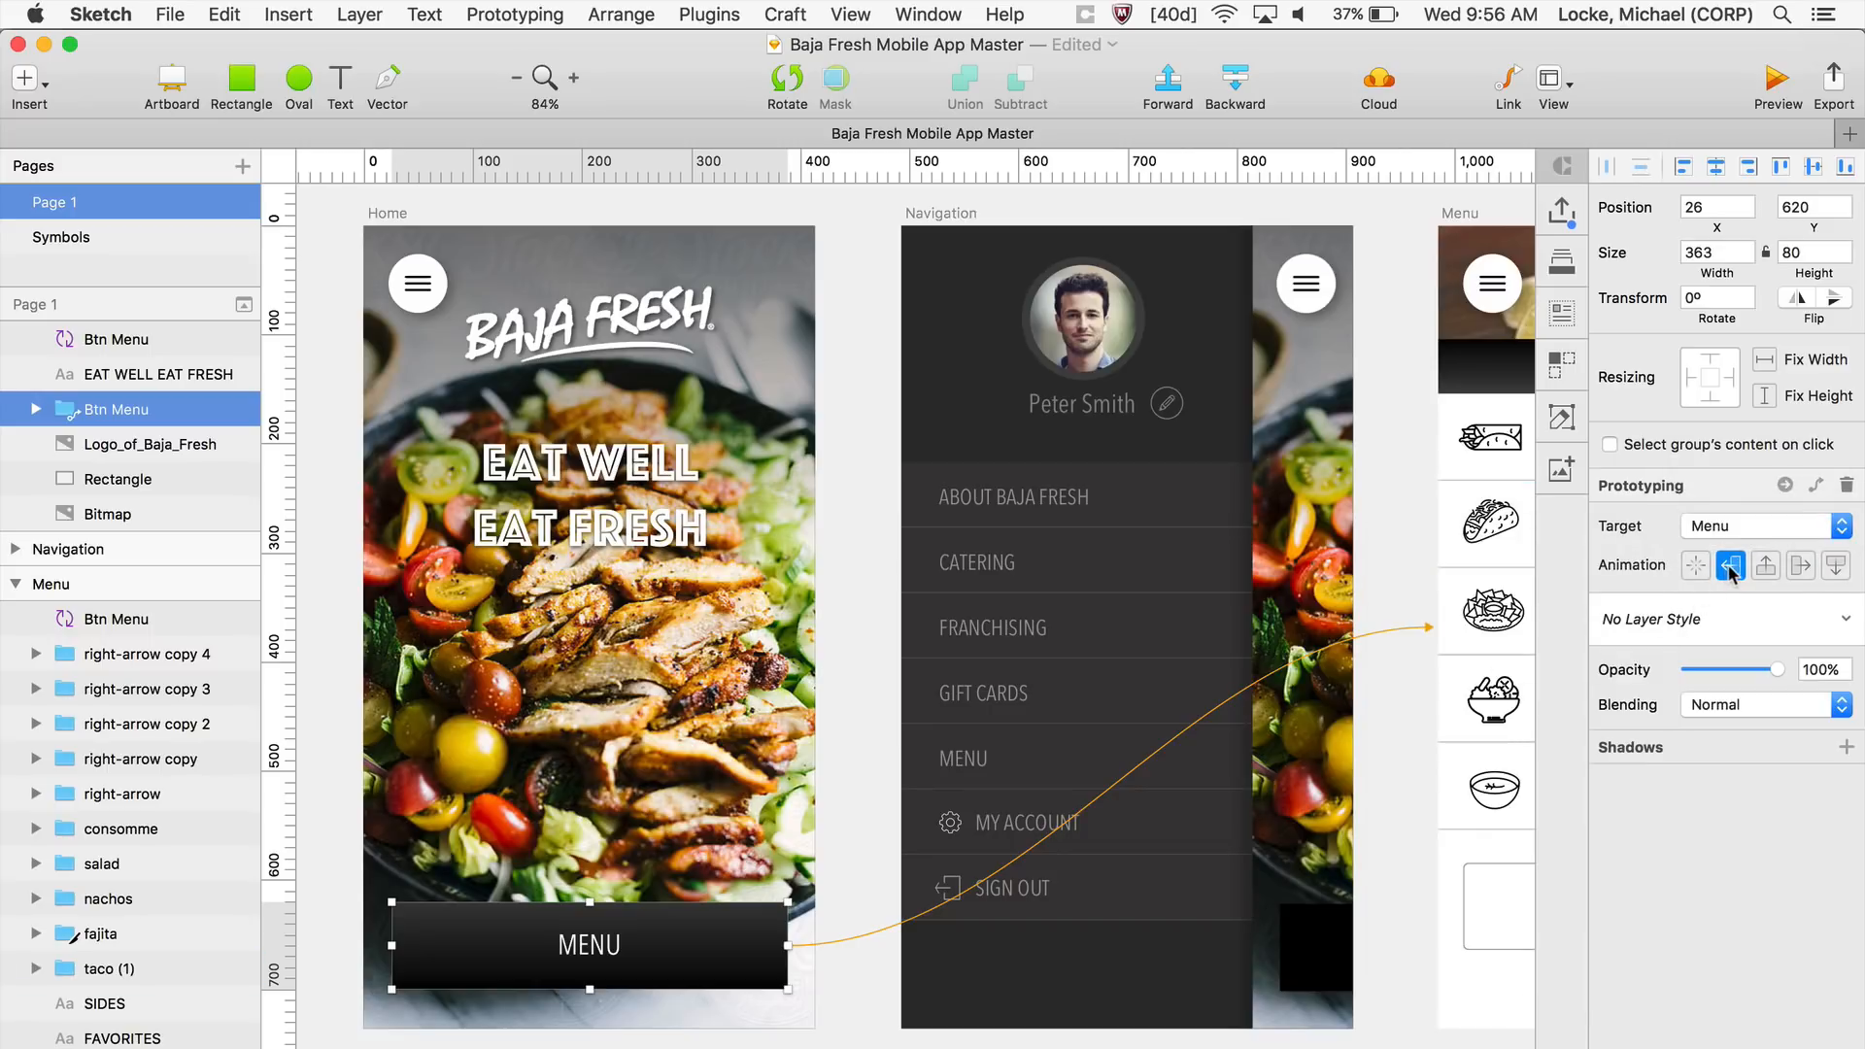
left_click(1800, 566)
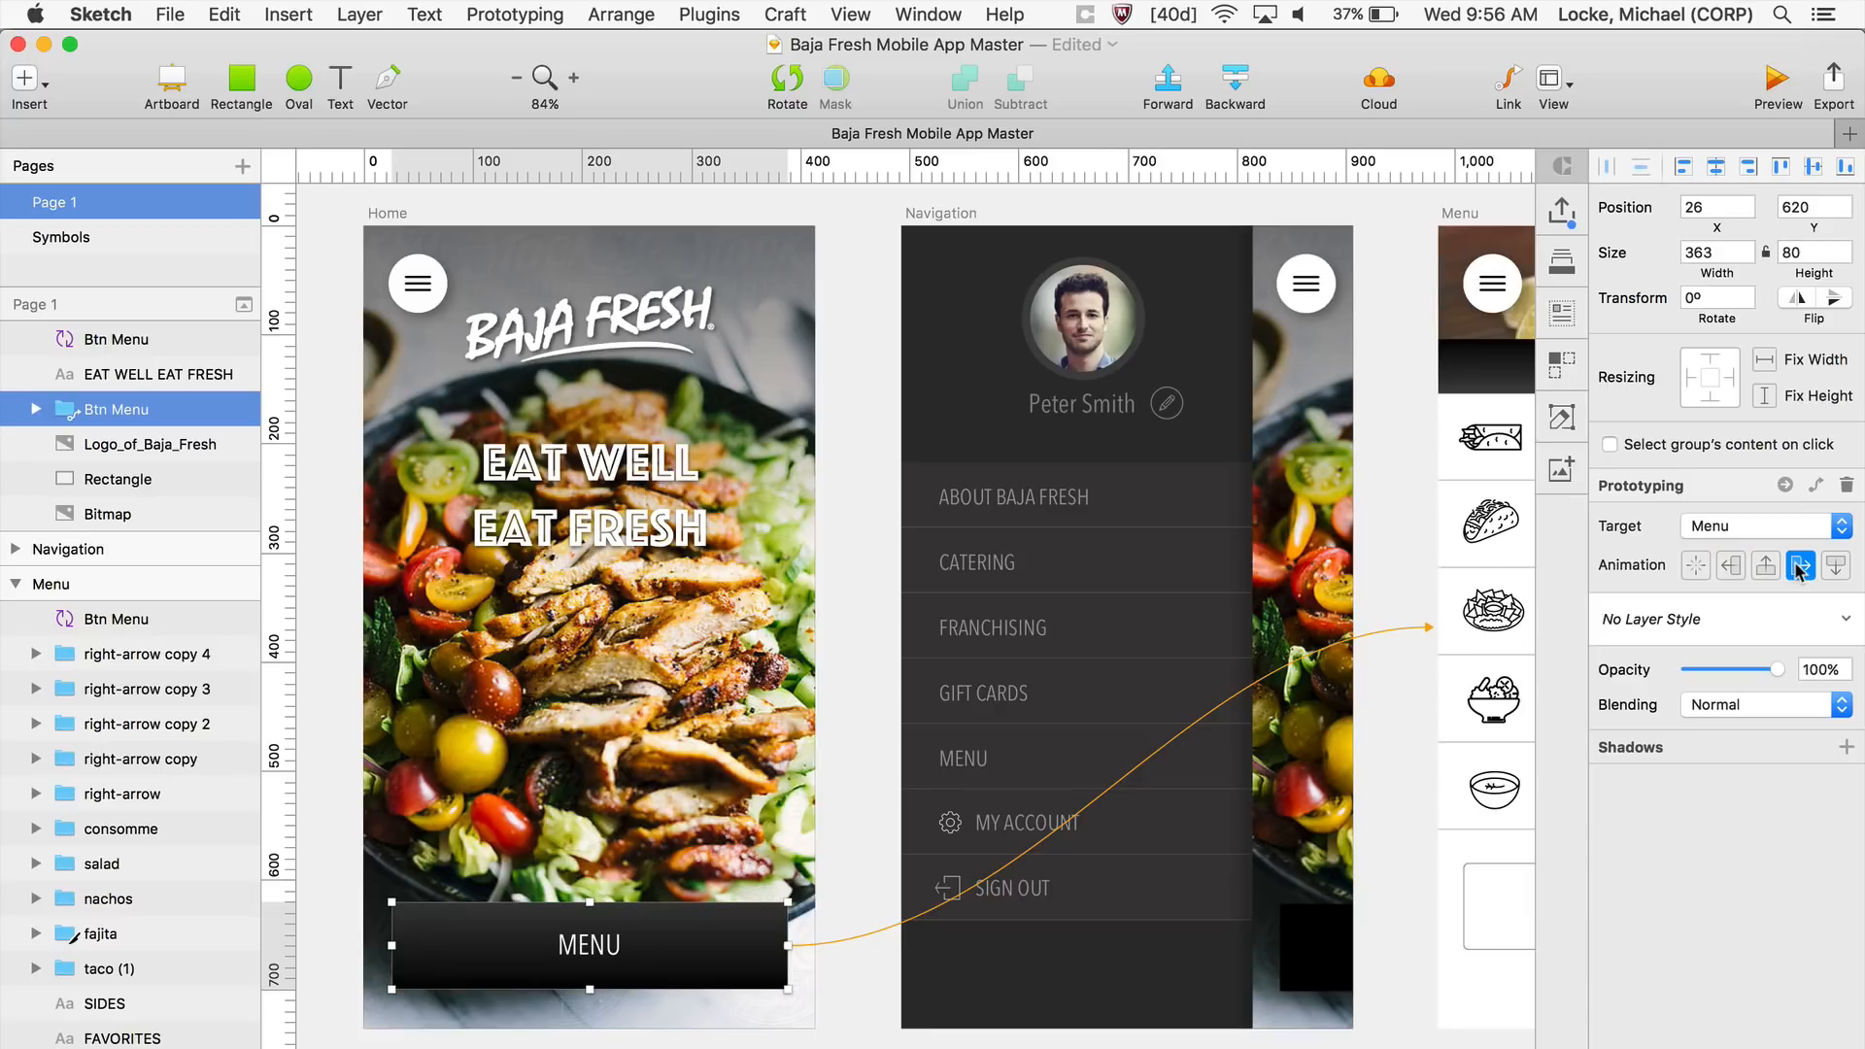
mouse_move(1801, 566)
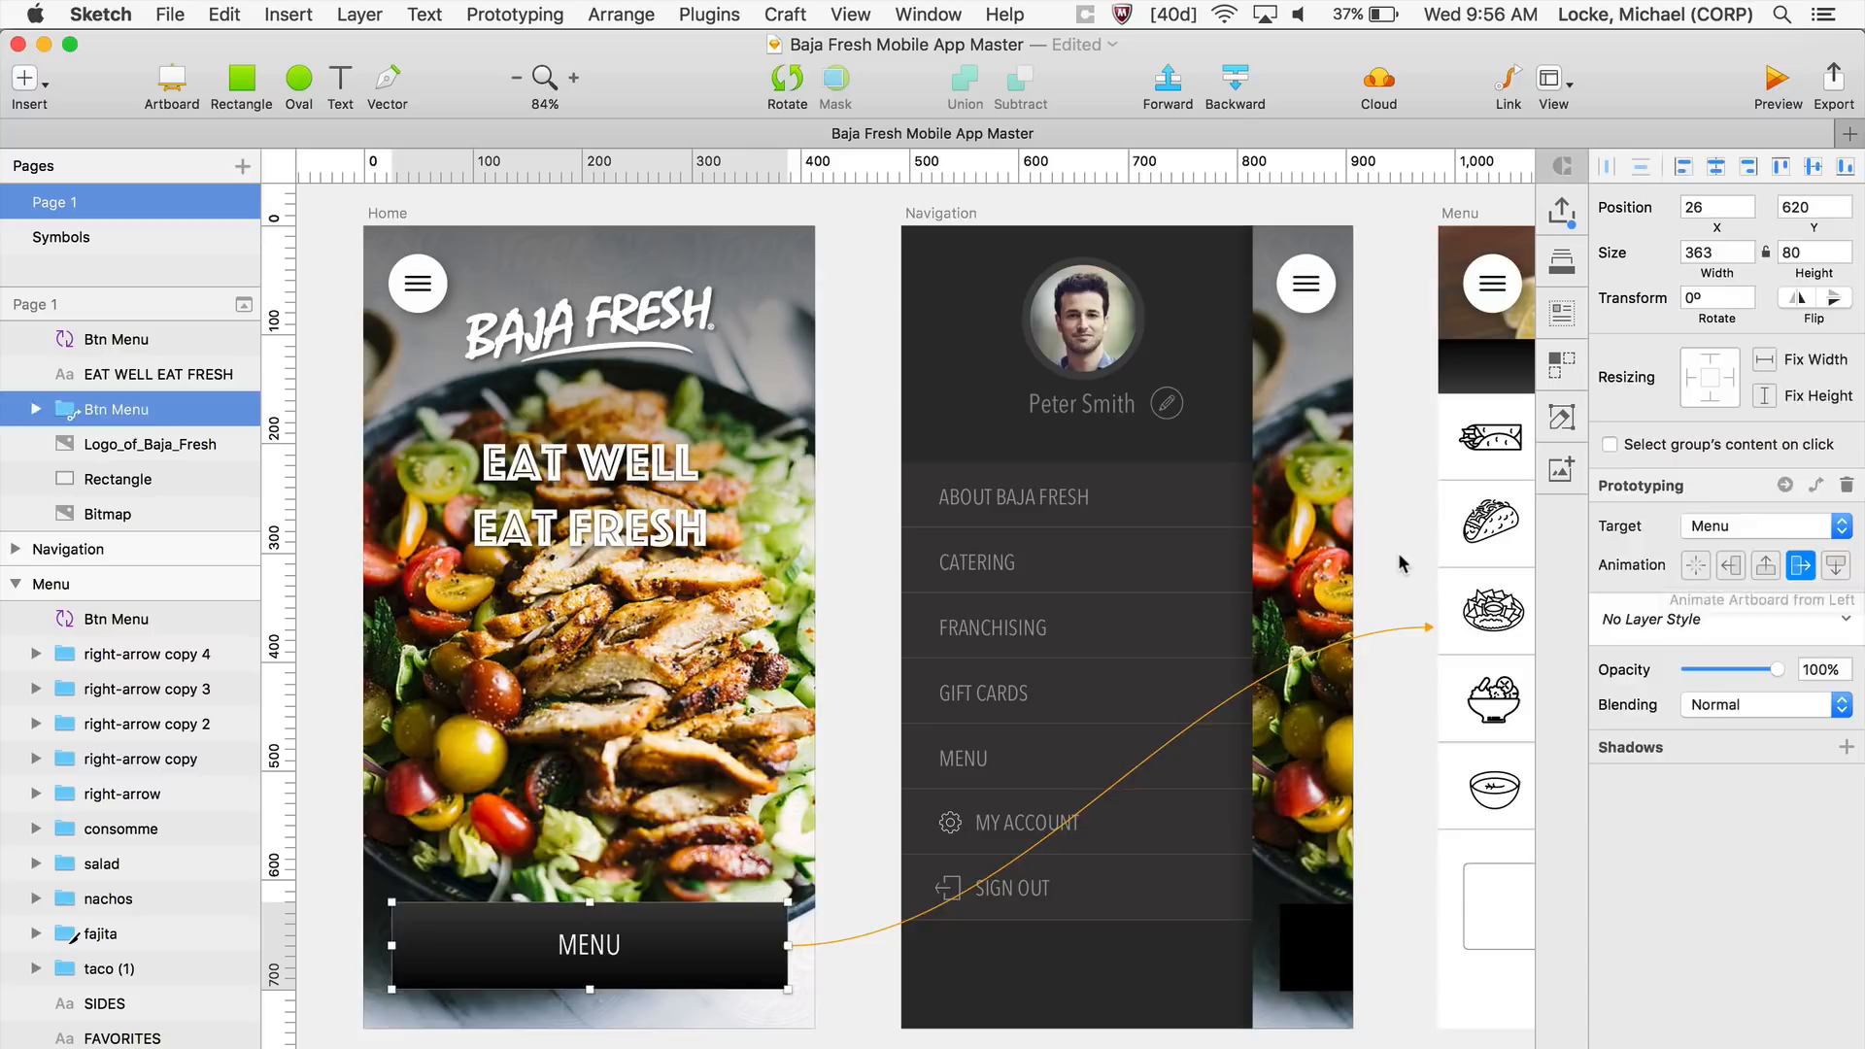
left_click(1776, 78)
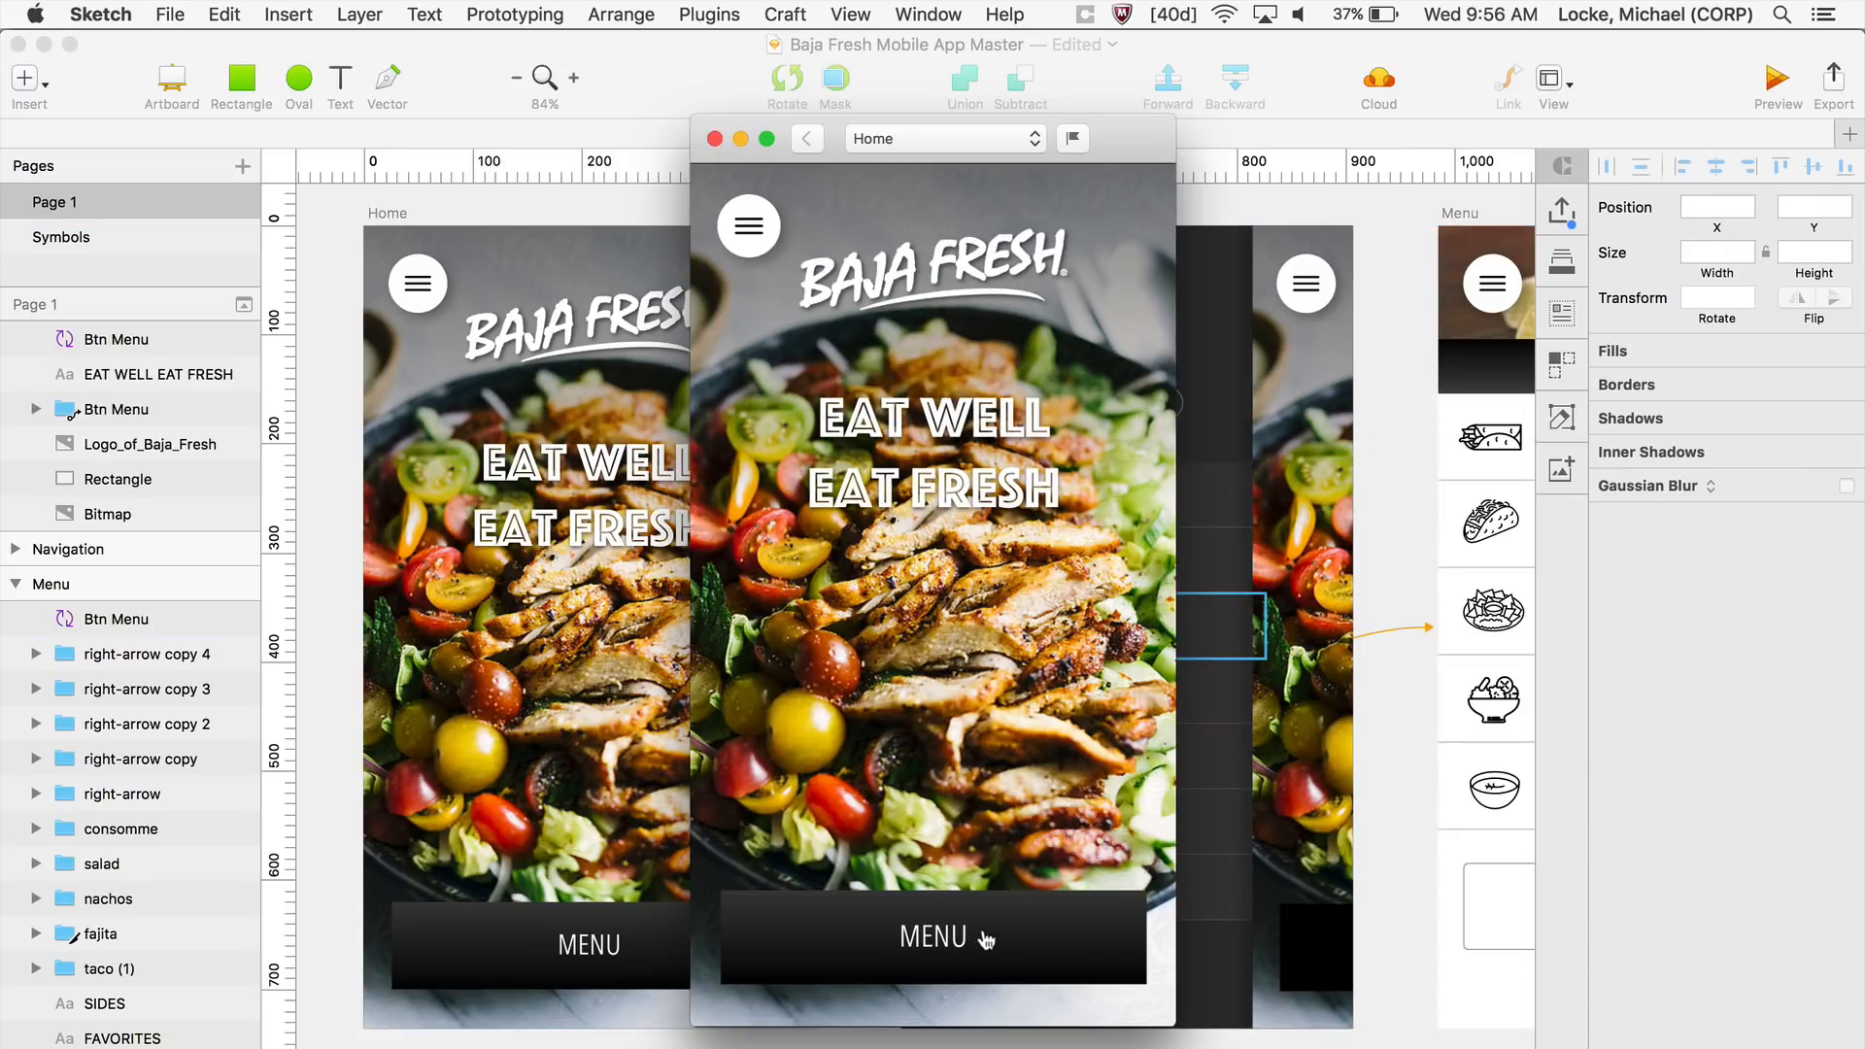
- Check in the preview that MENU on Home opens the Menu screen, then close it
left_click(932, 943)
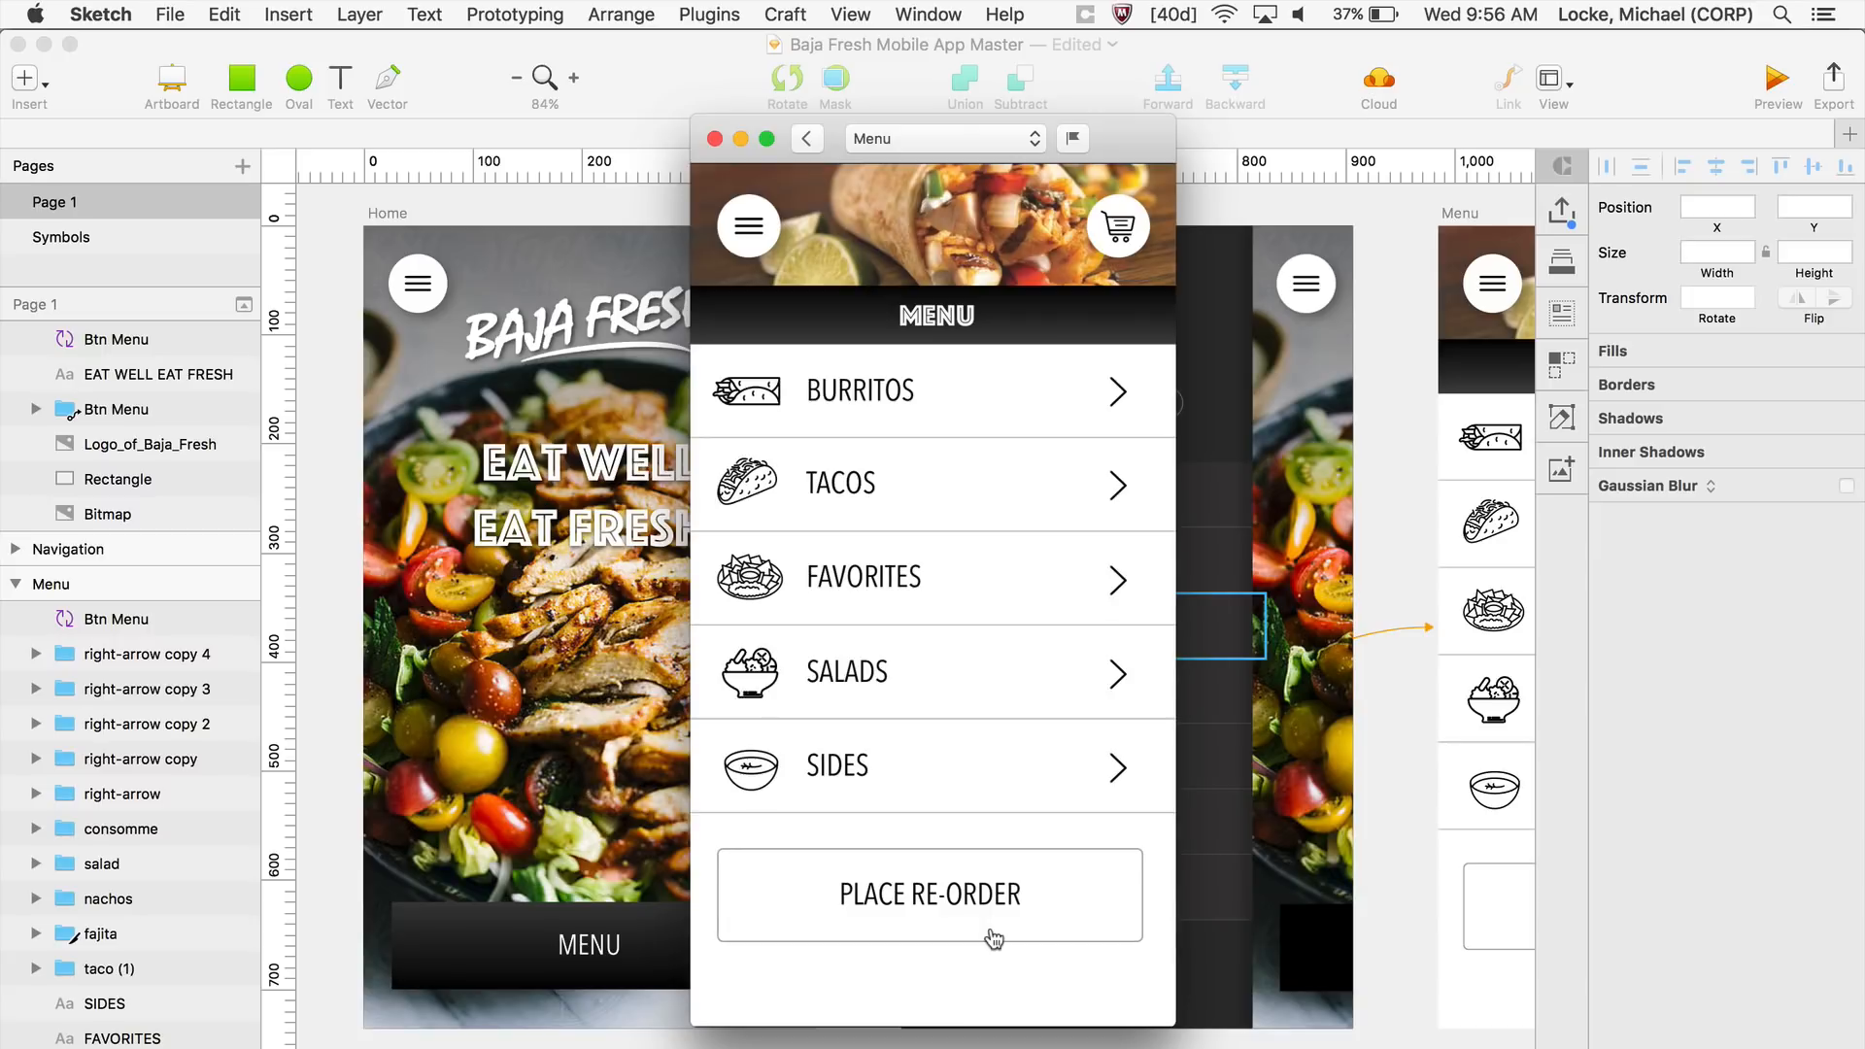
mouse_move(800, 264)
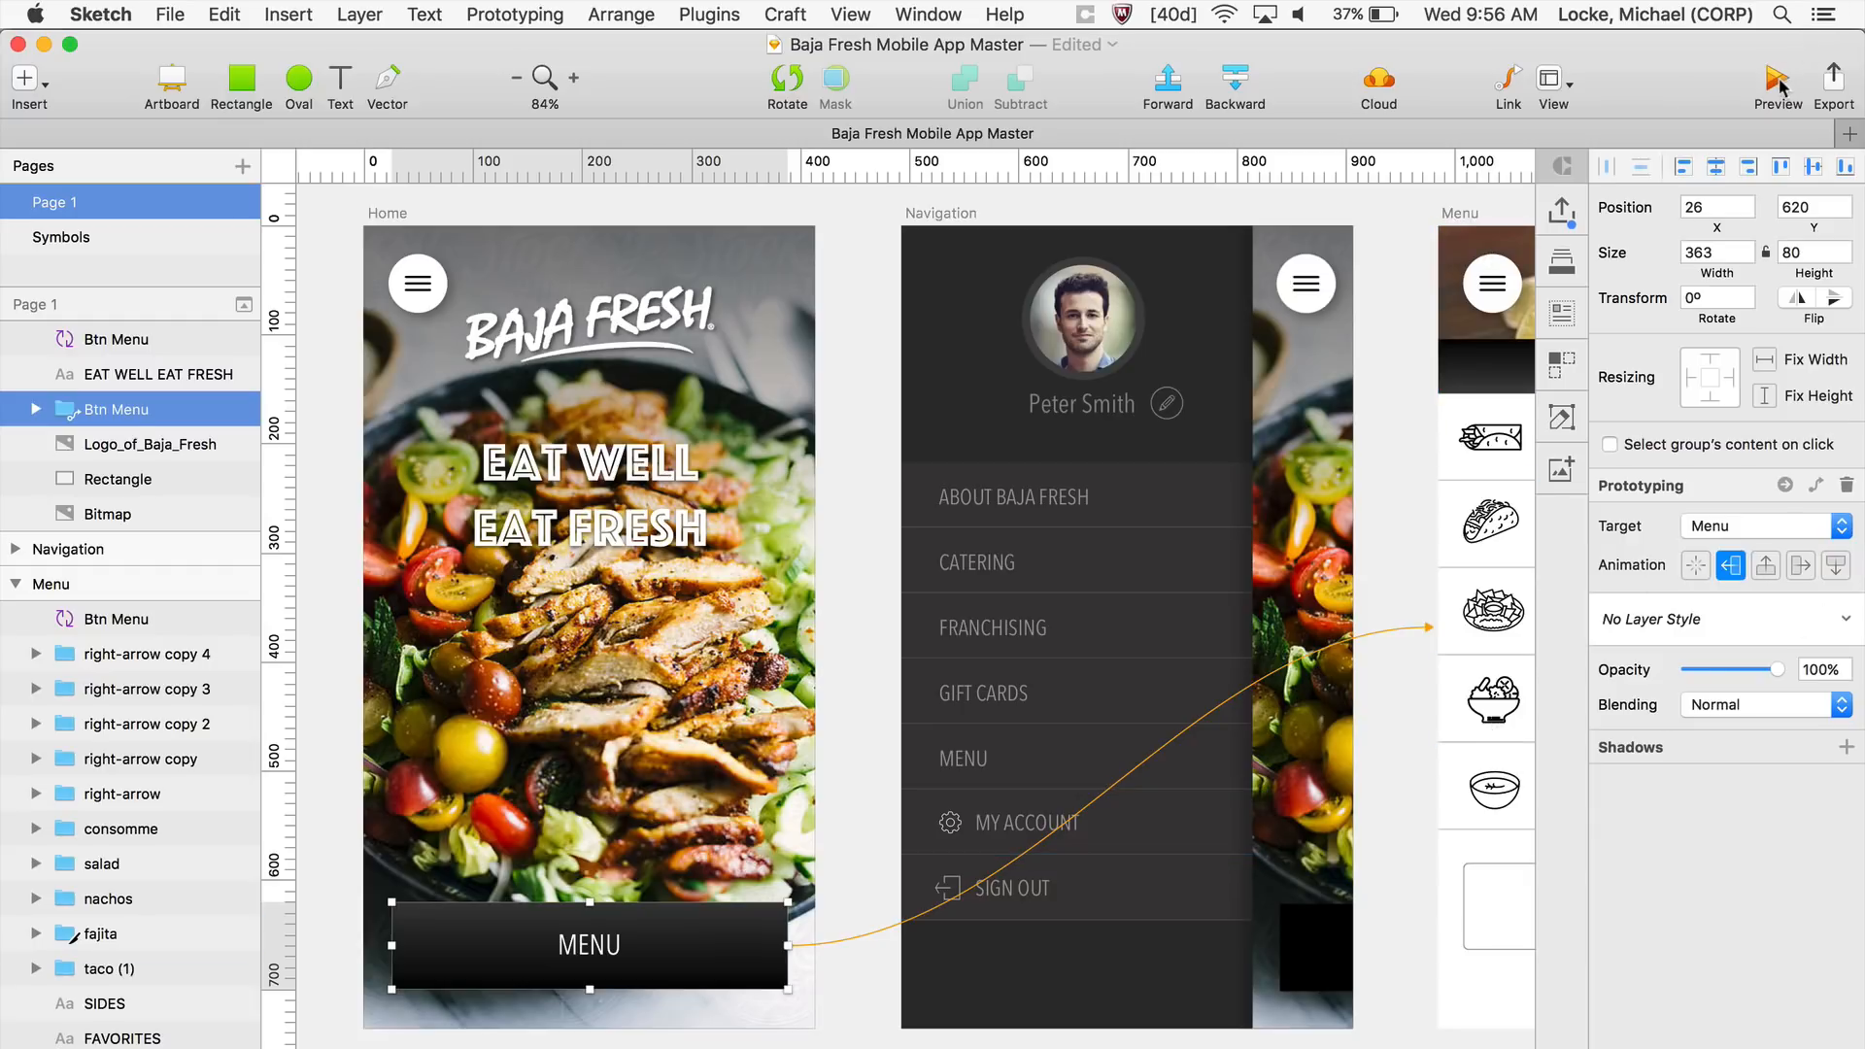
left_click(1776, 78)
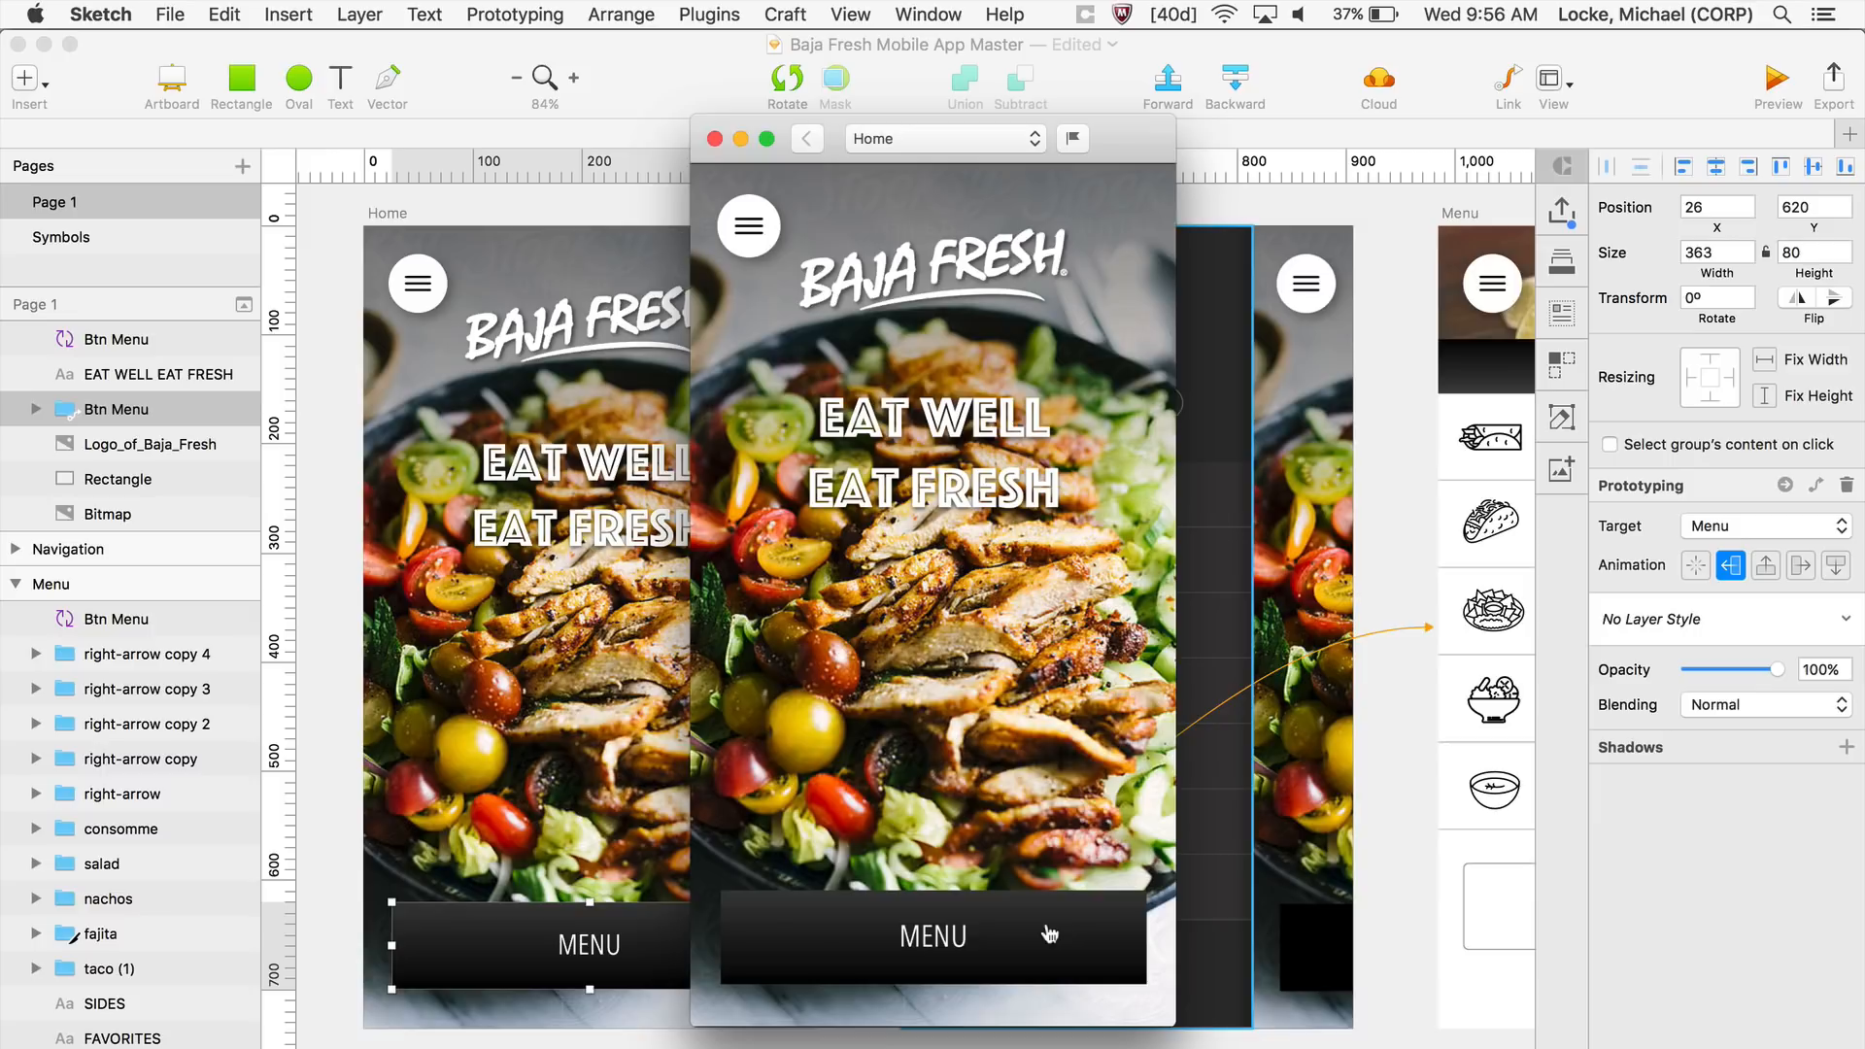
left_click(933, 938)
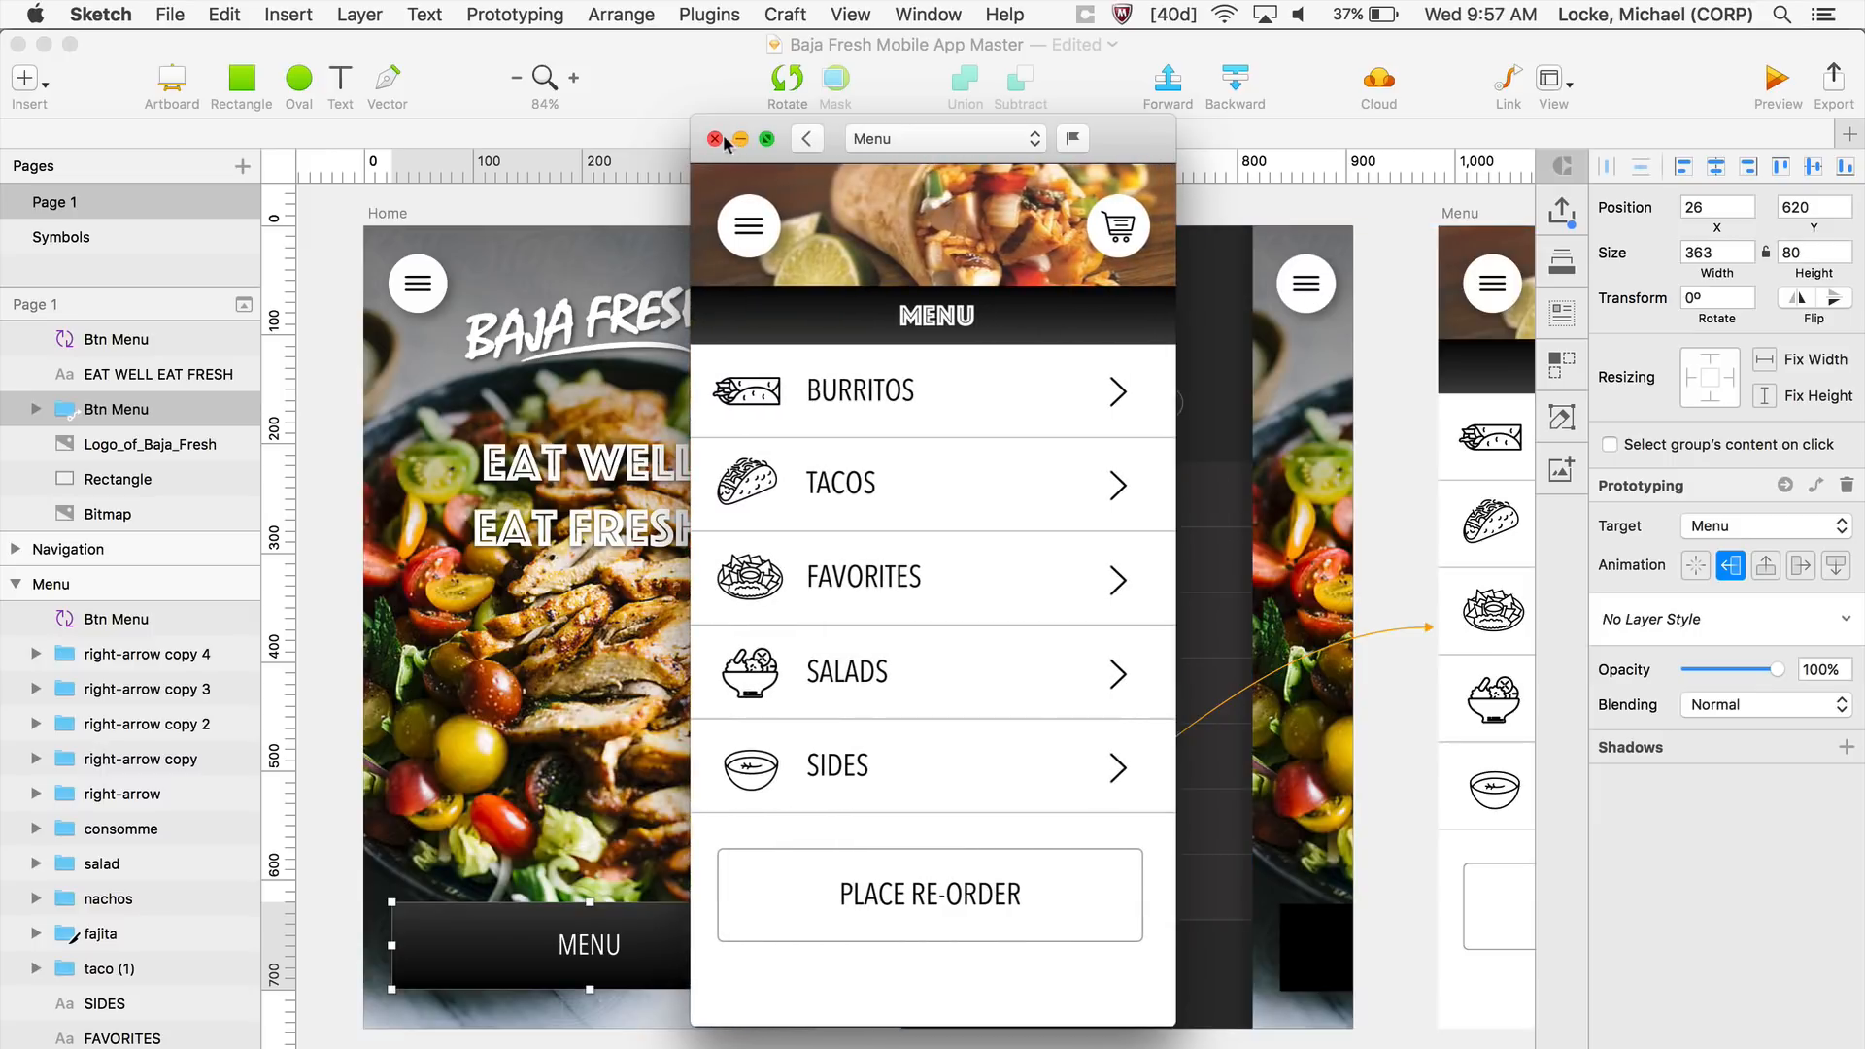
left_click(715, 138)
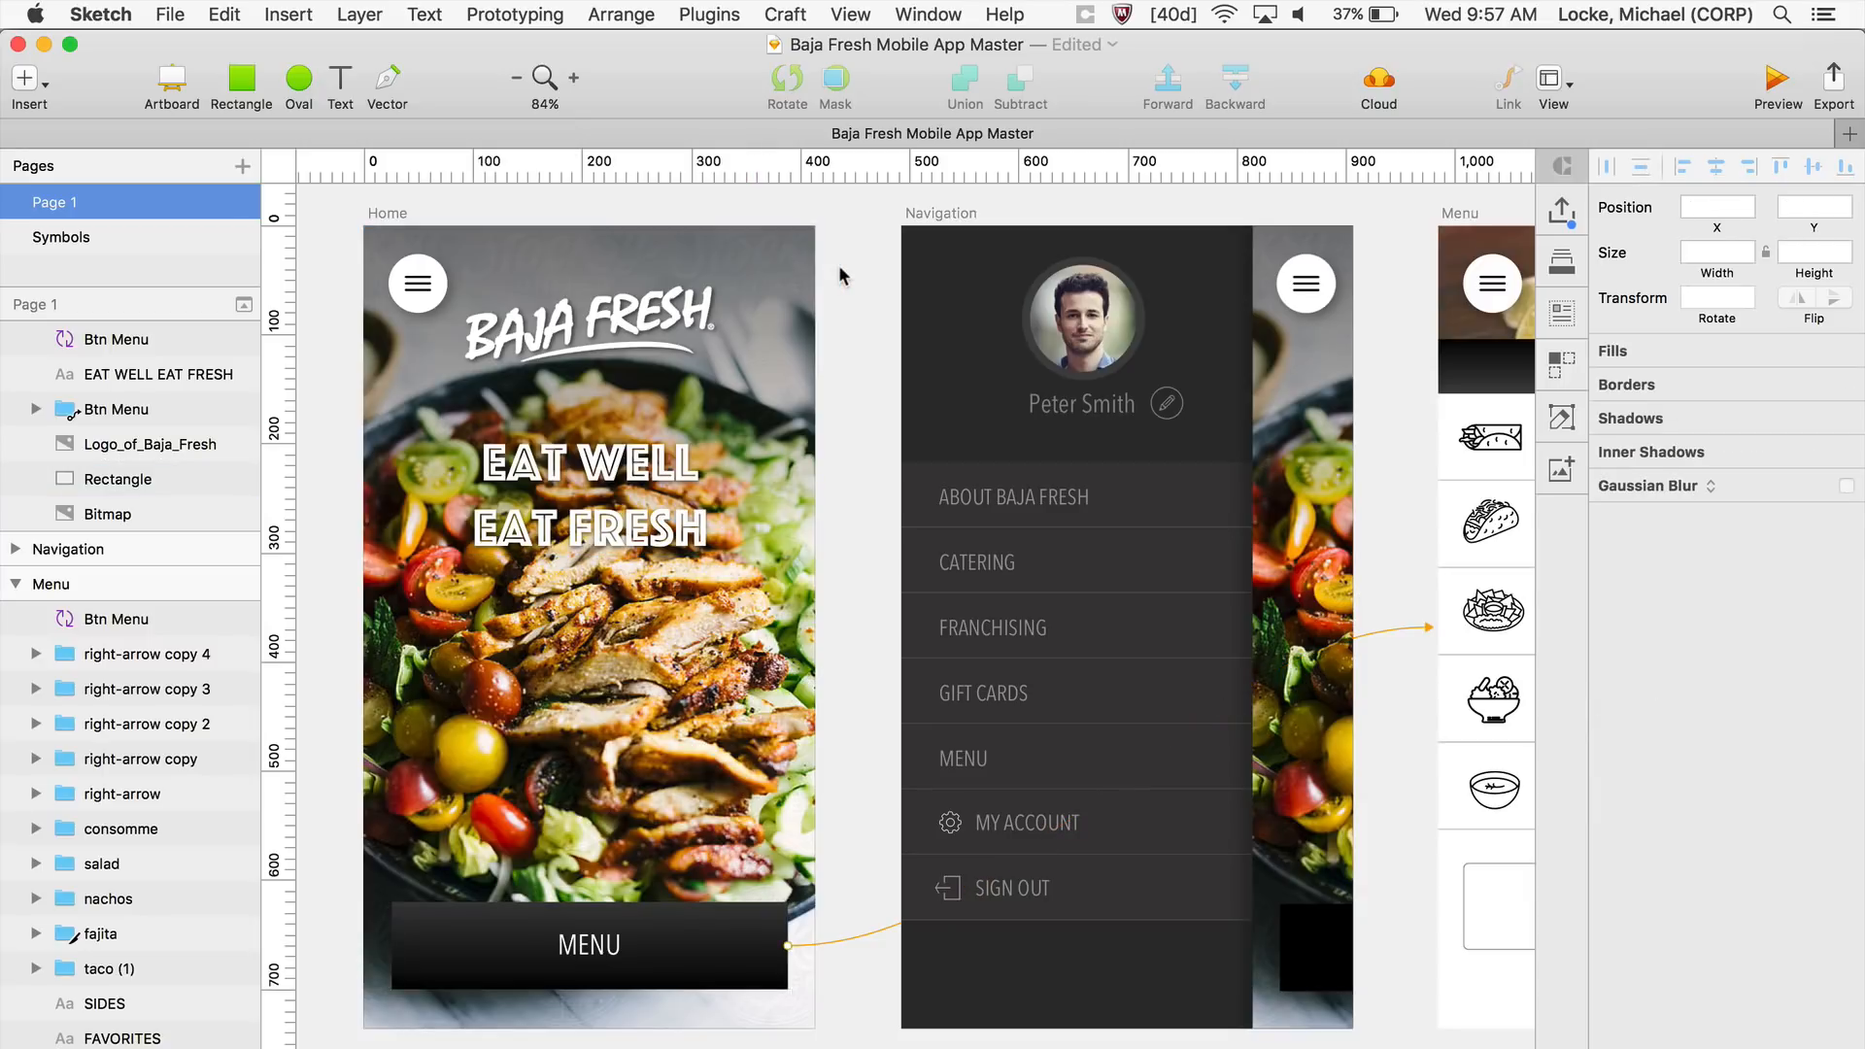
- Link the Menu screen's BURRITOS row to the Burritos artboard, then preview and close
scroll("right", 3)
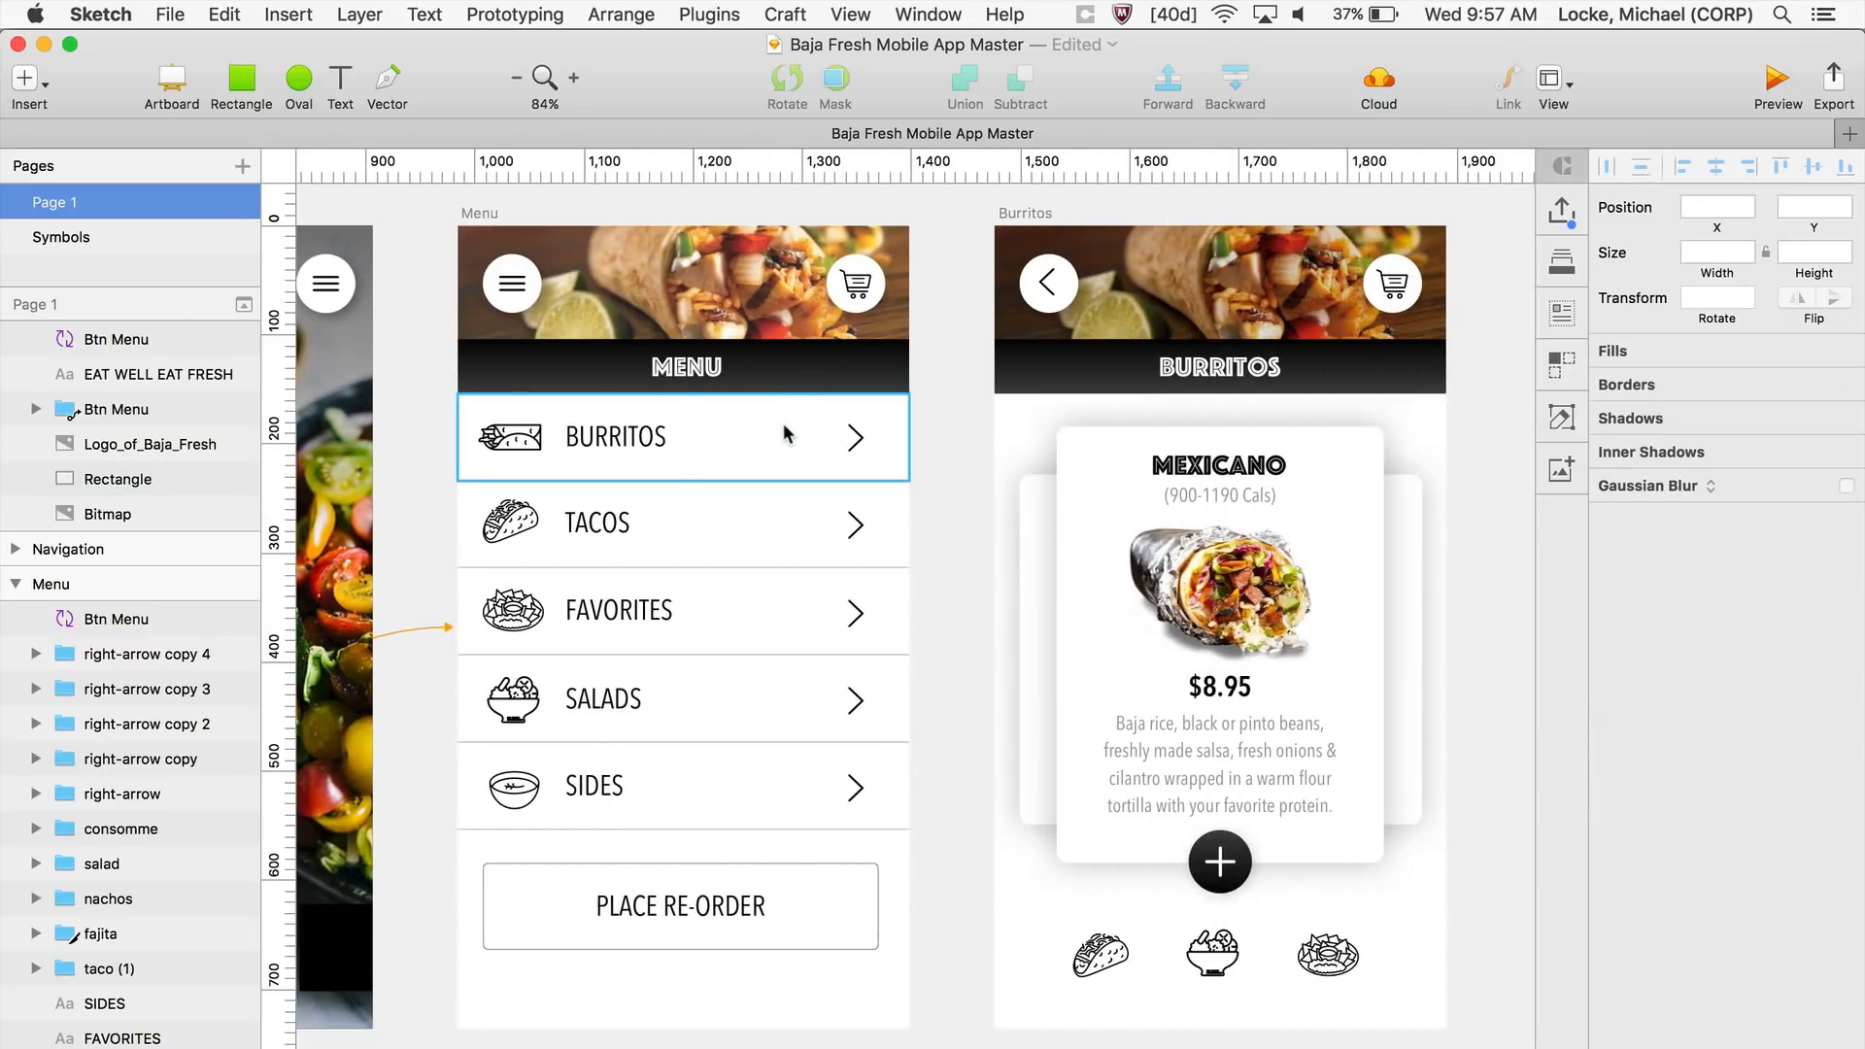
left_click(682, 436)
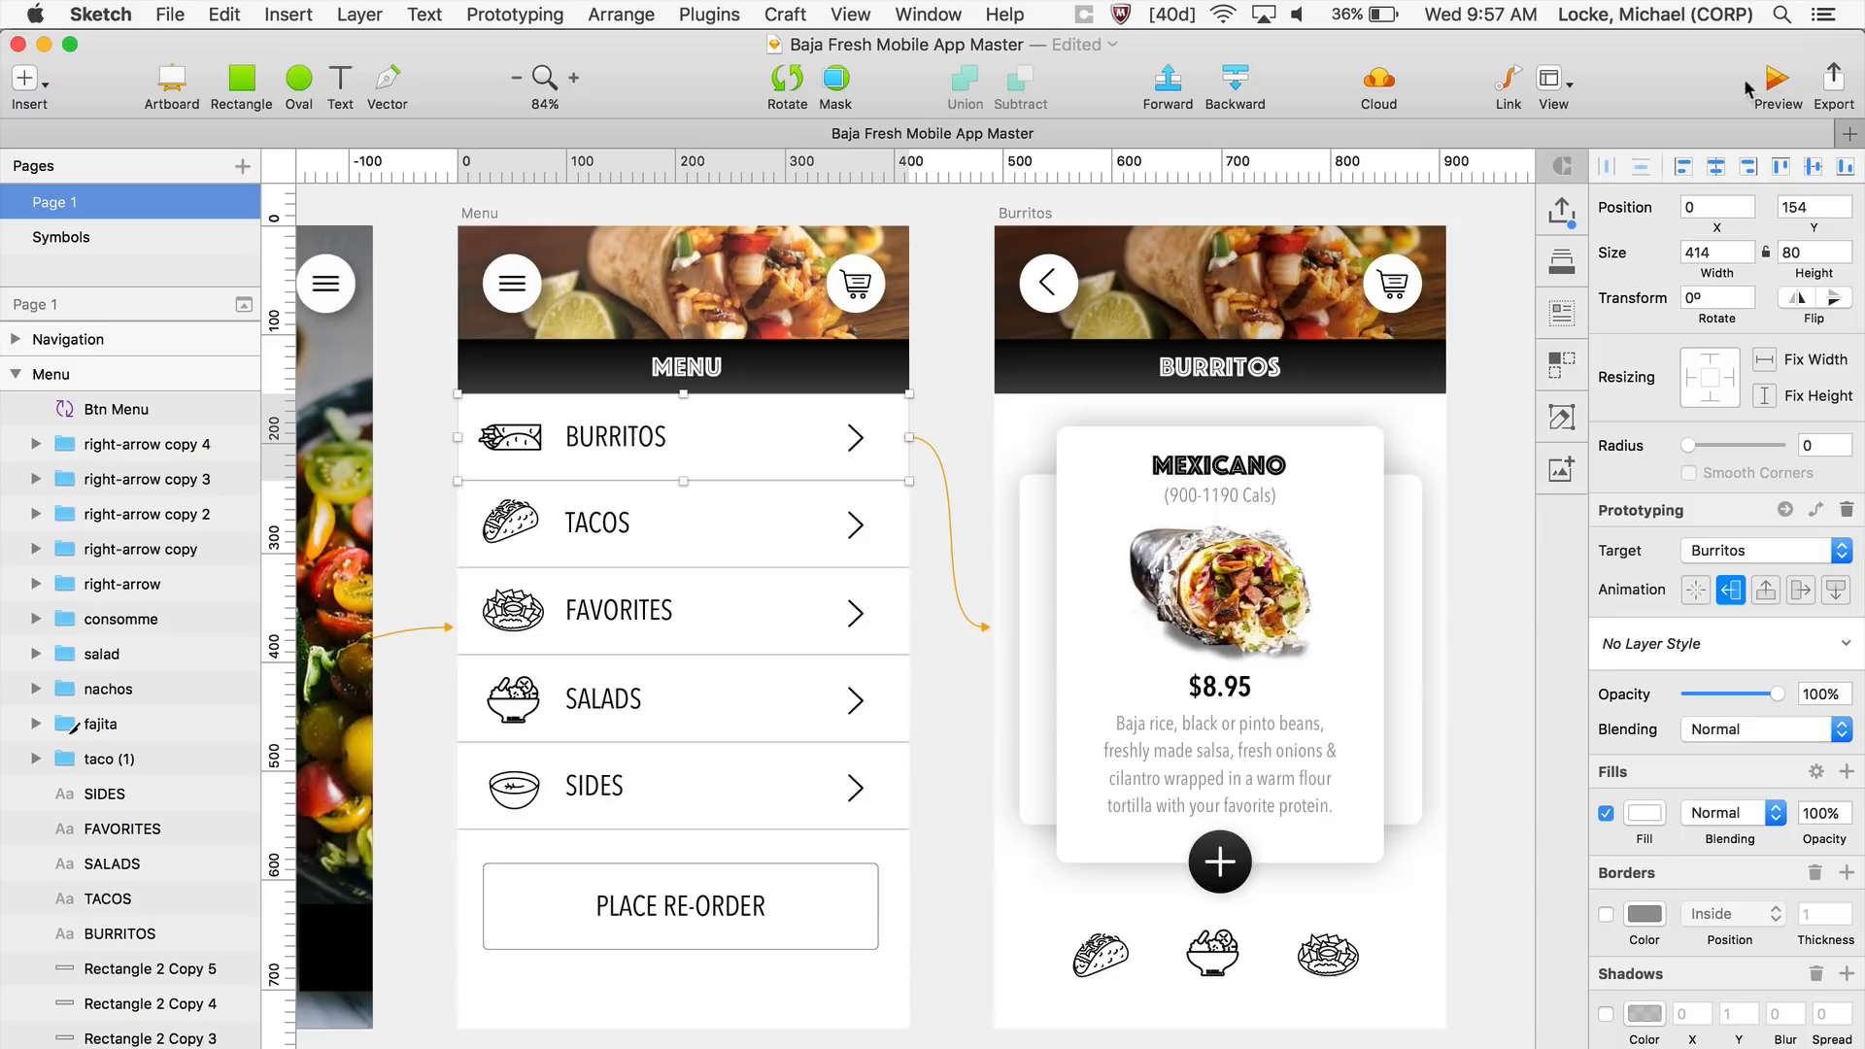
left_click(1777, 78)
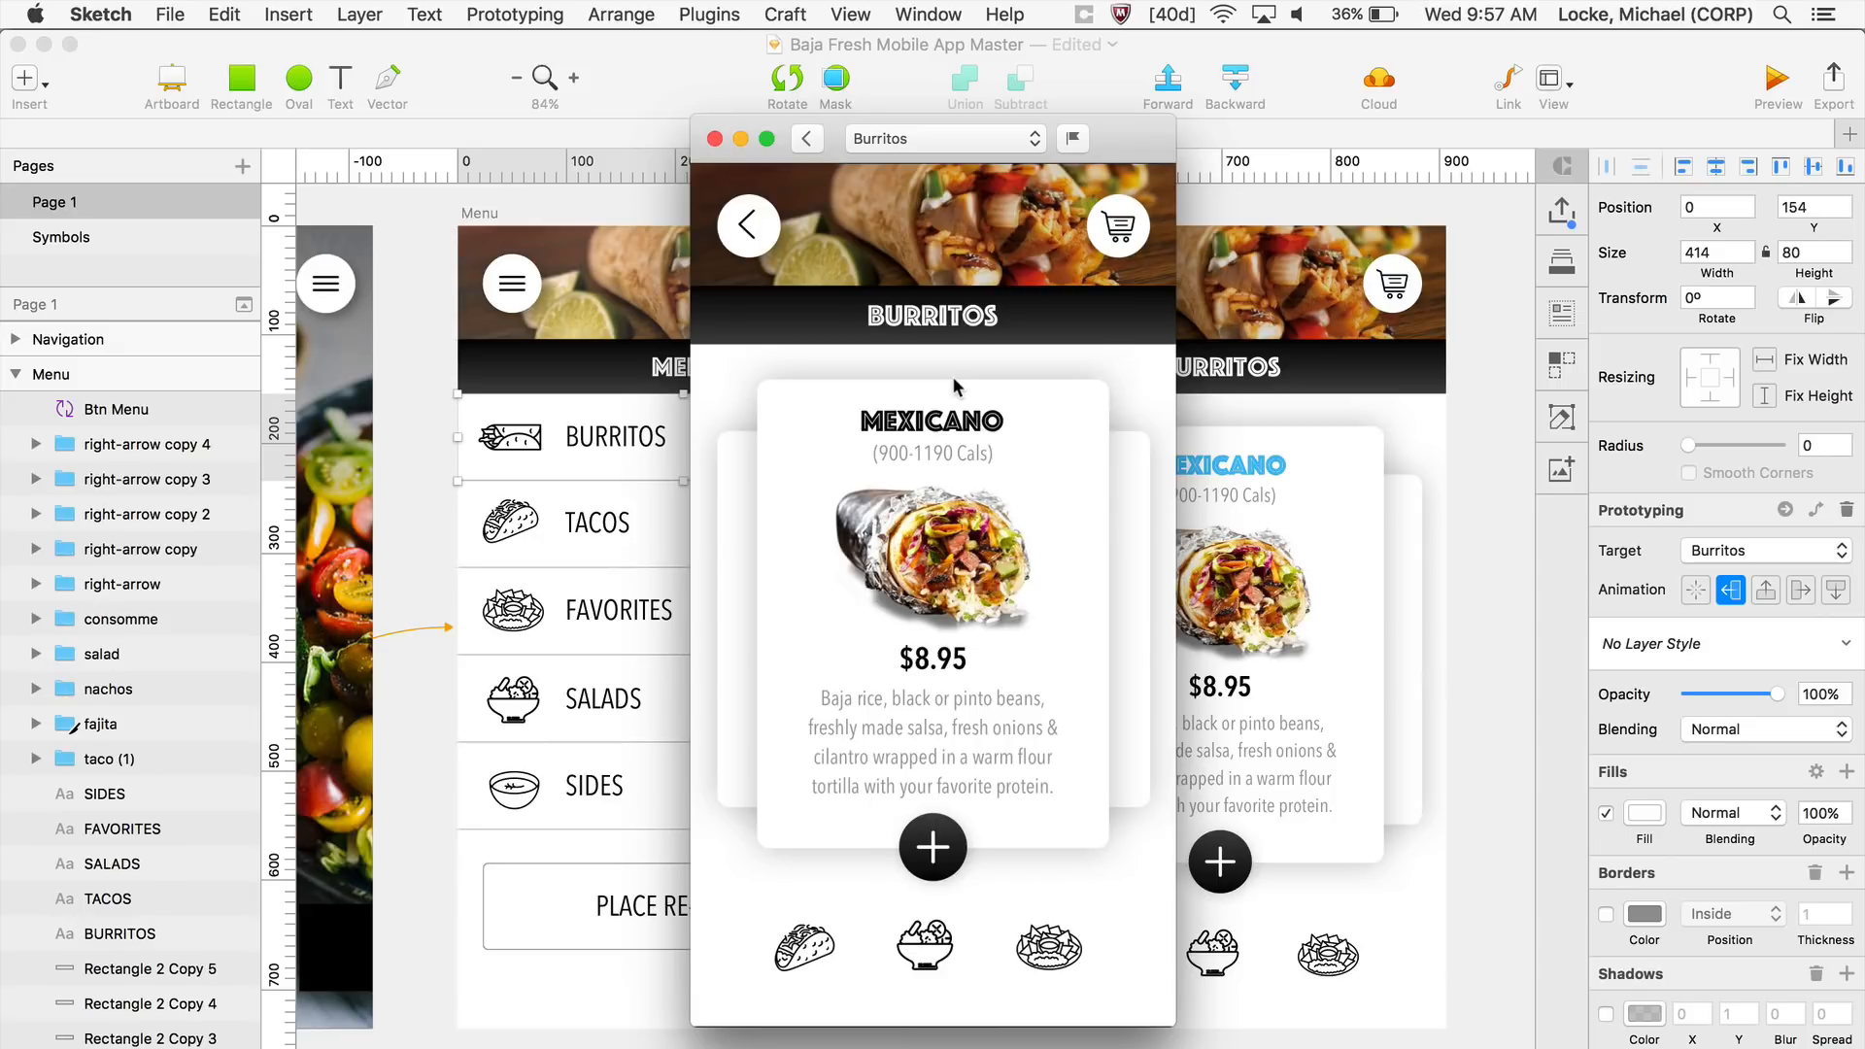
left_click(715, 139)
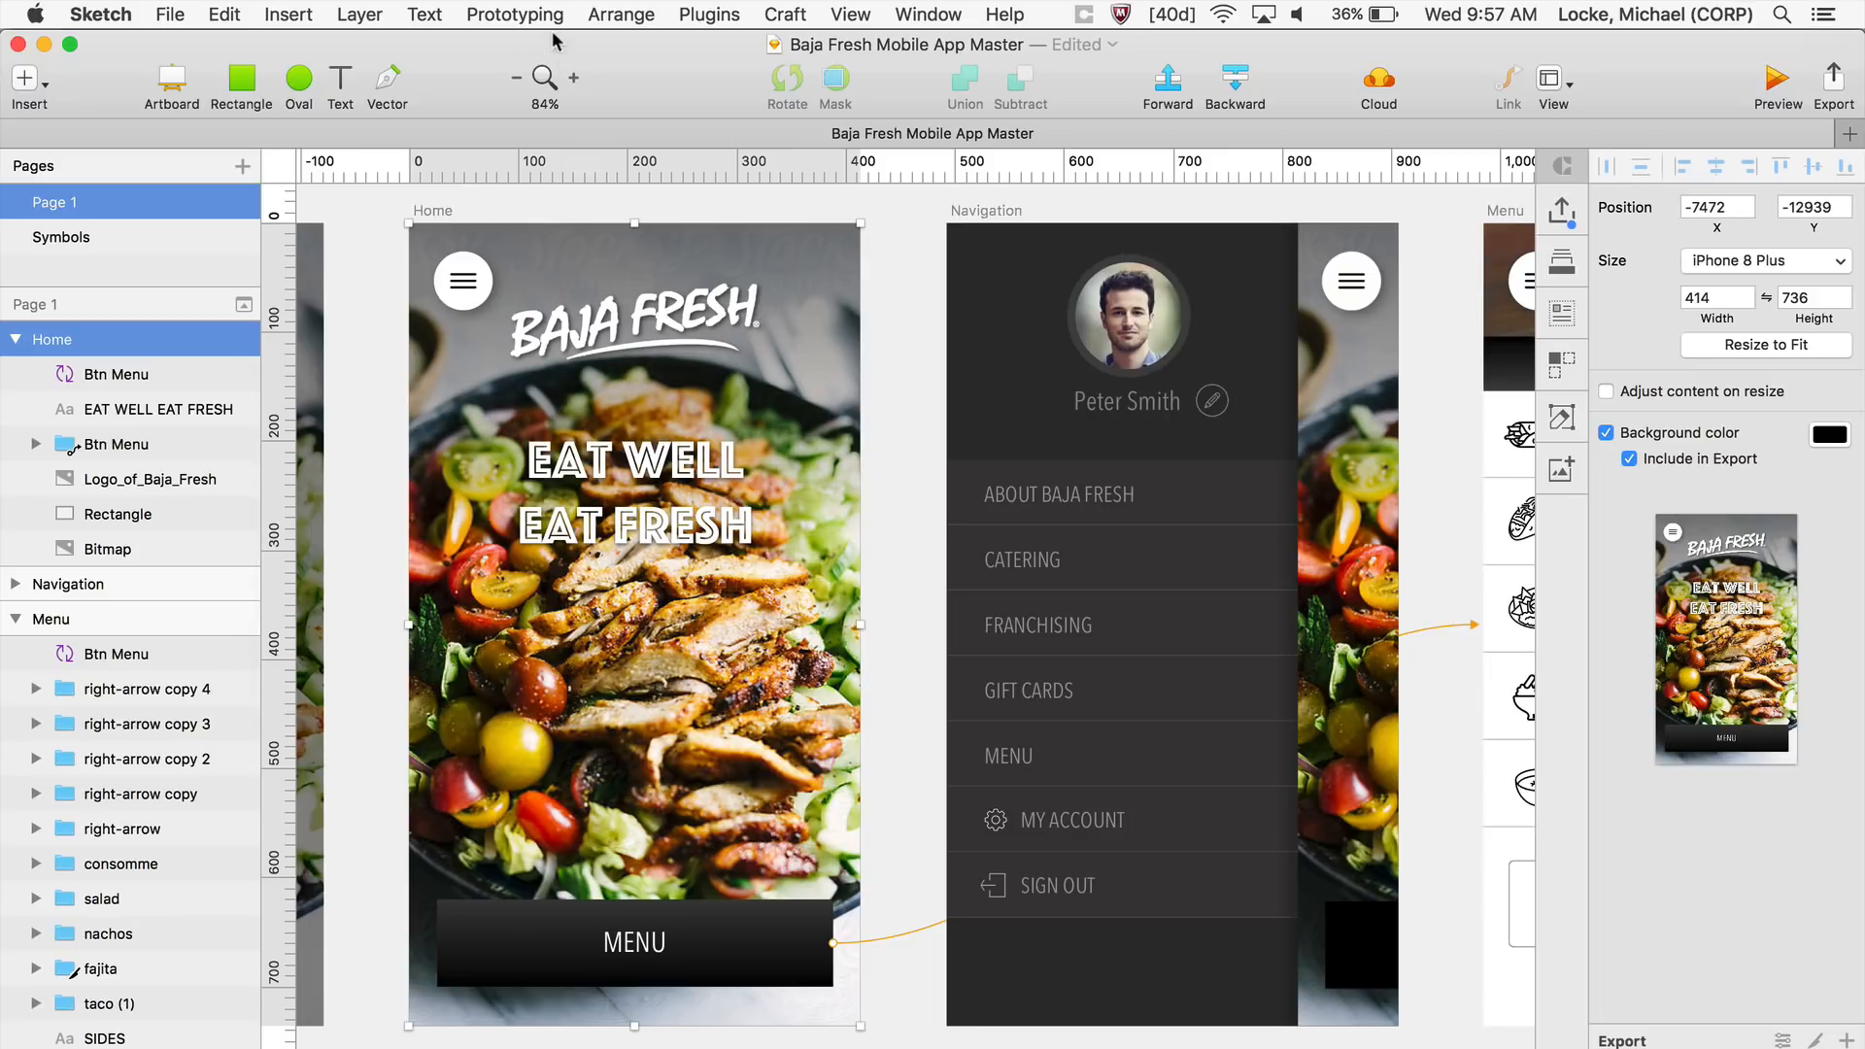
- Make Home the prototype's start point and launch the preview
left_click(513, 15)
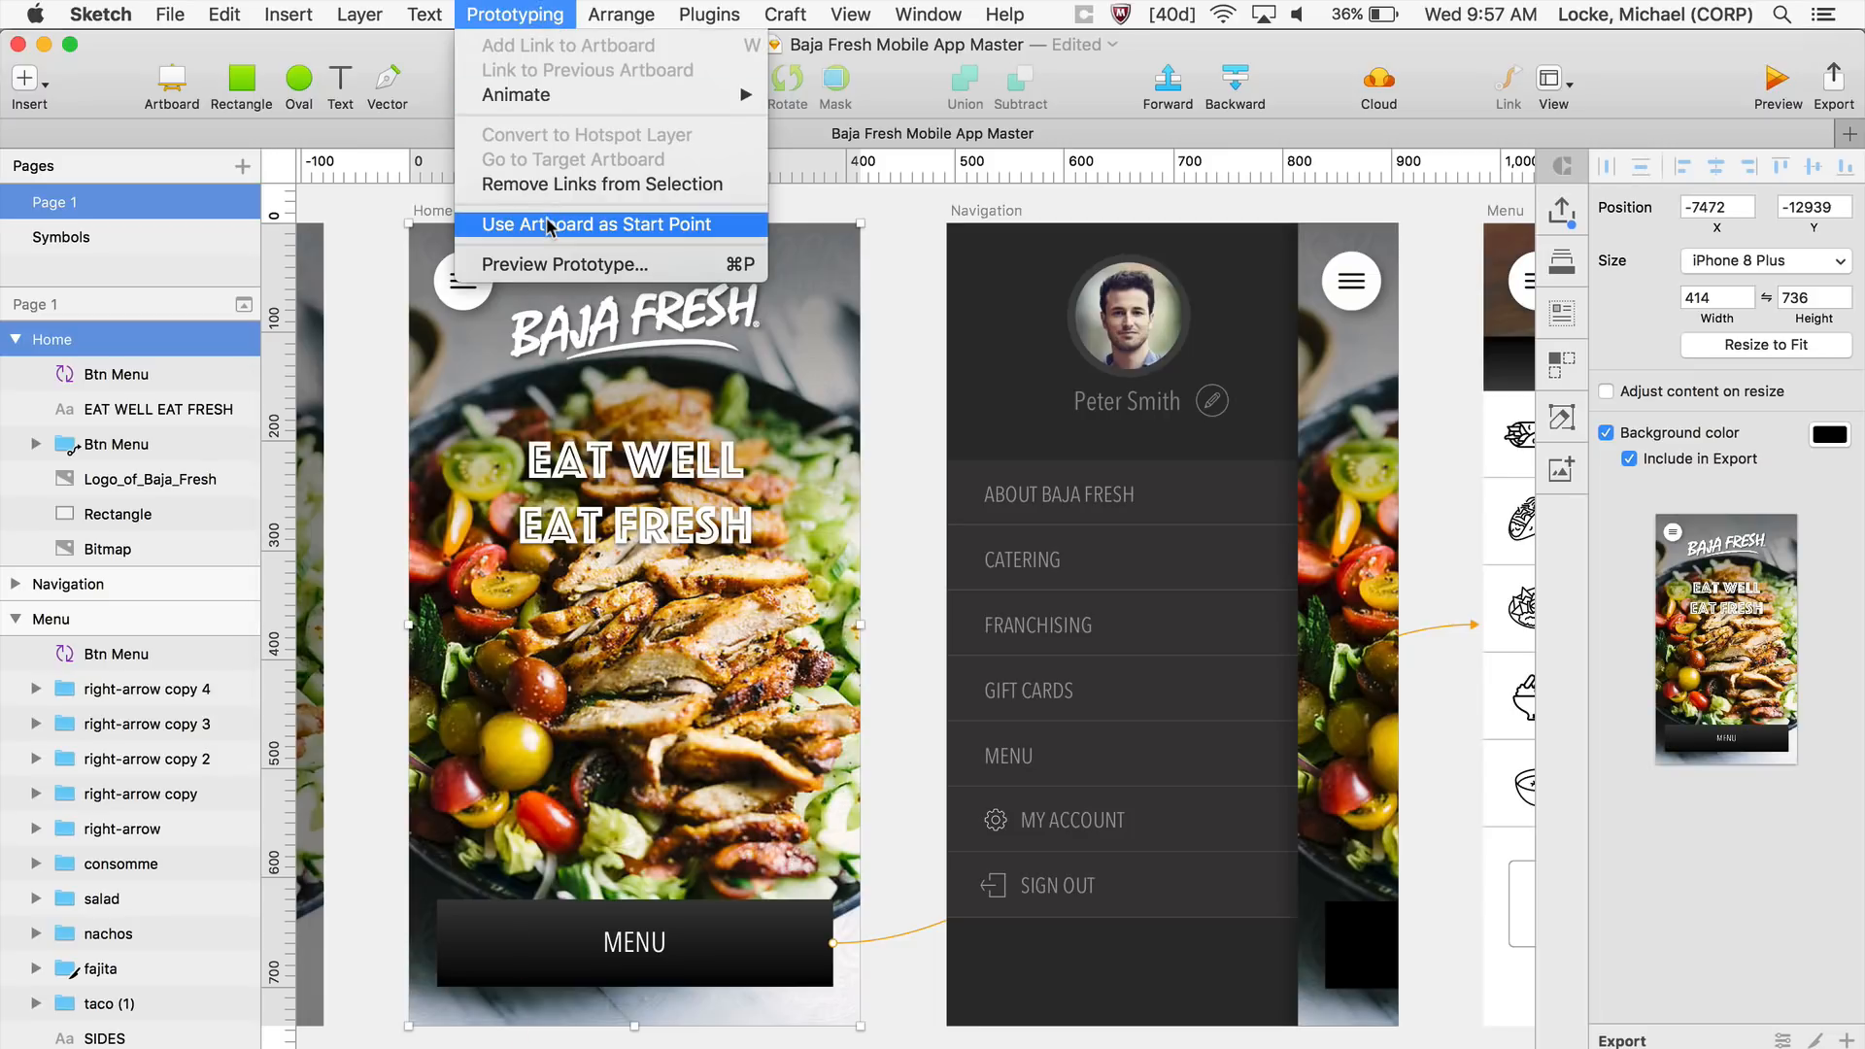
left_click(591, 223)
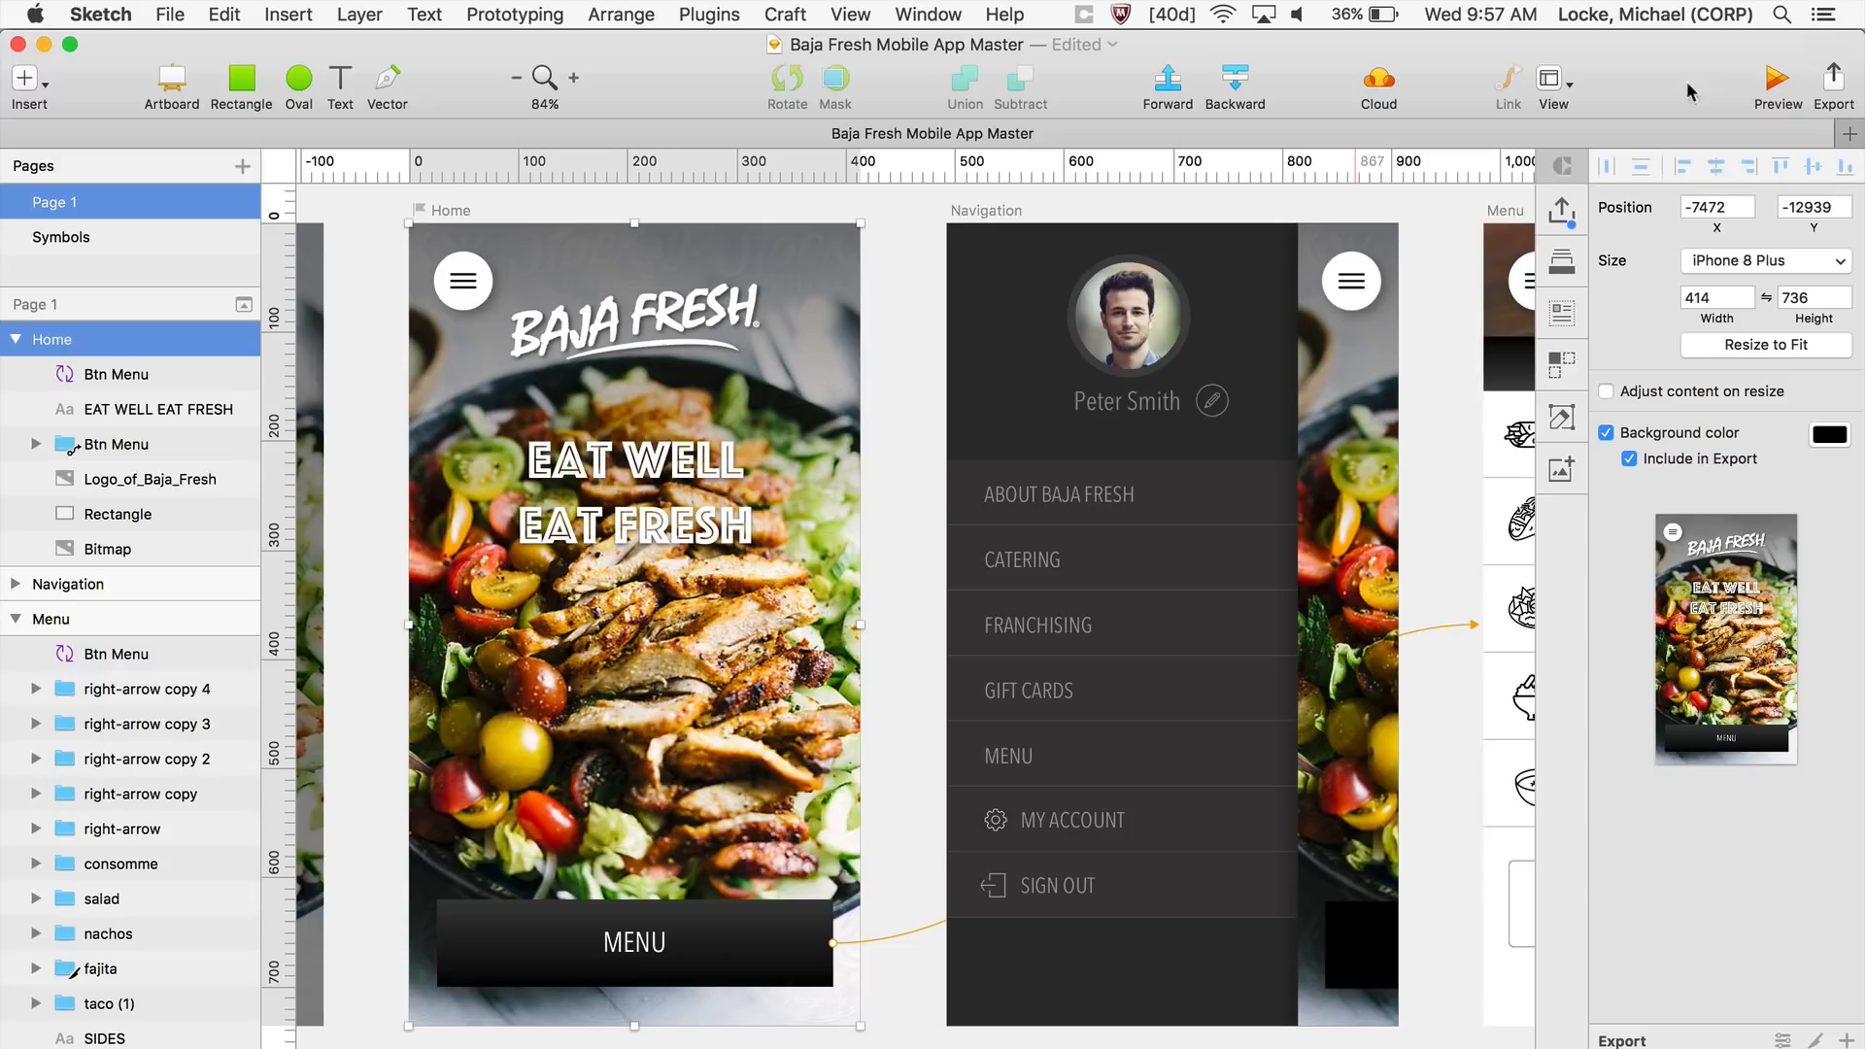
left_click(1777, 79)
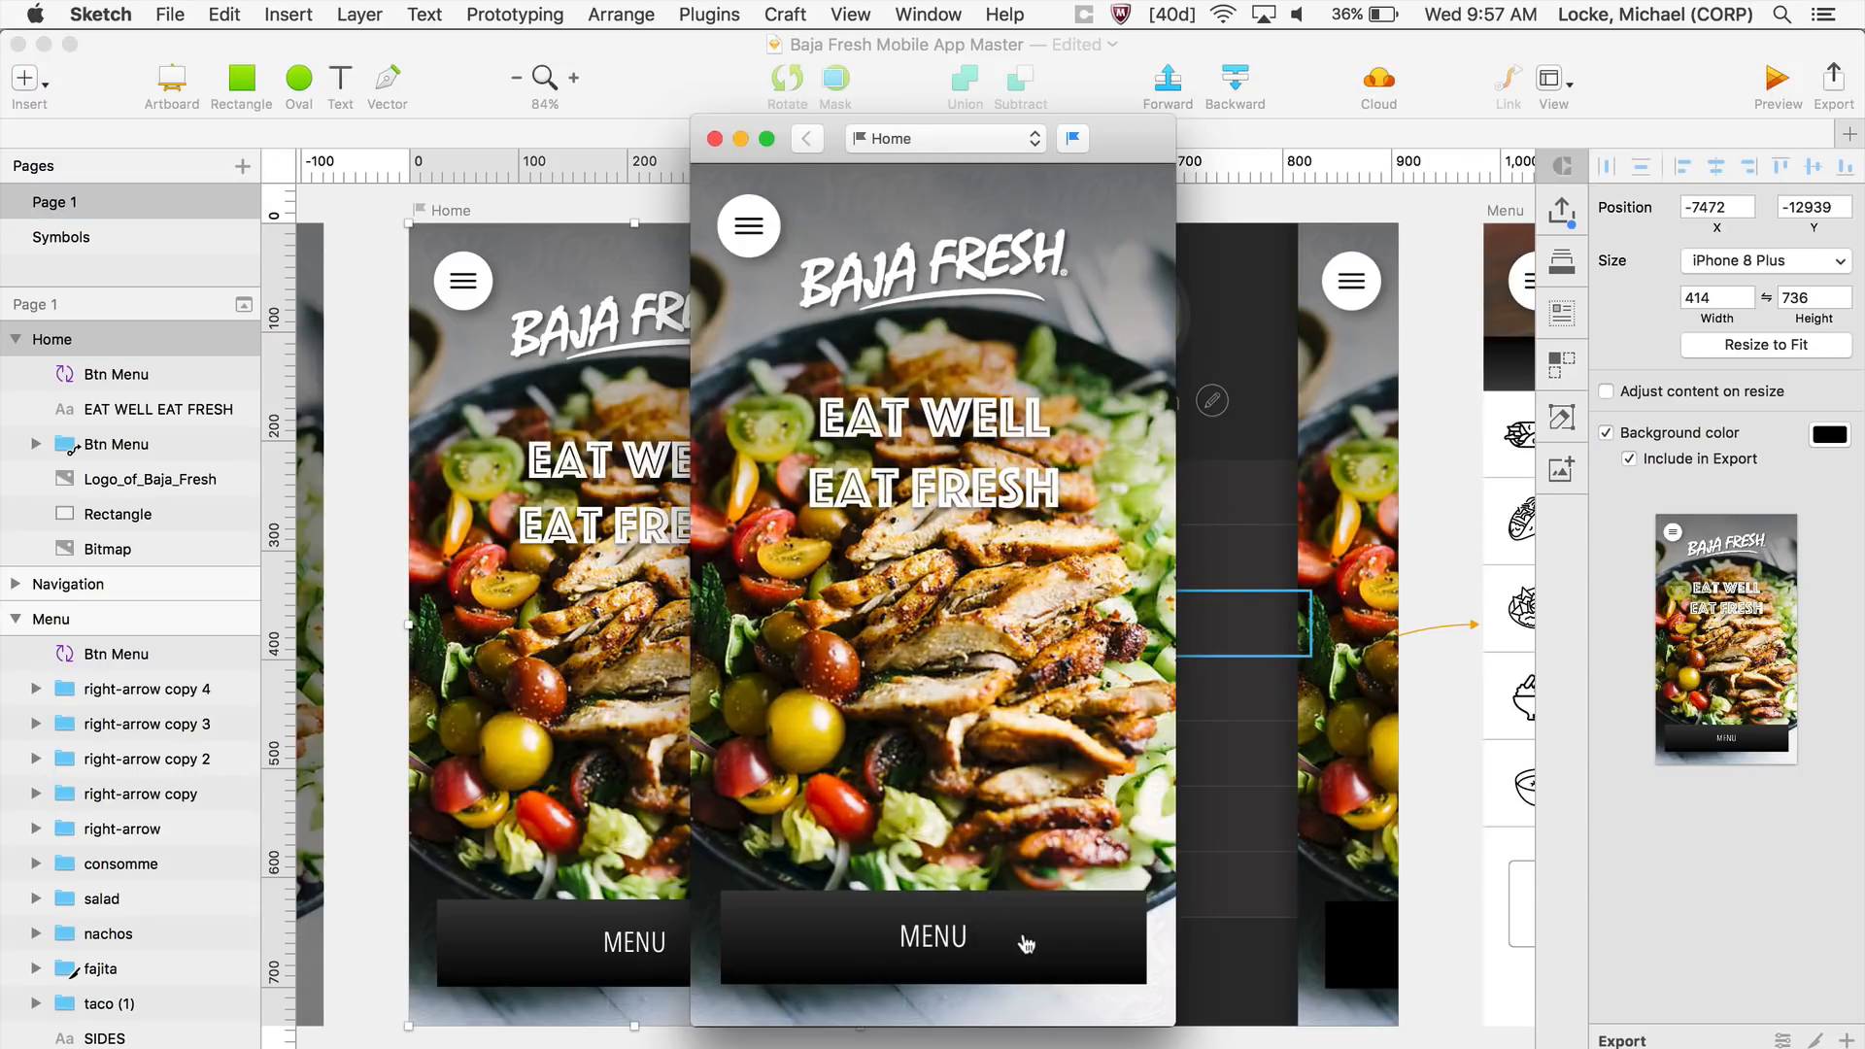
- Verify MENU opens Menu and BURRITOS opens Burritos, then close the preview
left_click(934, 939)
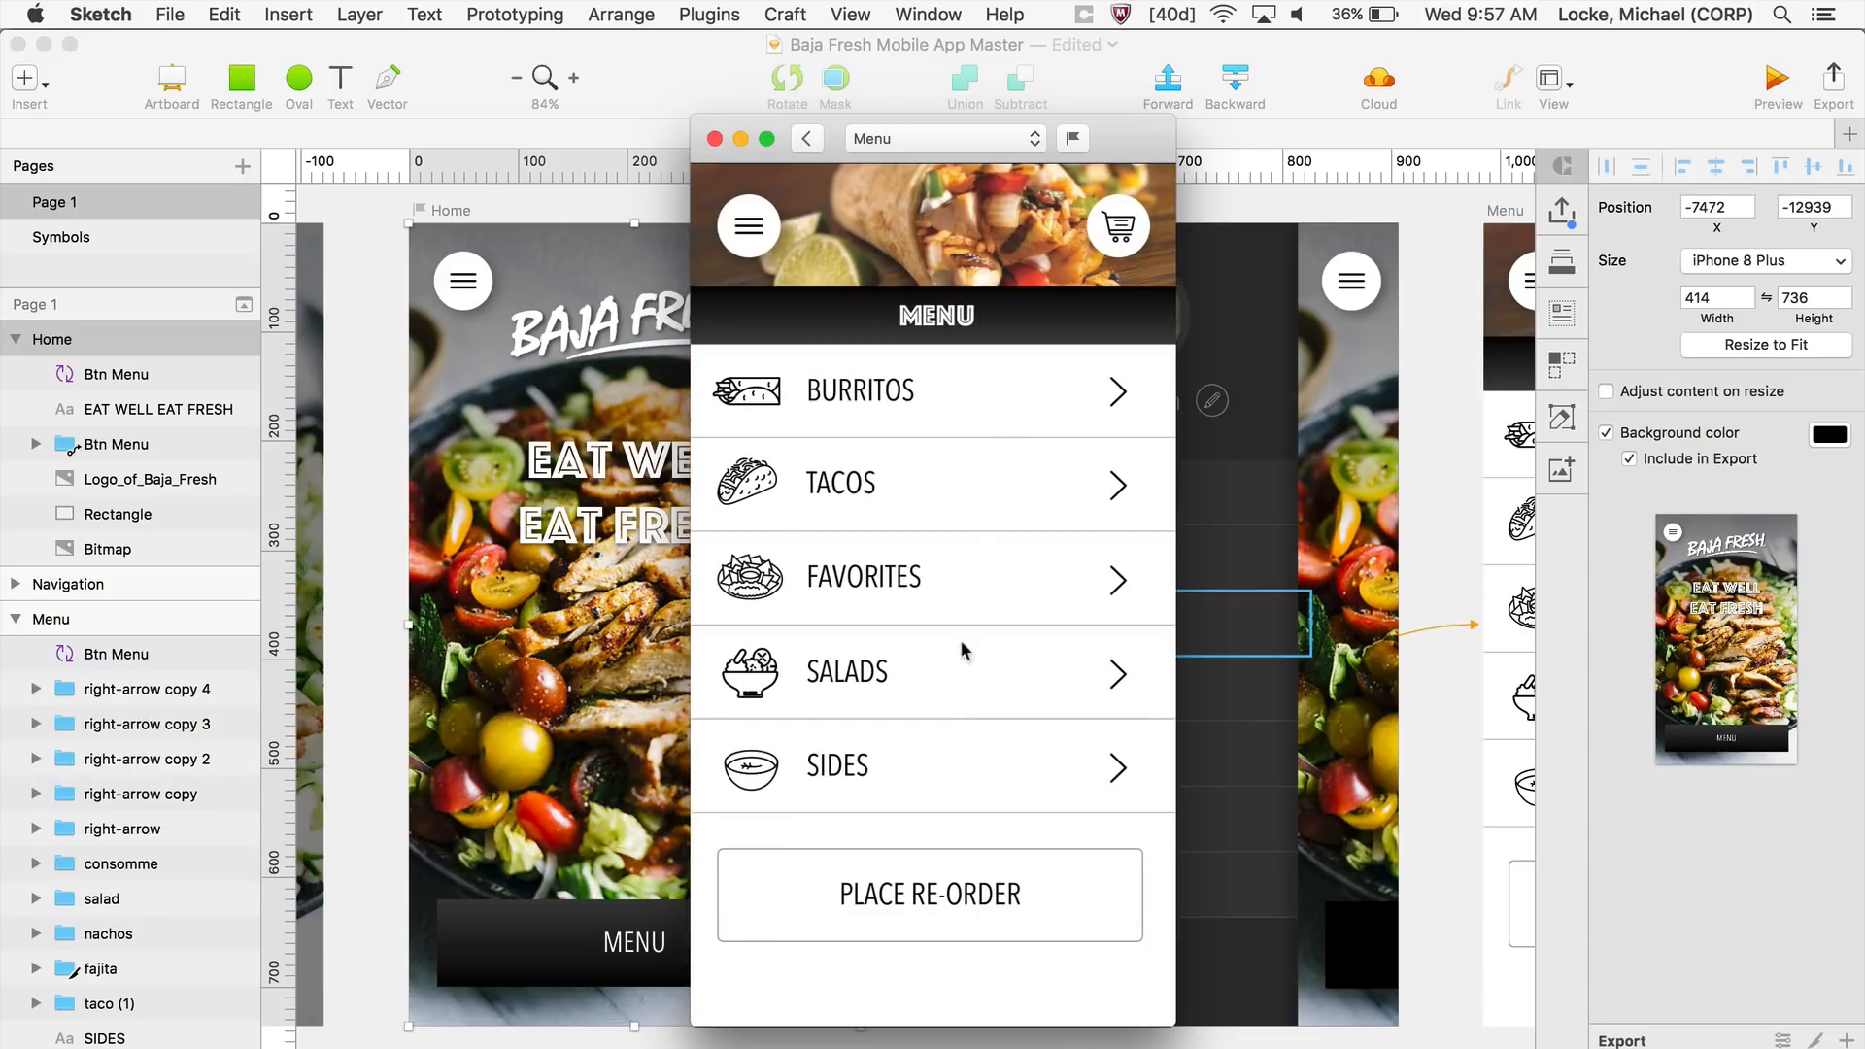
left_click(859, 391)
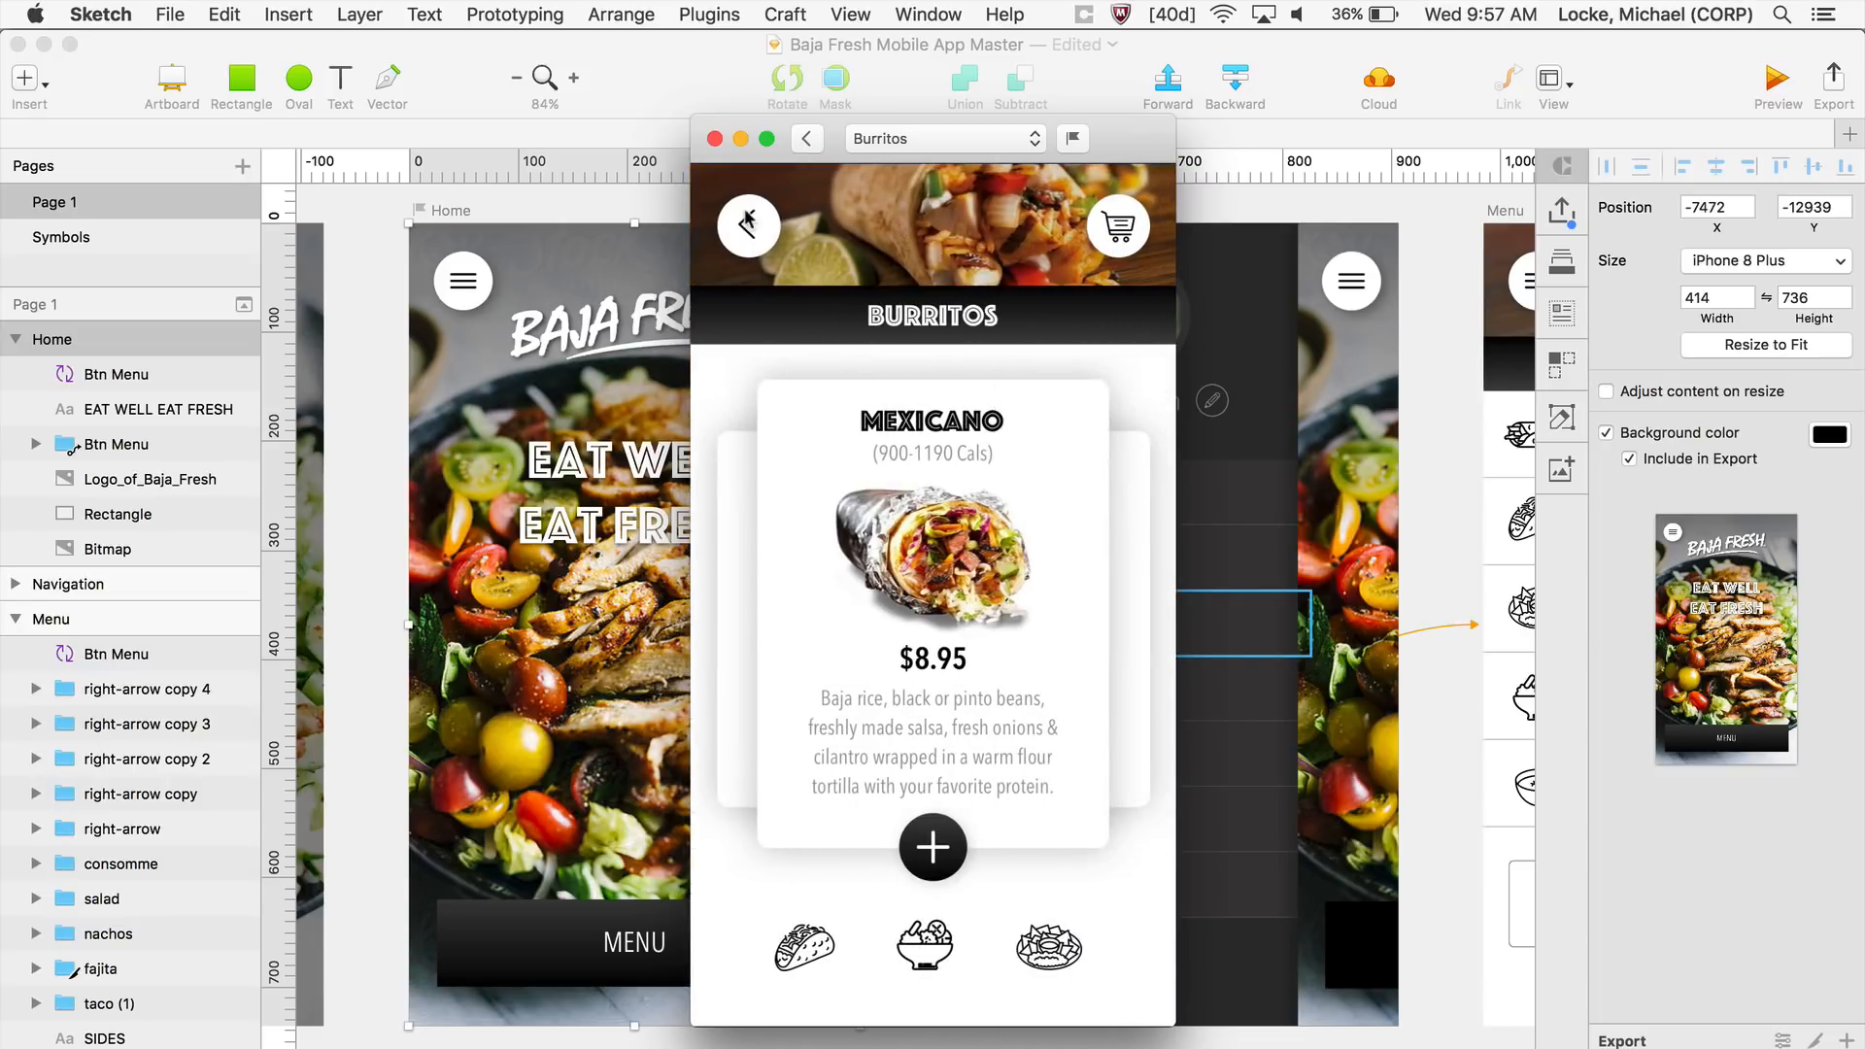
left_click(715, 139)
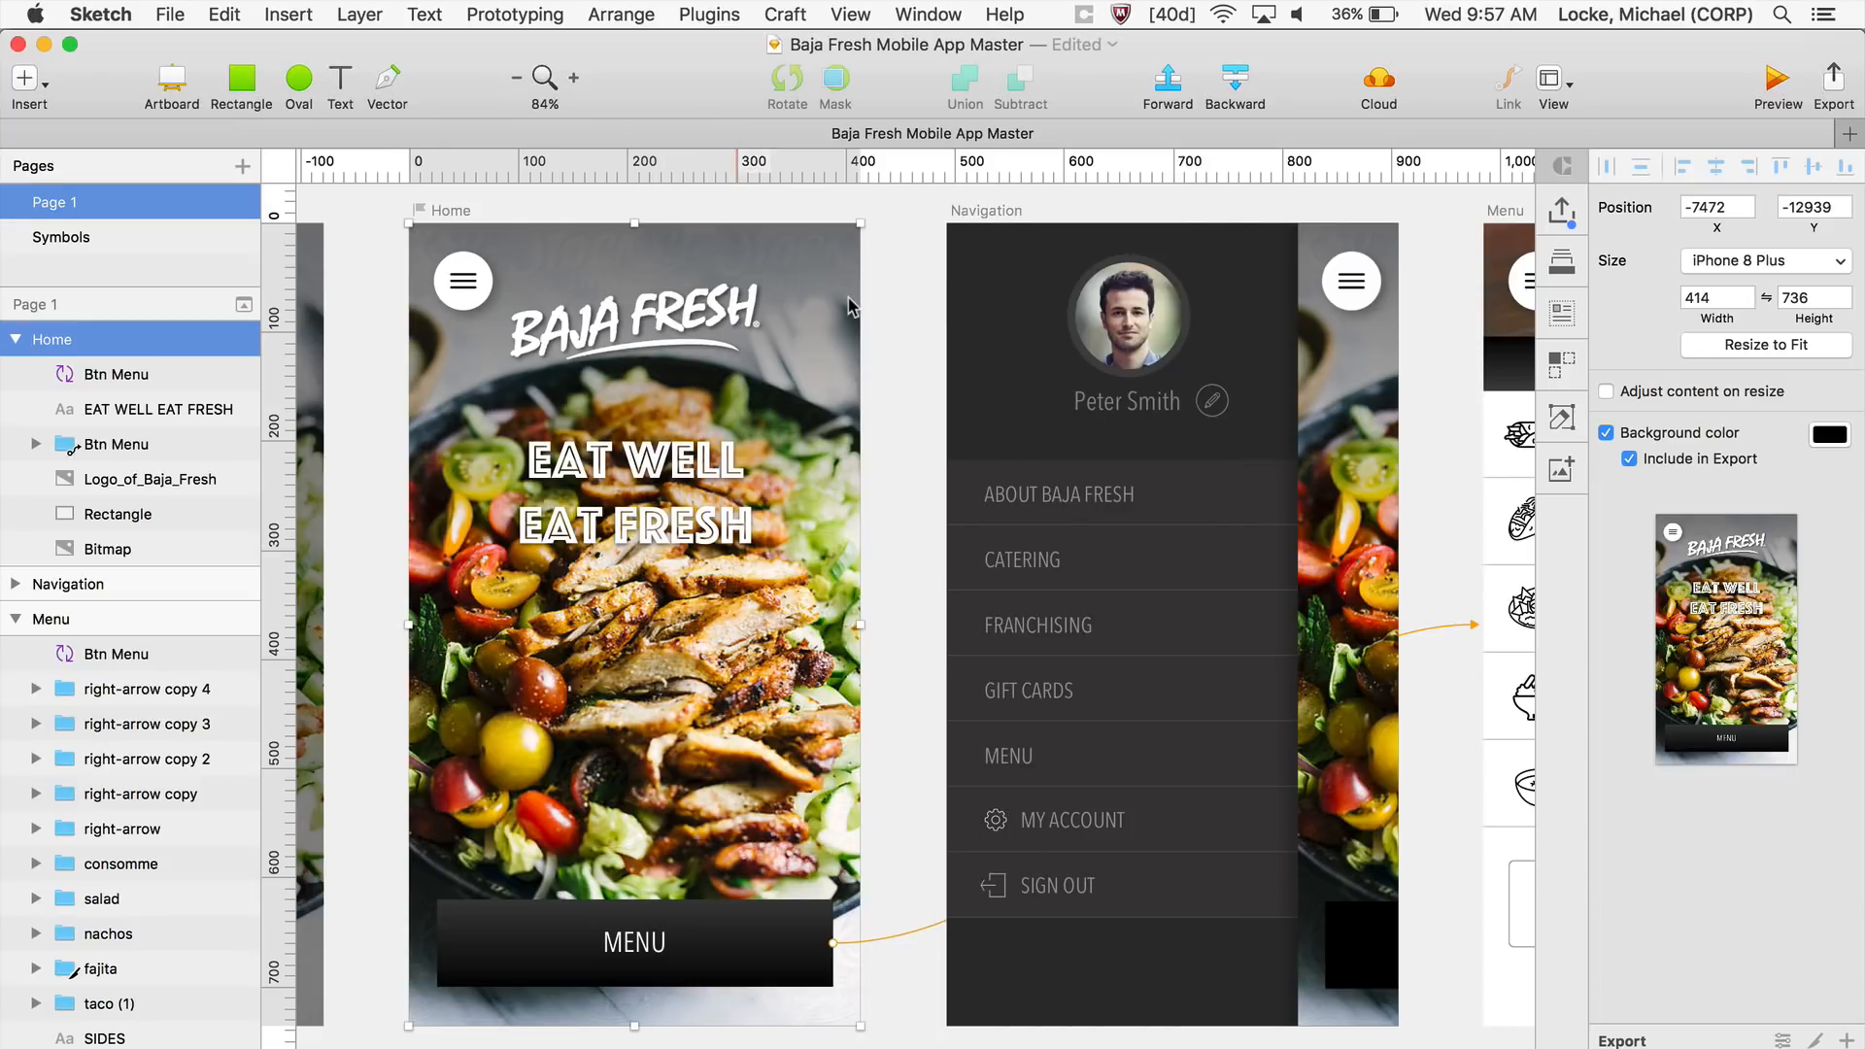
- Link the Burritos back arrow to the Menu artboard with a from-Left animation
scroll("right", 3)
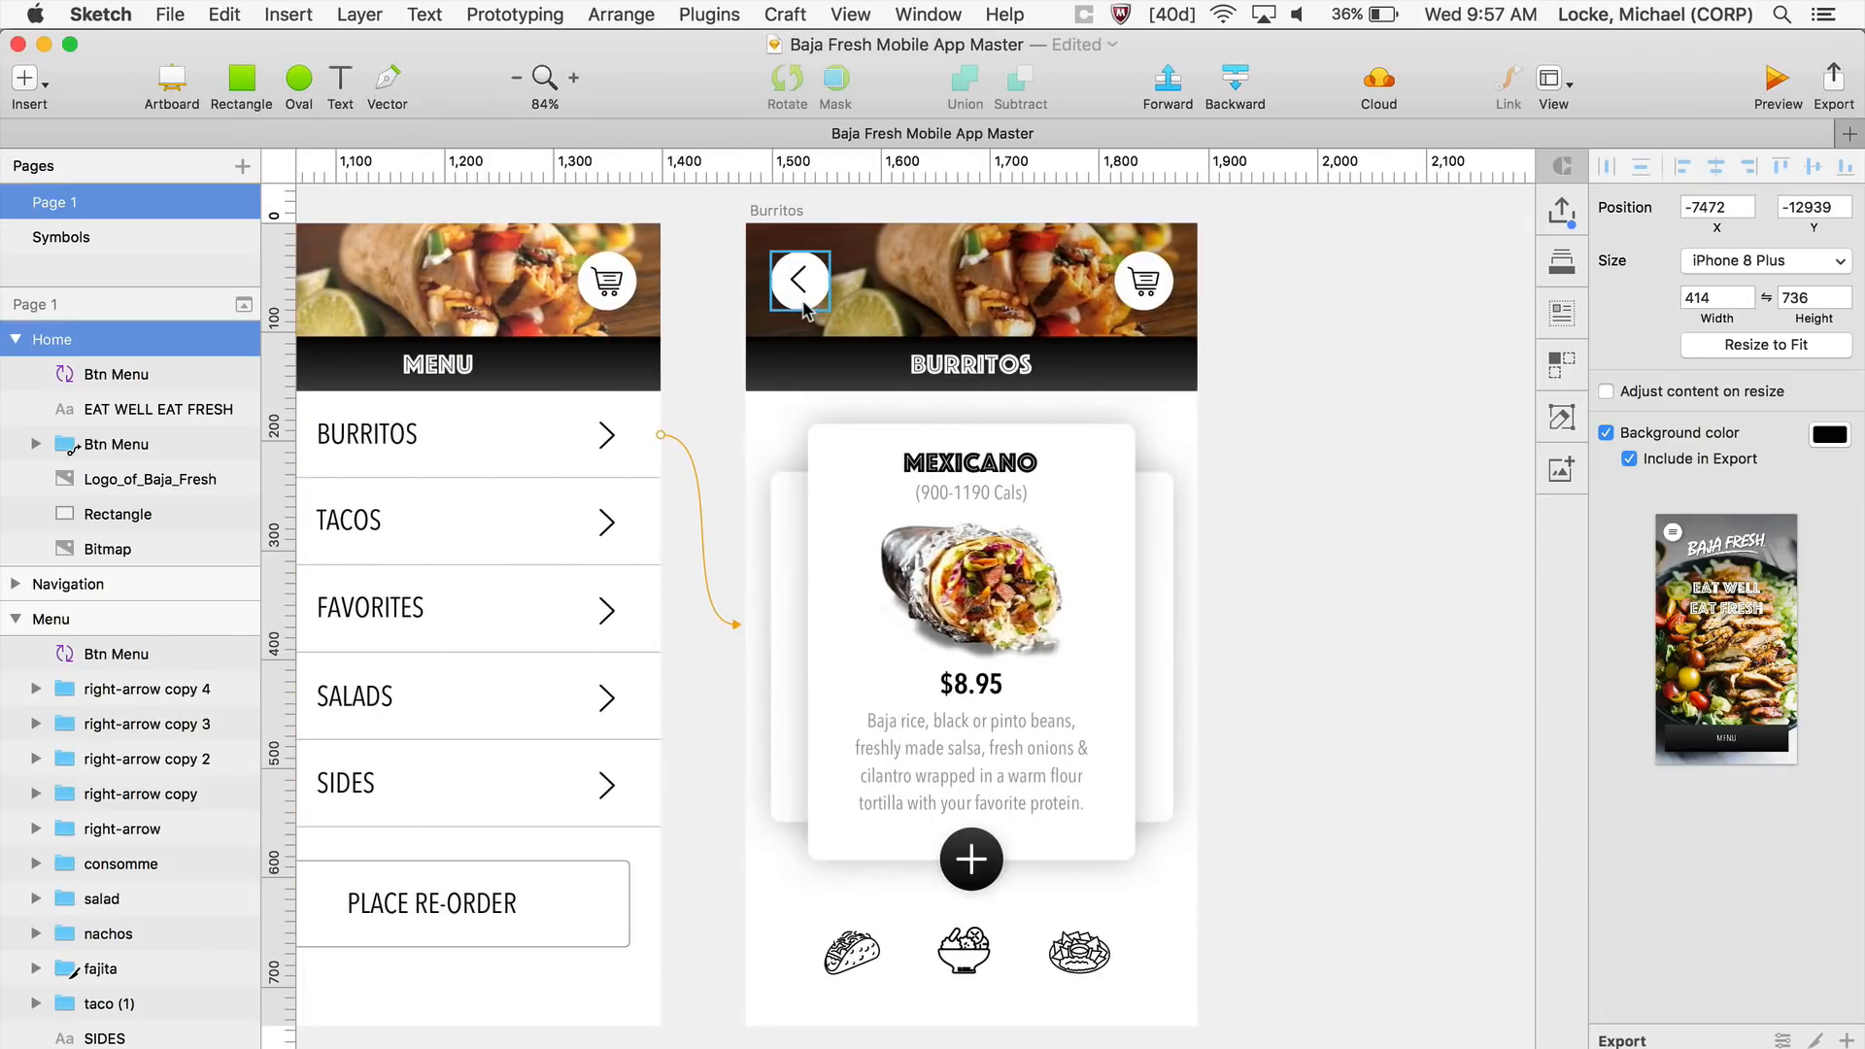
left_click(798, 279)
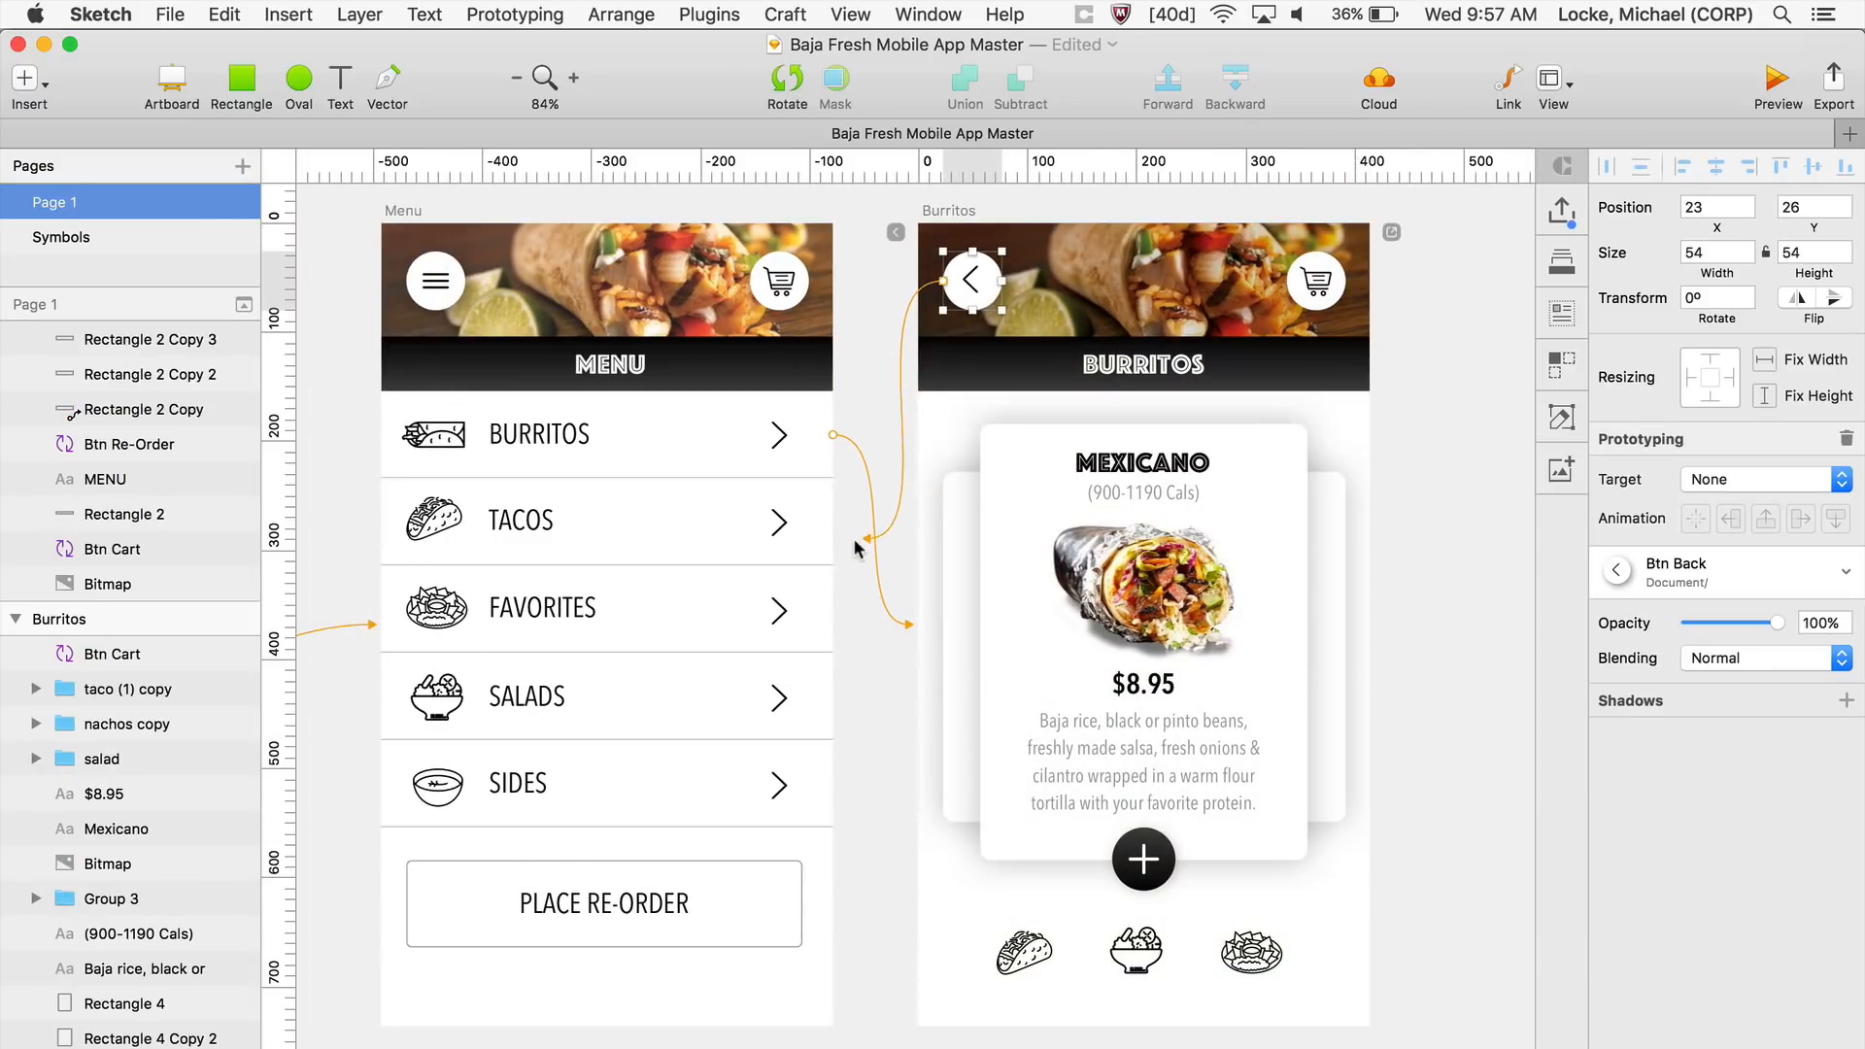
left_click(1760, 479)
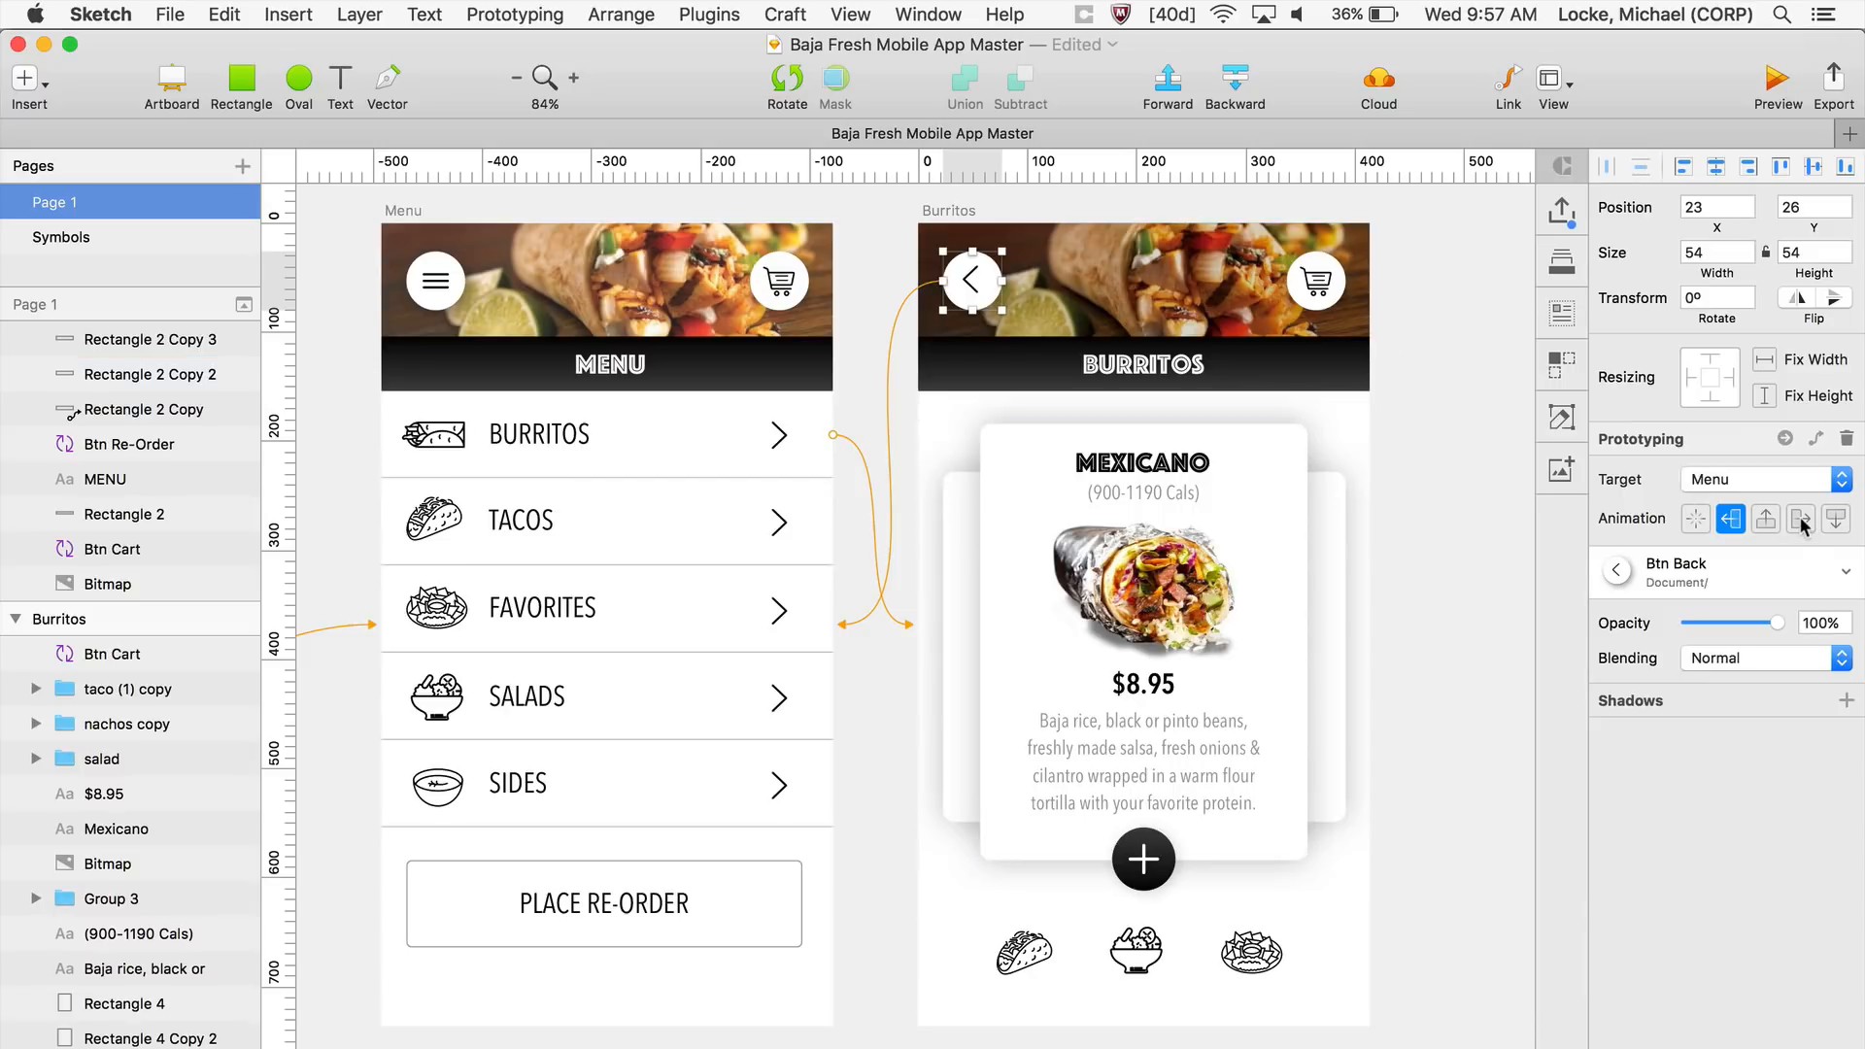
left_click(1800, 518)
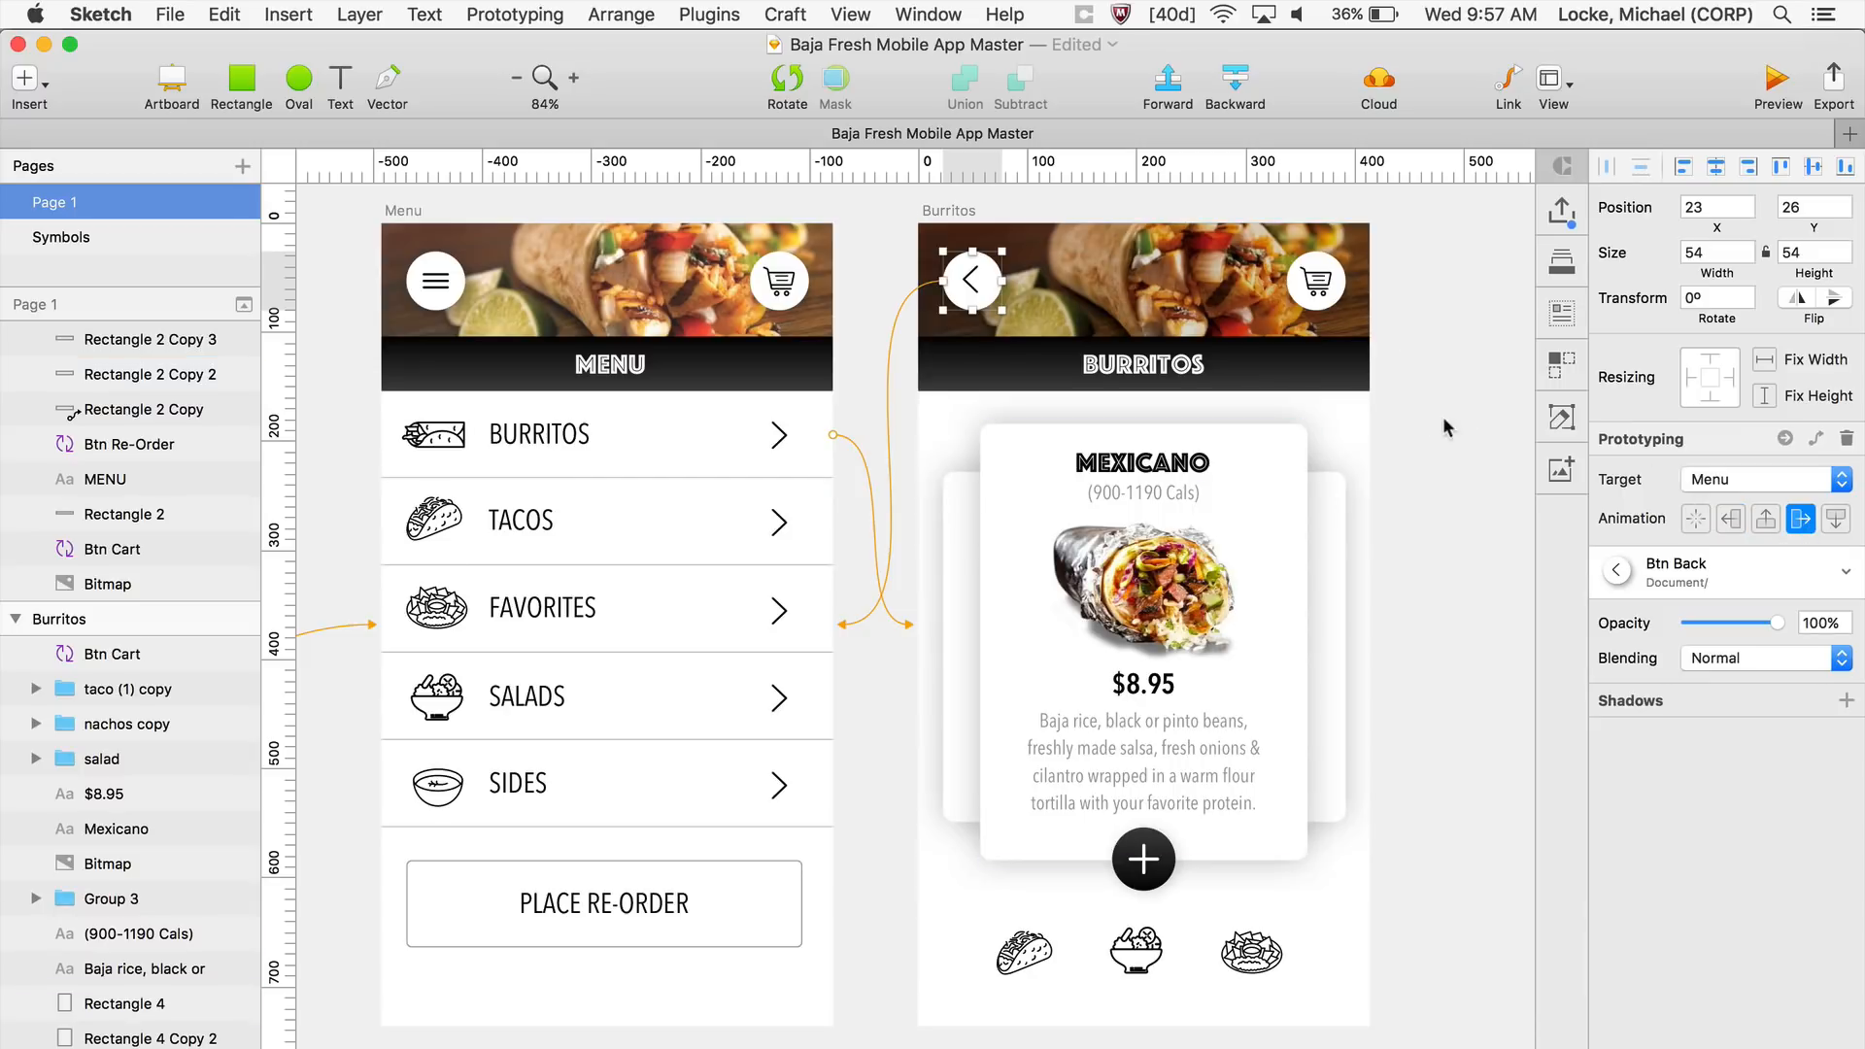
mouse_move(1464, 441)
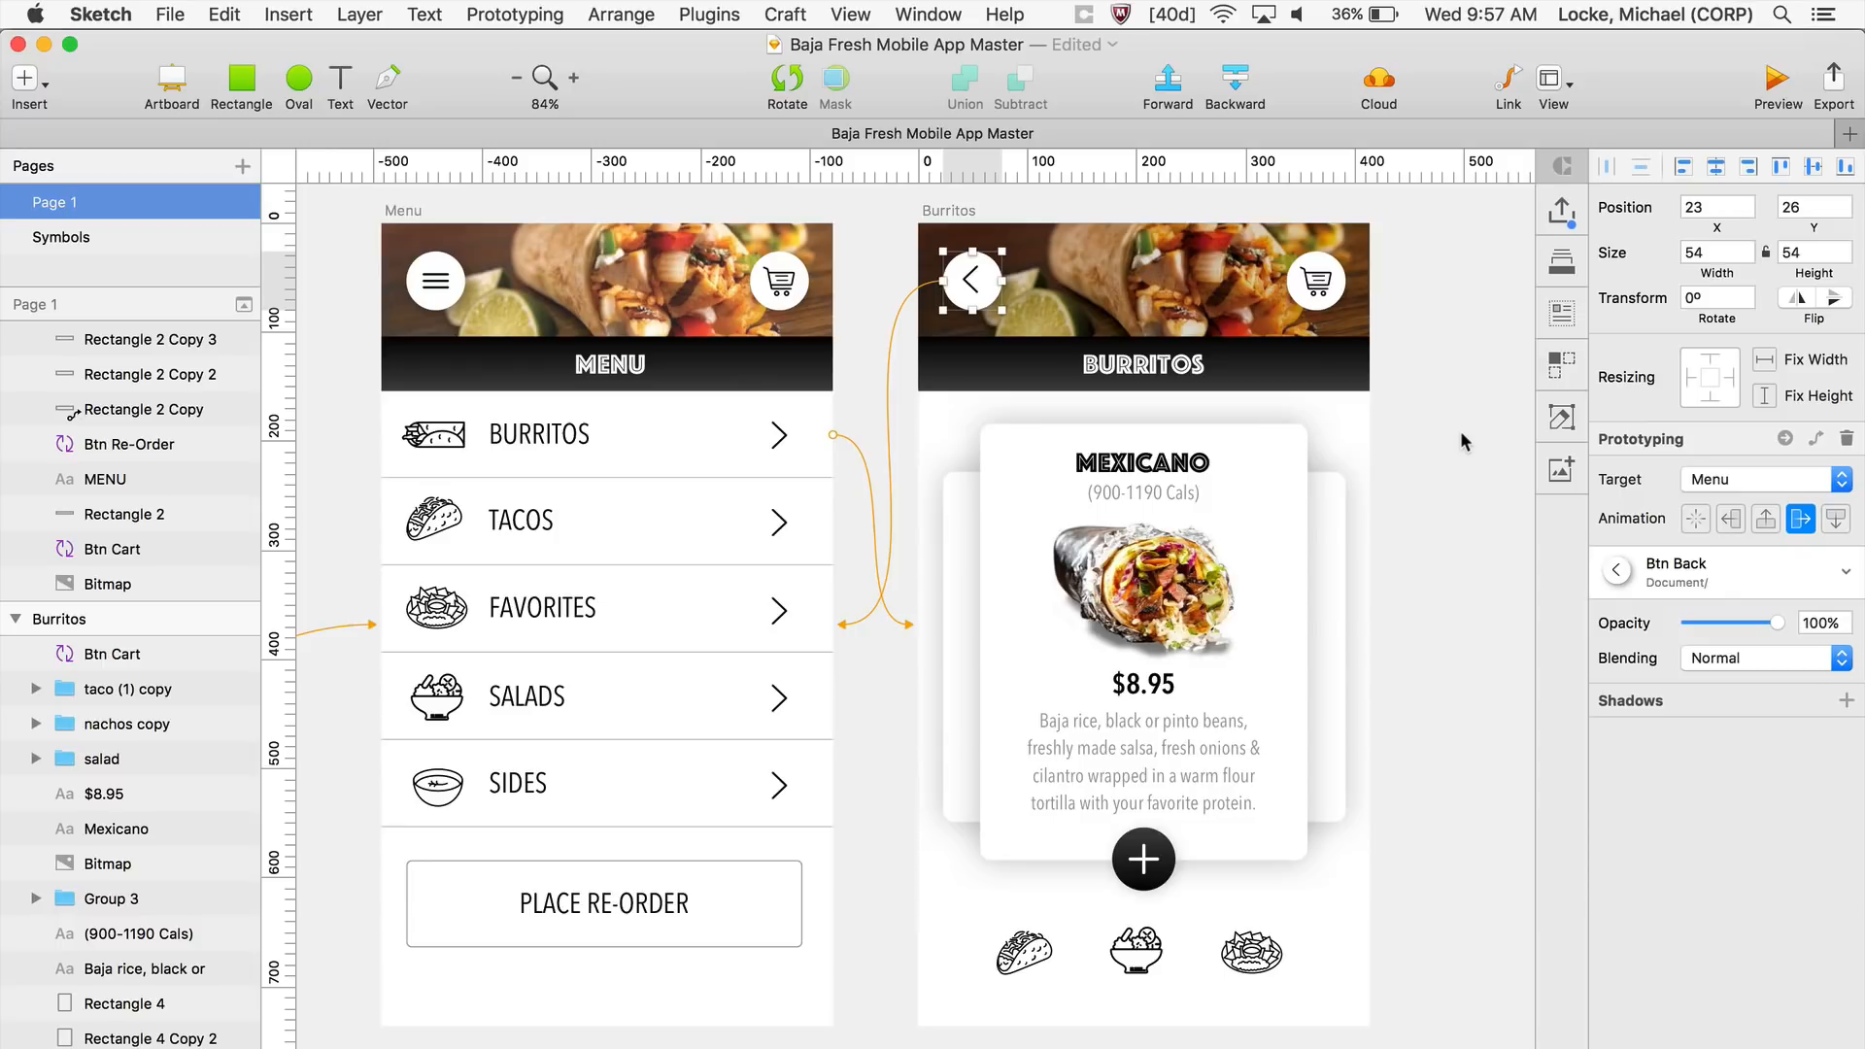
scroll("left", 3)
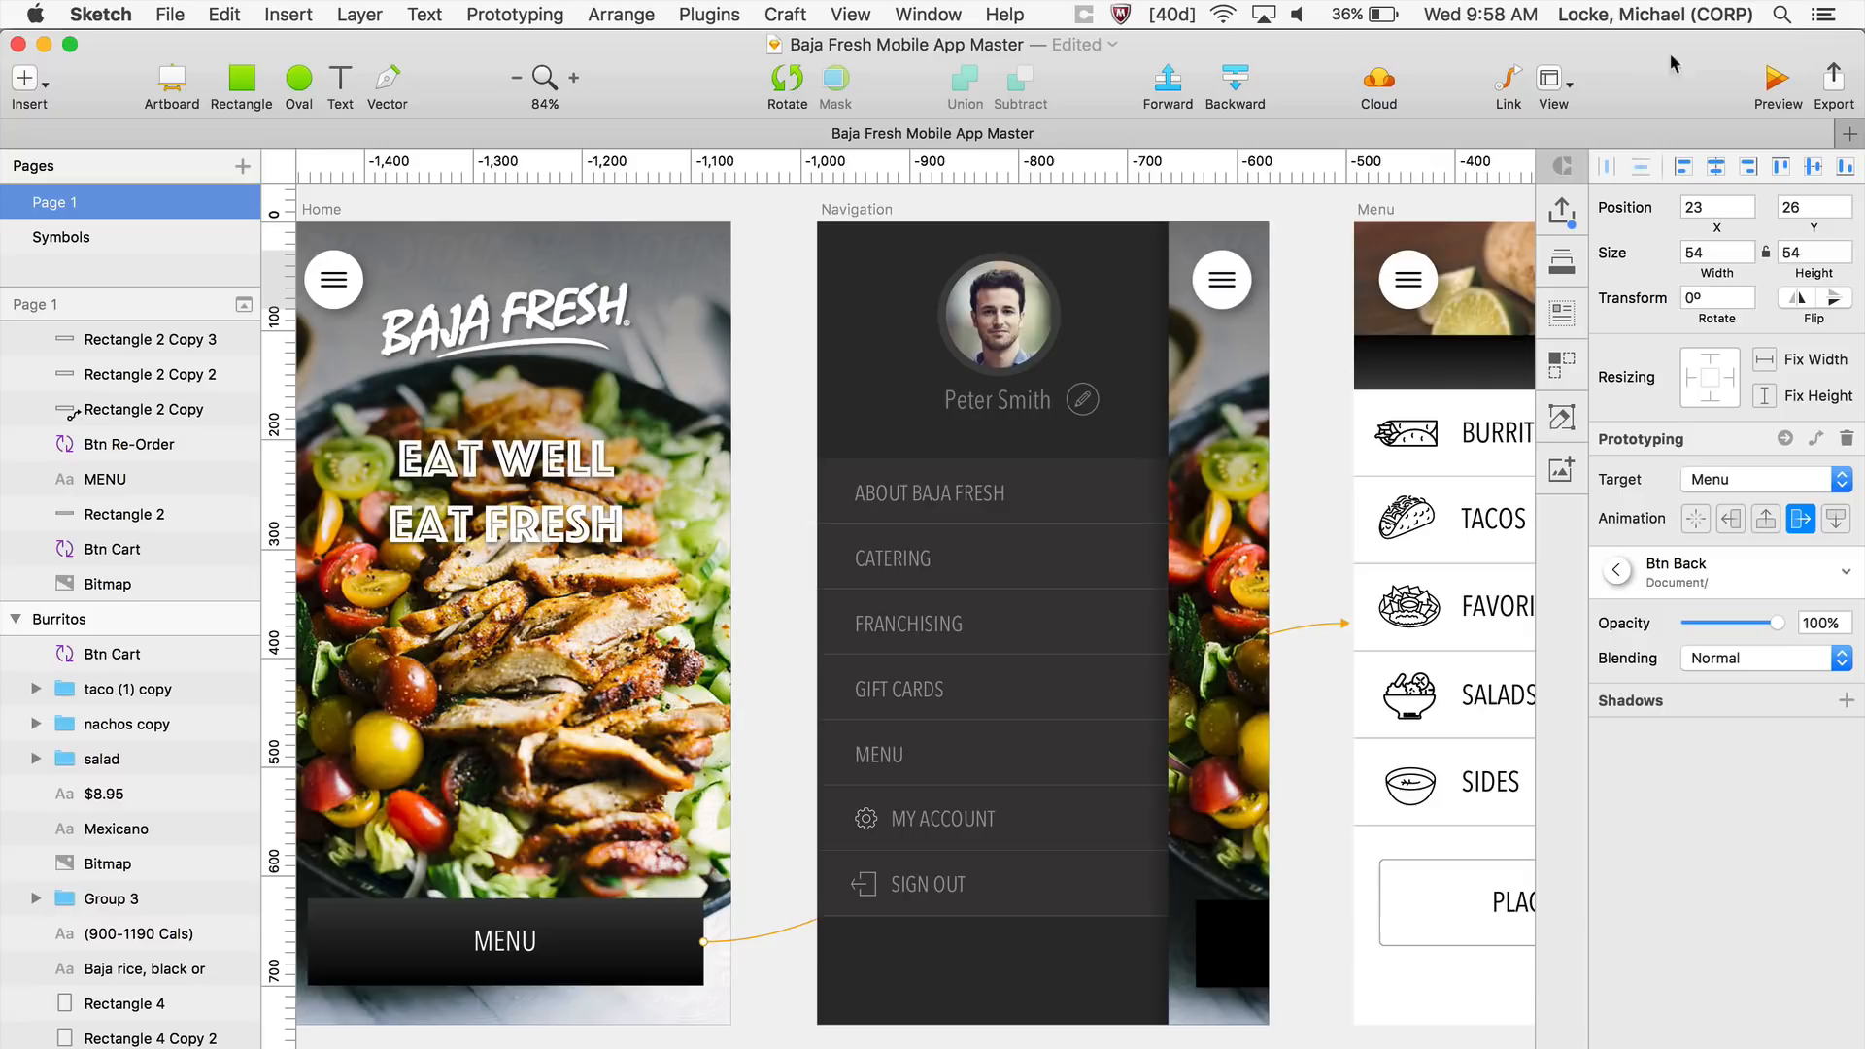
- Preview the prototype from Home and confirm MENU brings up the Menu screen
left_click(1776, 78)
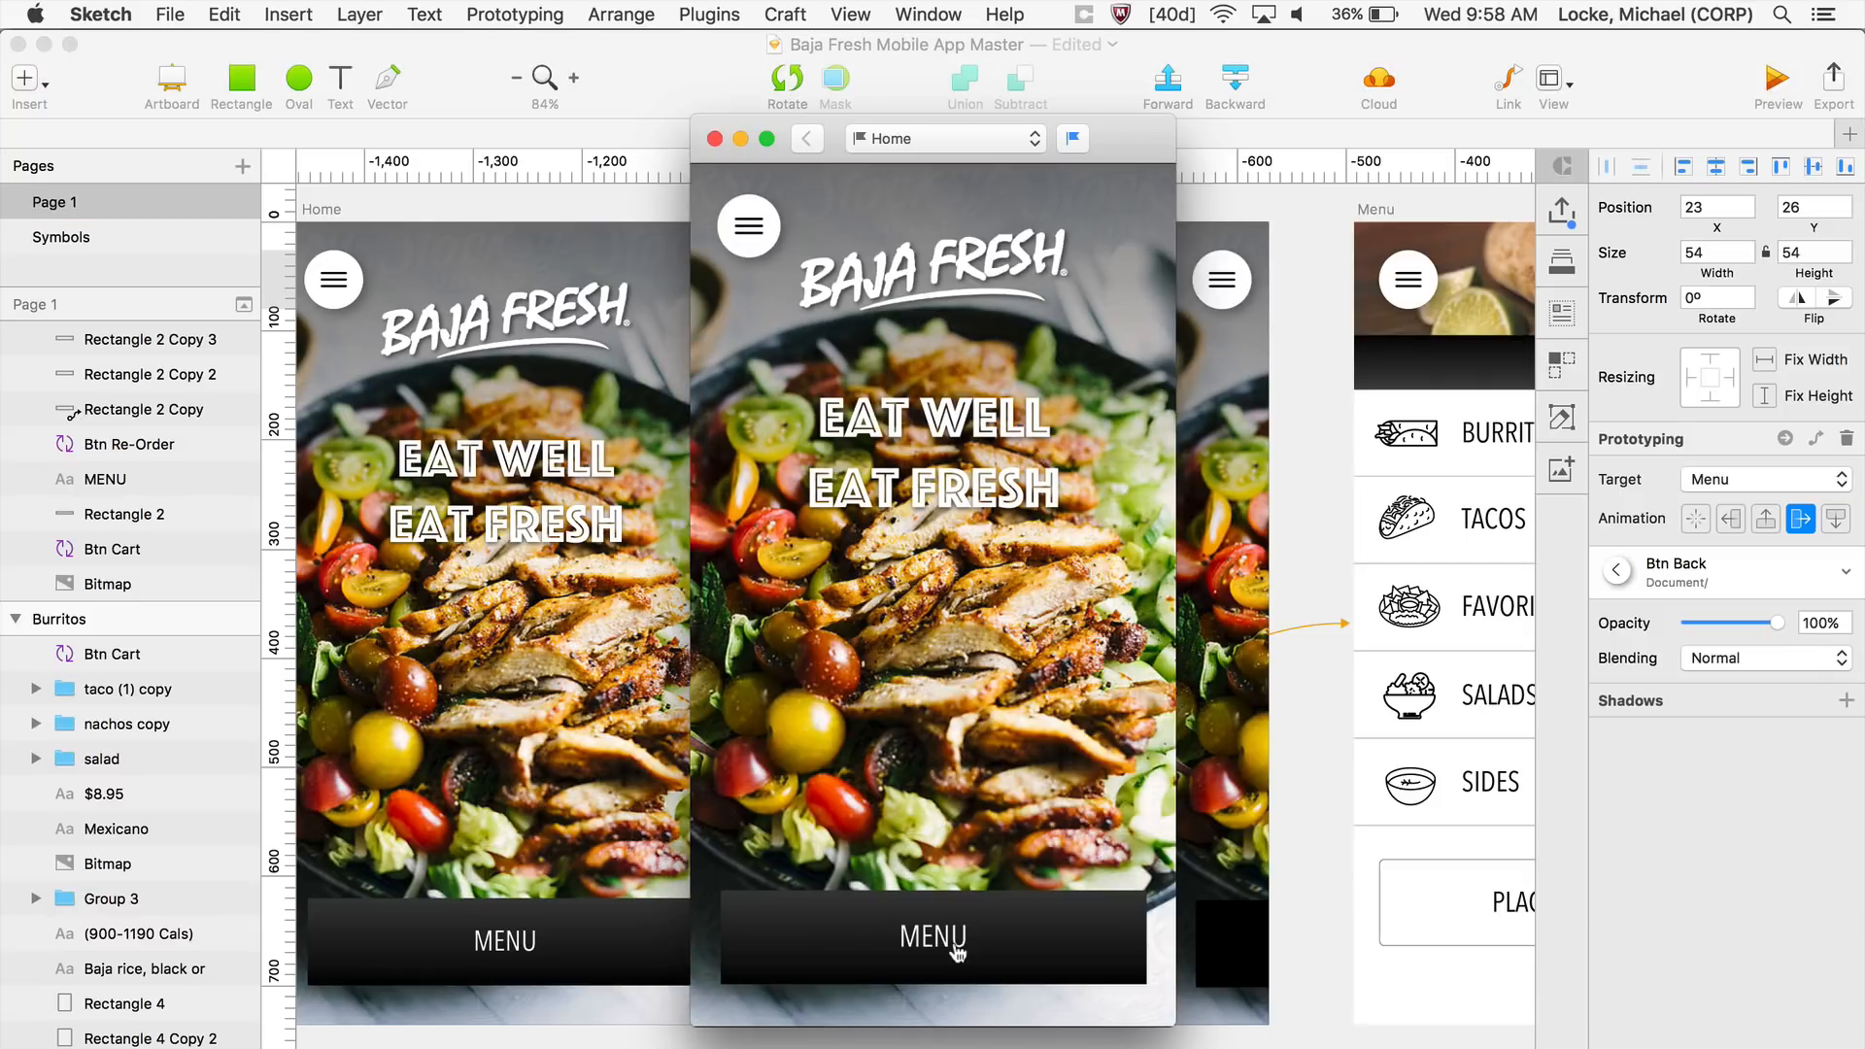
left_click(933, 939)
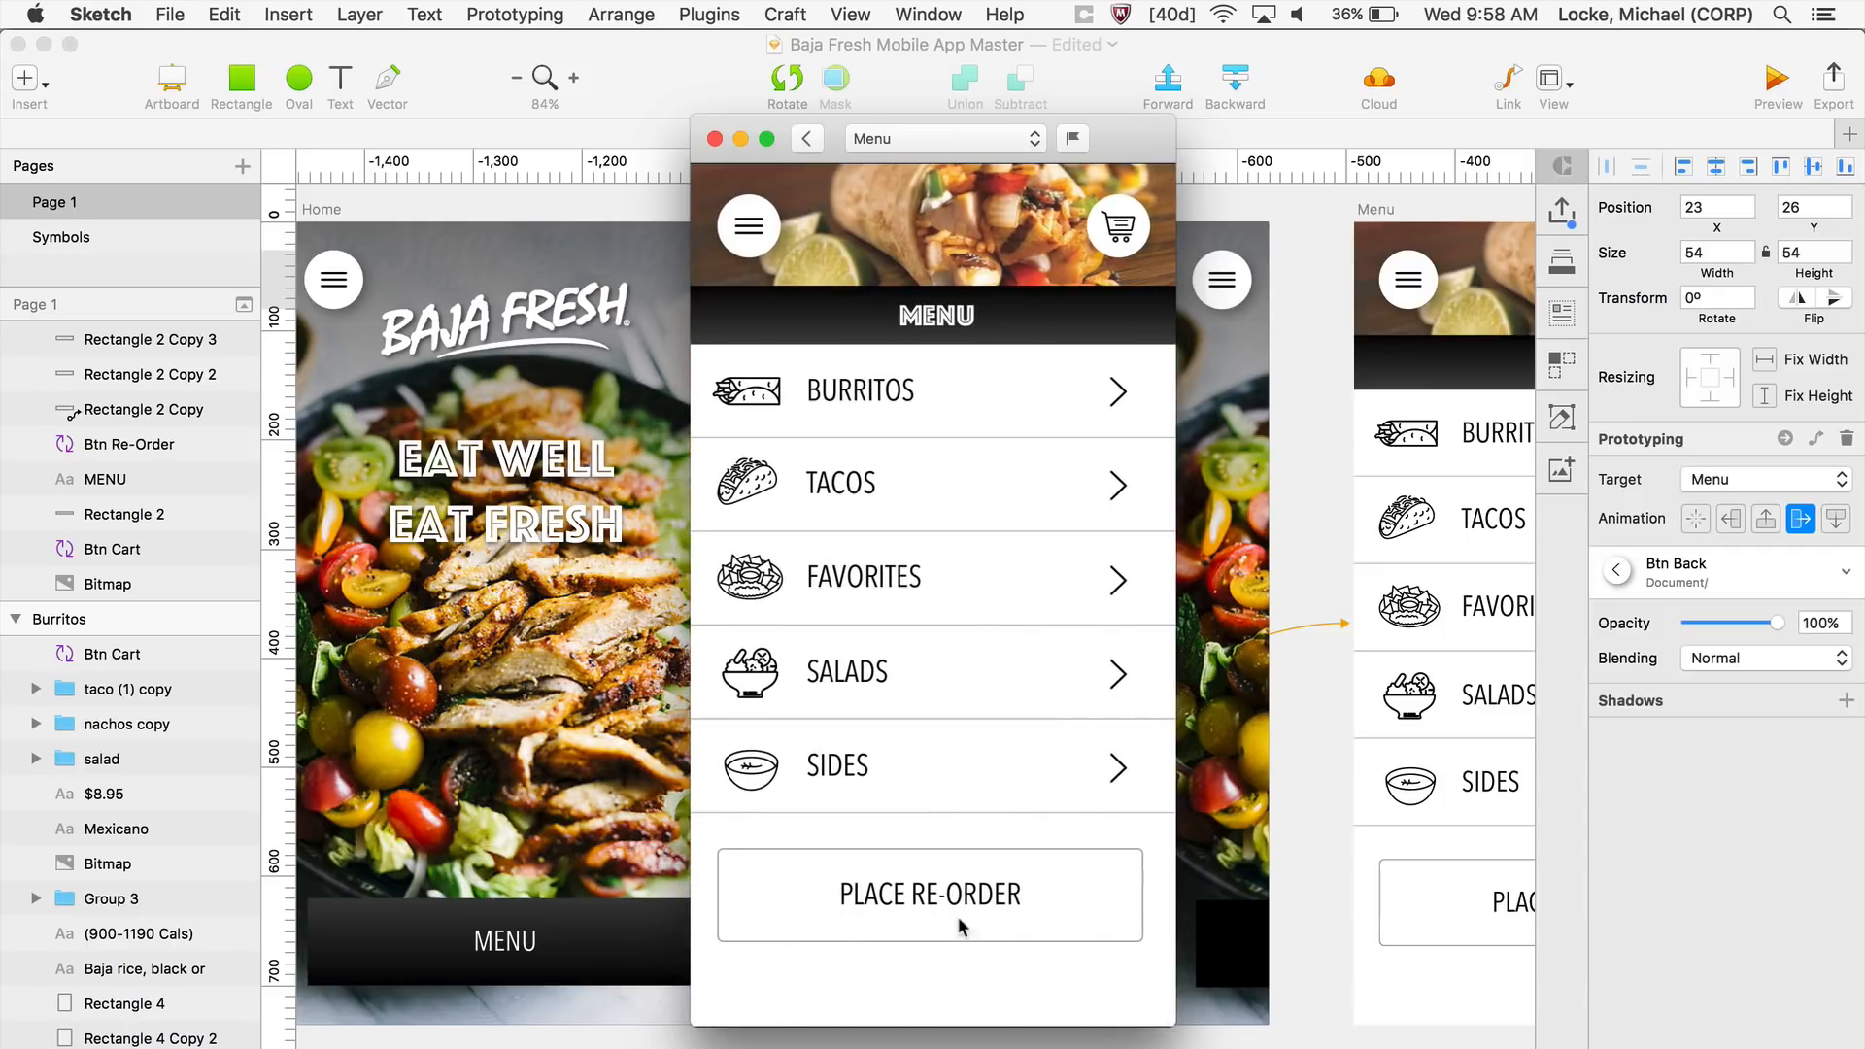